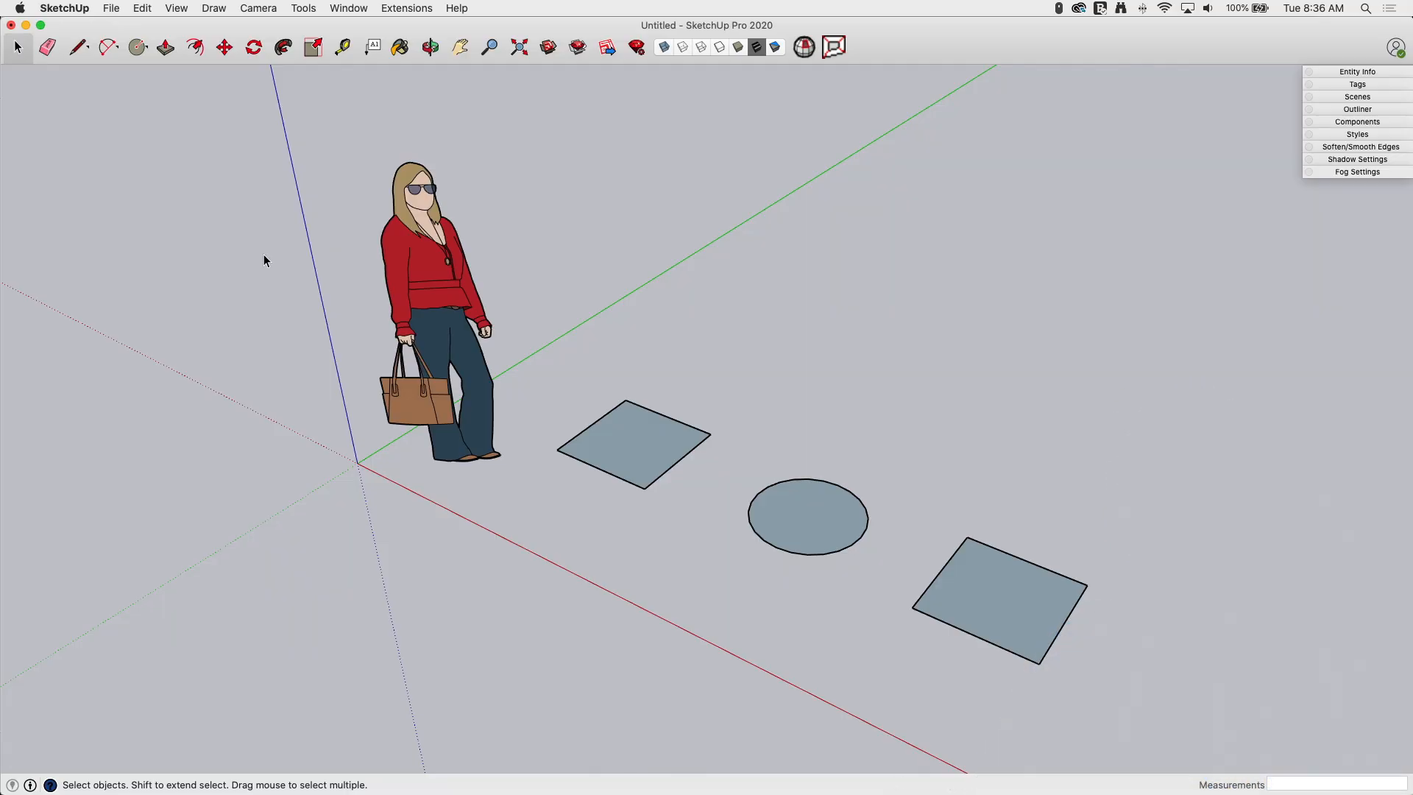
pyautogui.moveTo(223, 209)
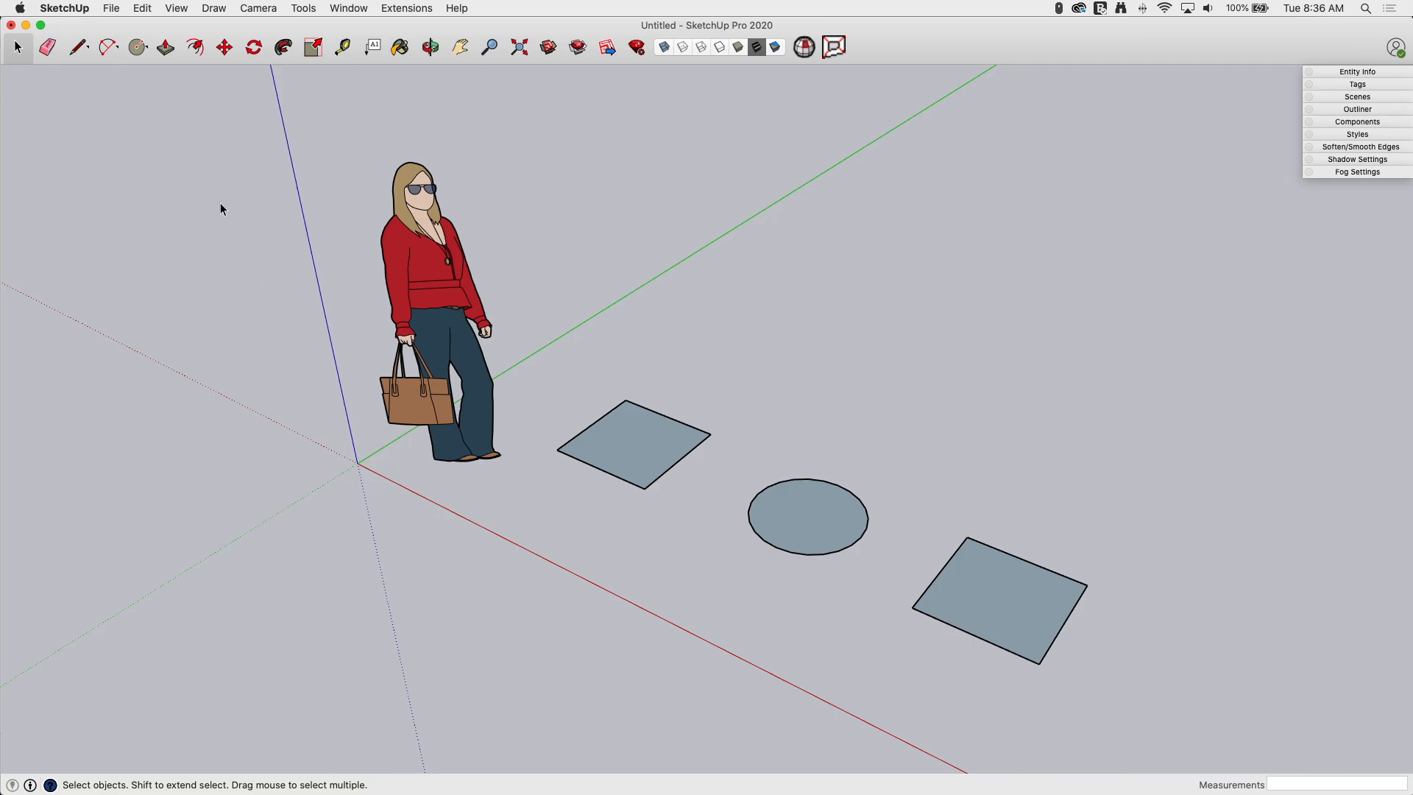
pyautogui.moveTo(167, 29)
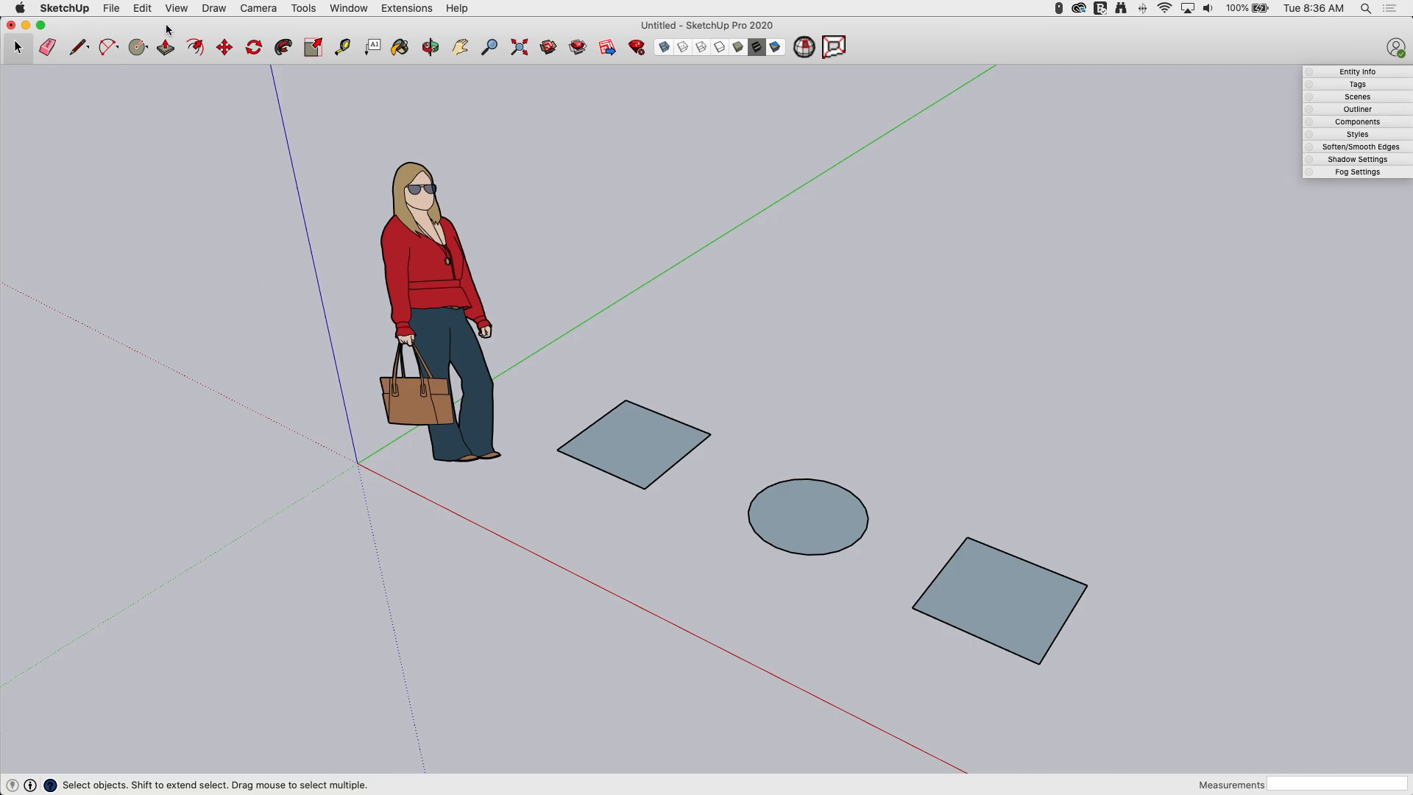
pyautogui.moveTo(166, 48)
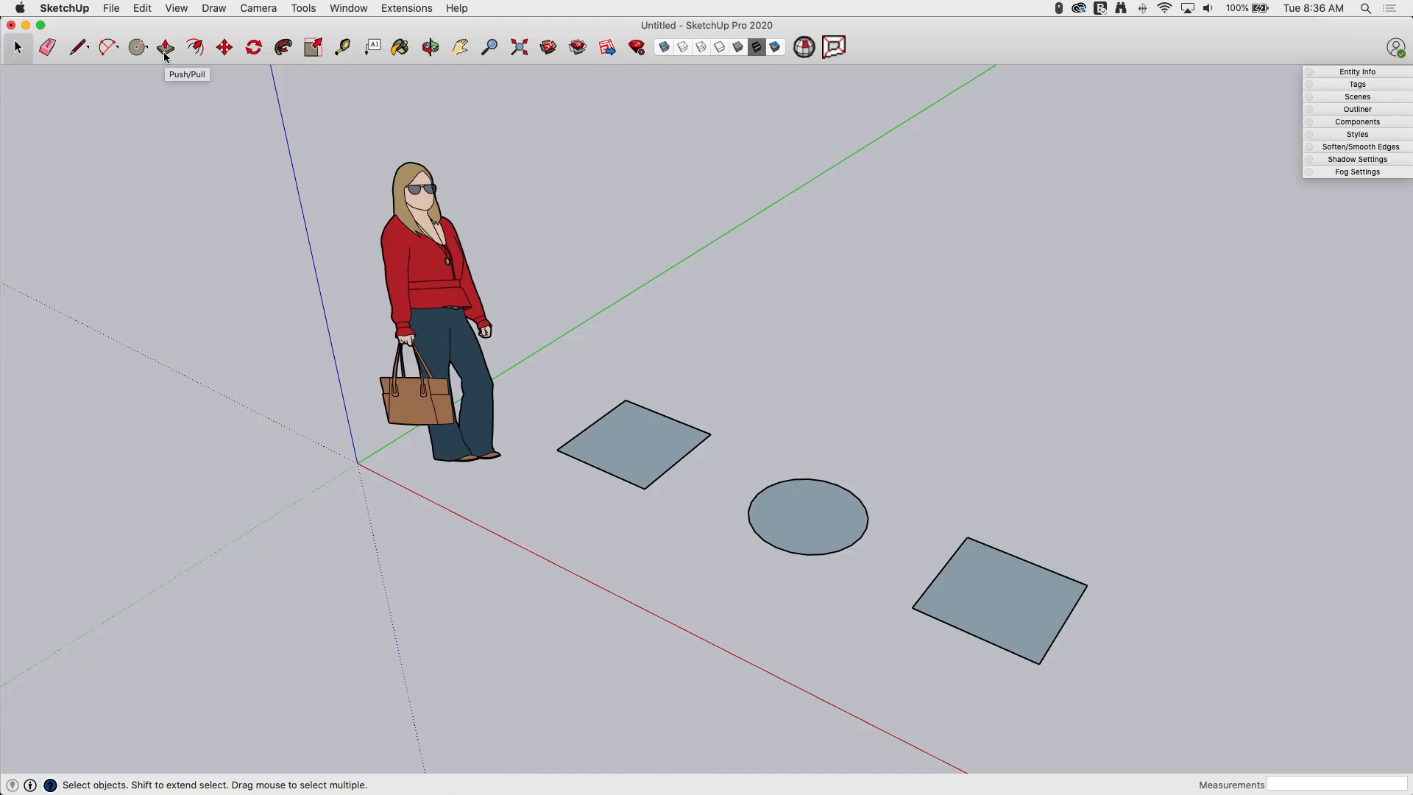
# - Activate Push/Pull and show the Large Tool Set palette from the View menu
pyautogui.click(166, 46)
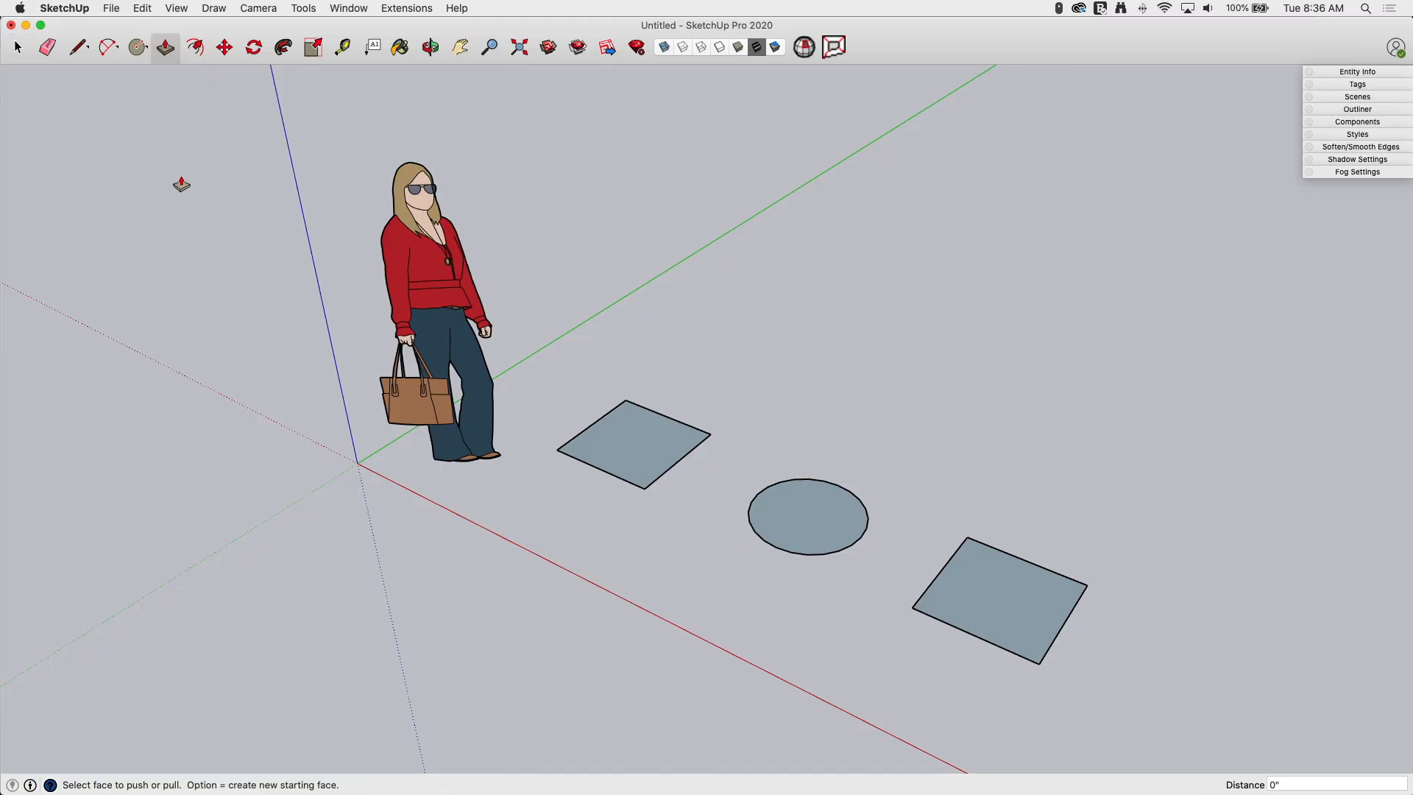
pyautogui.click(177, 8)
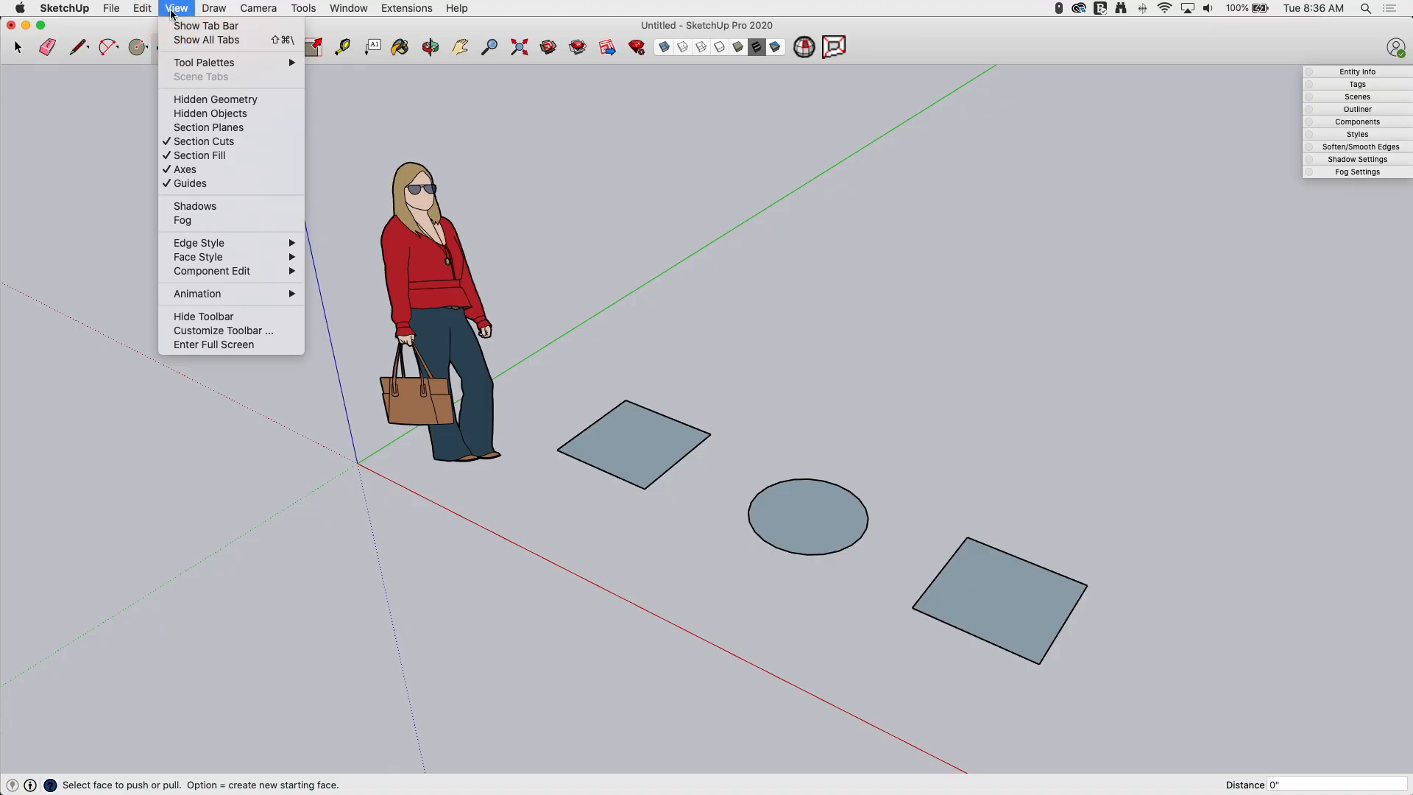
pyautogui.moveTo(204, 62)
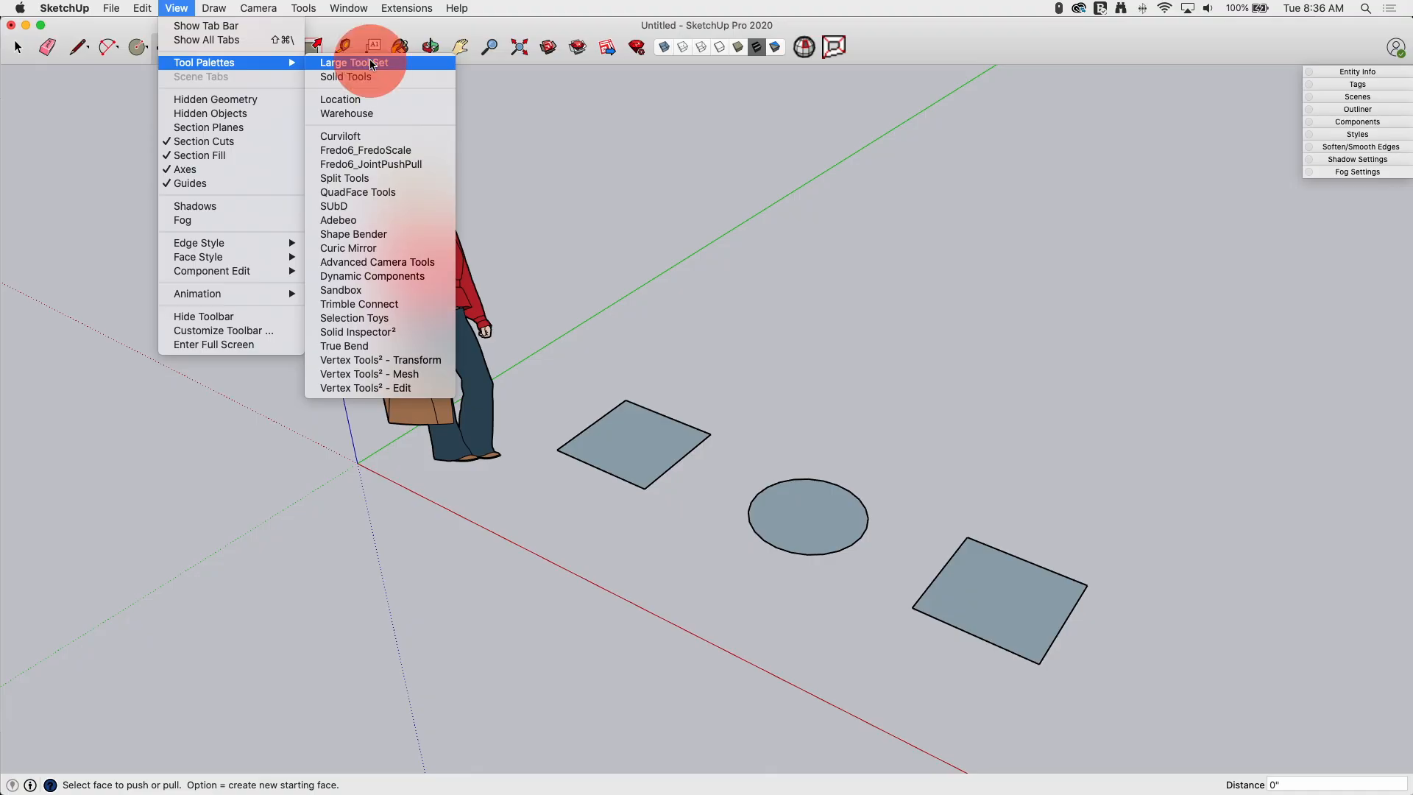
pyautogui.click(354, 62)
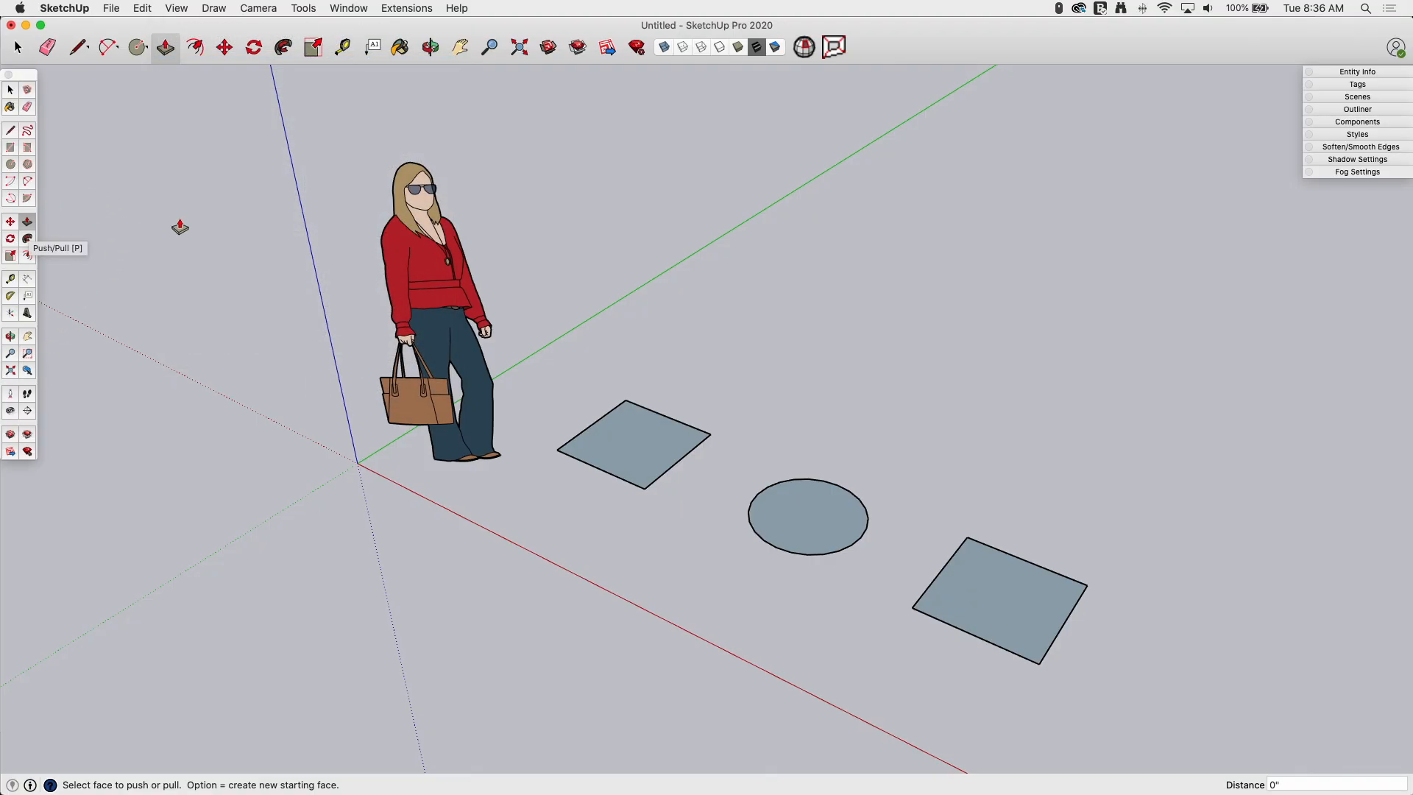
# - Pull the square face beside the figure up into a tall box with Push/Pull
pyautogui.click(13, 47)
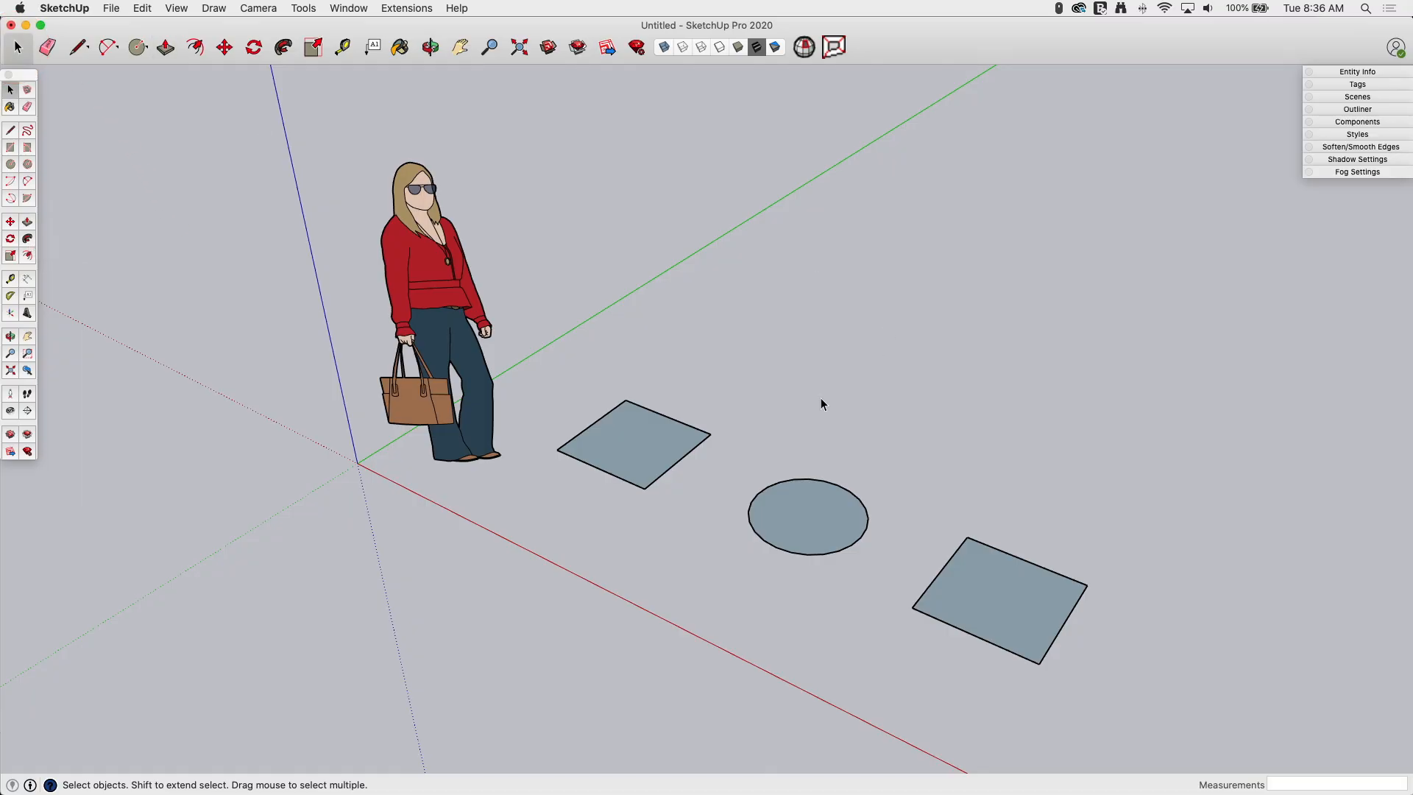
pyautogui.moveTo(732, 390)
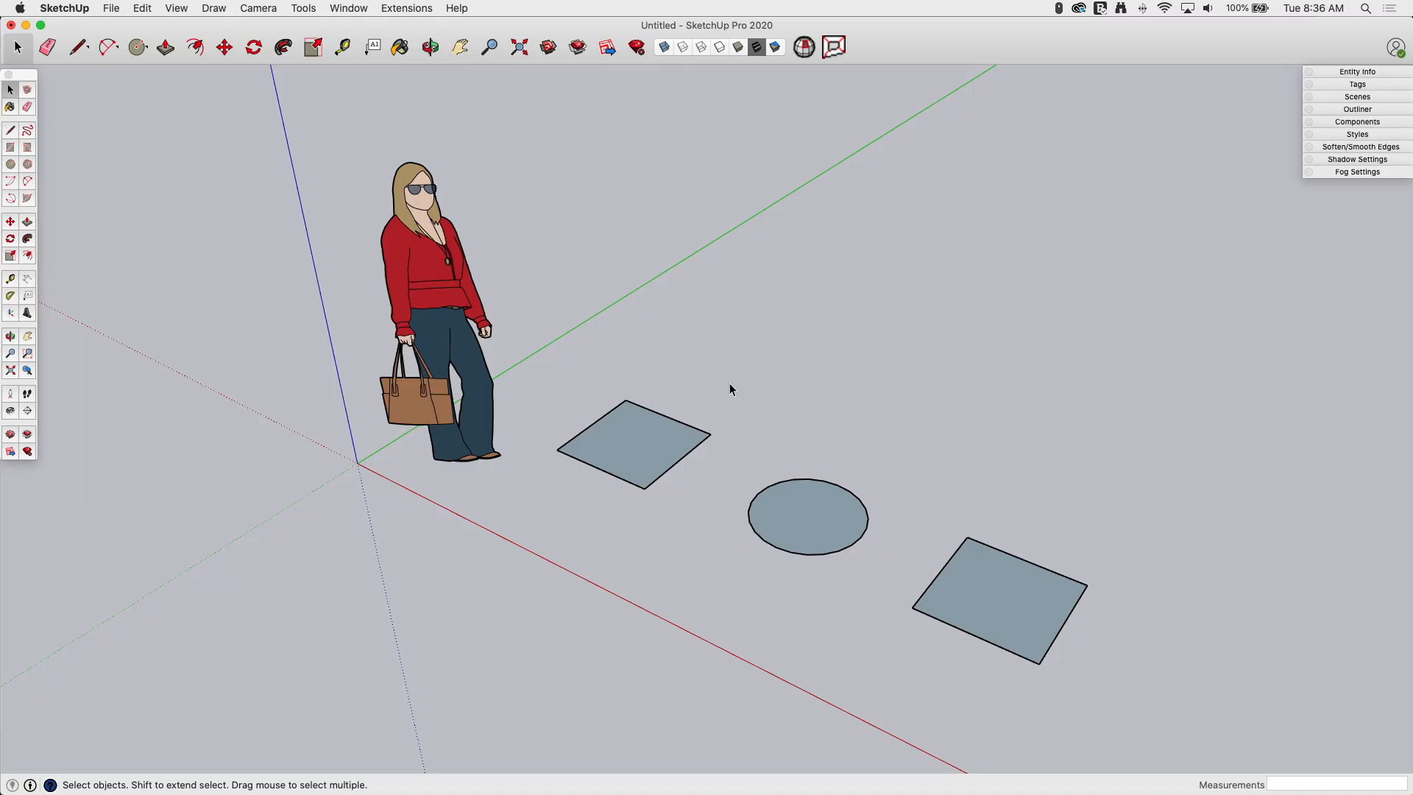
pyautogui.press('p')
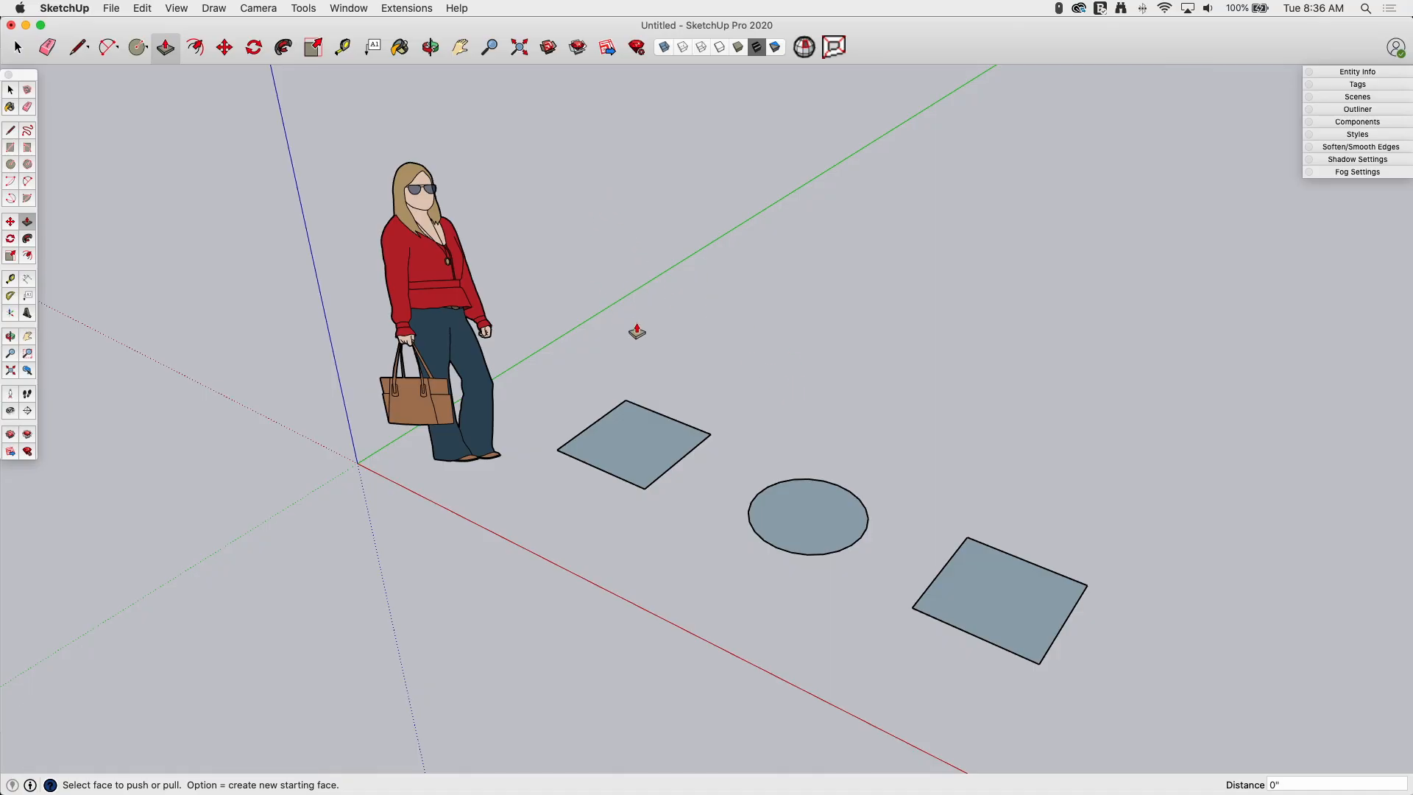
pyautogui.moveTo(921, 690)
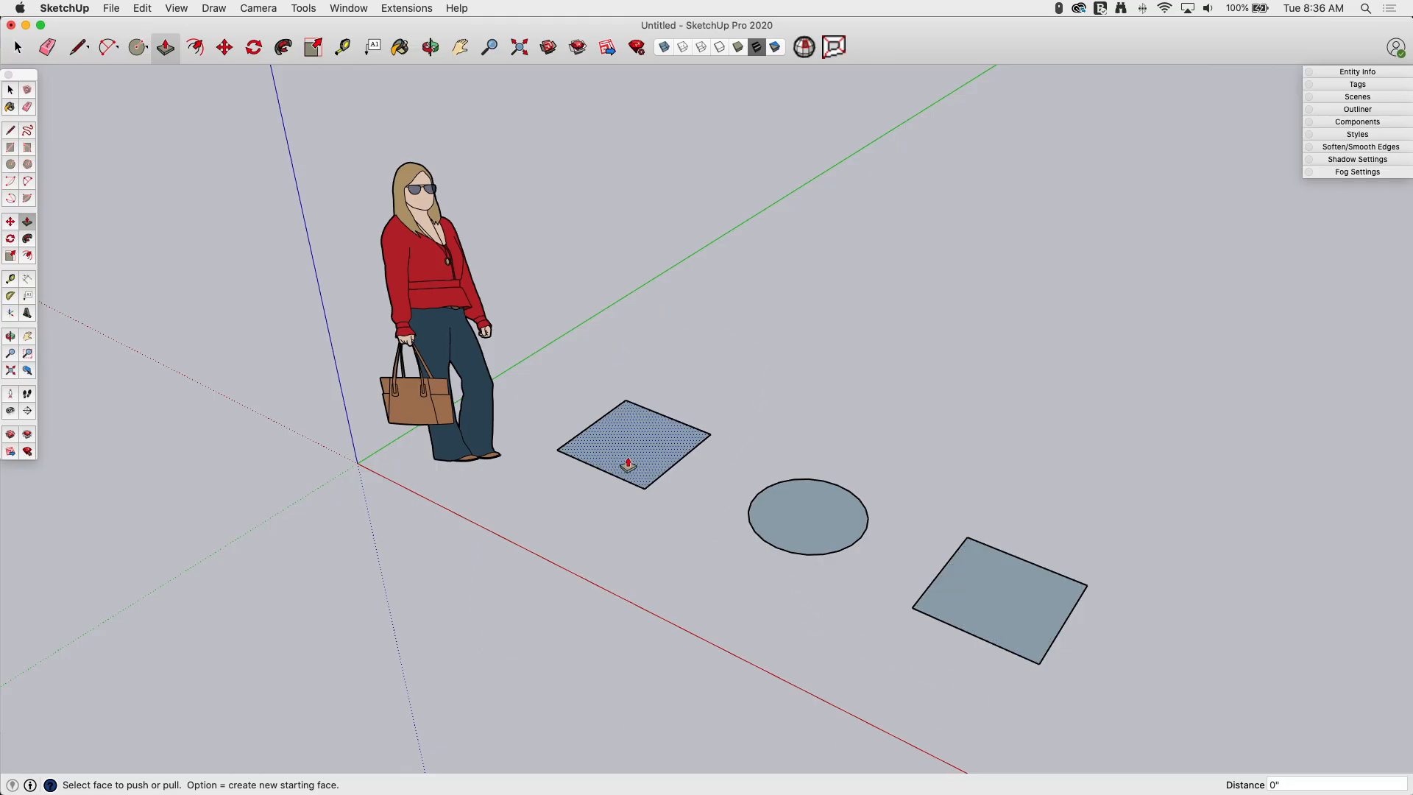
pyautogui.moveTo(833, 534)
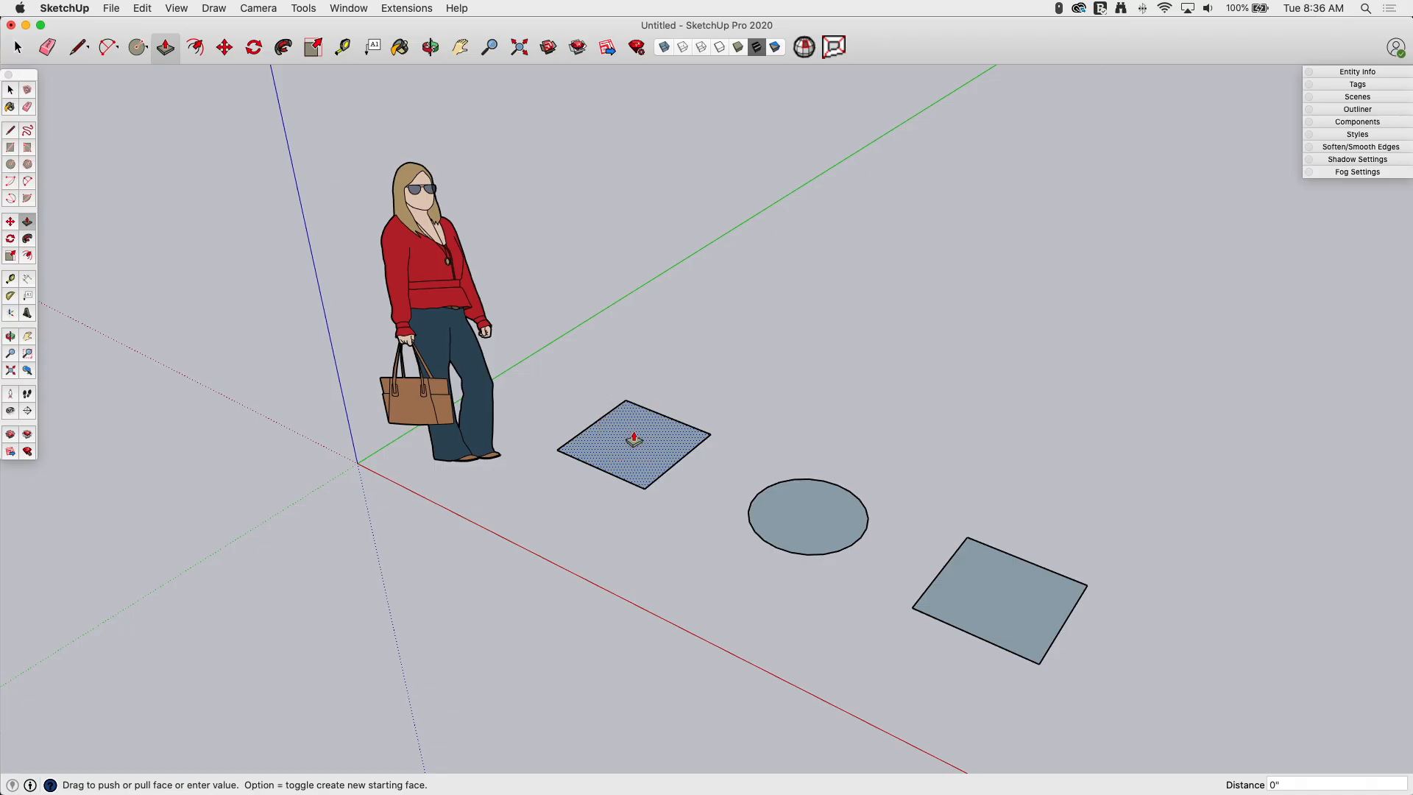
pyautogui.moveTo(630, 441); pyautogui.dragTo(613, 238)
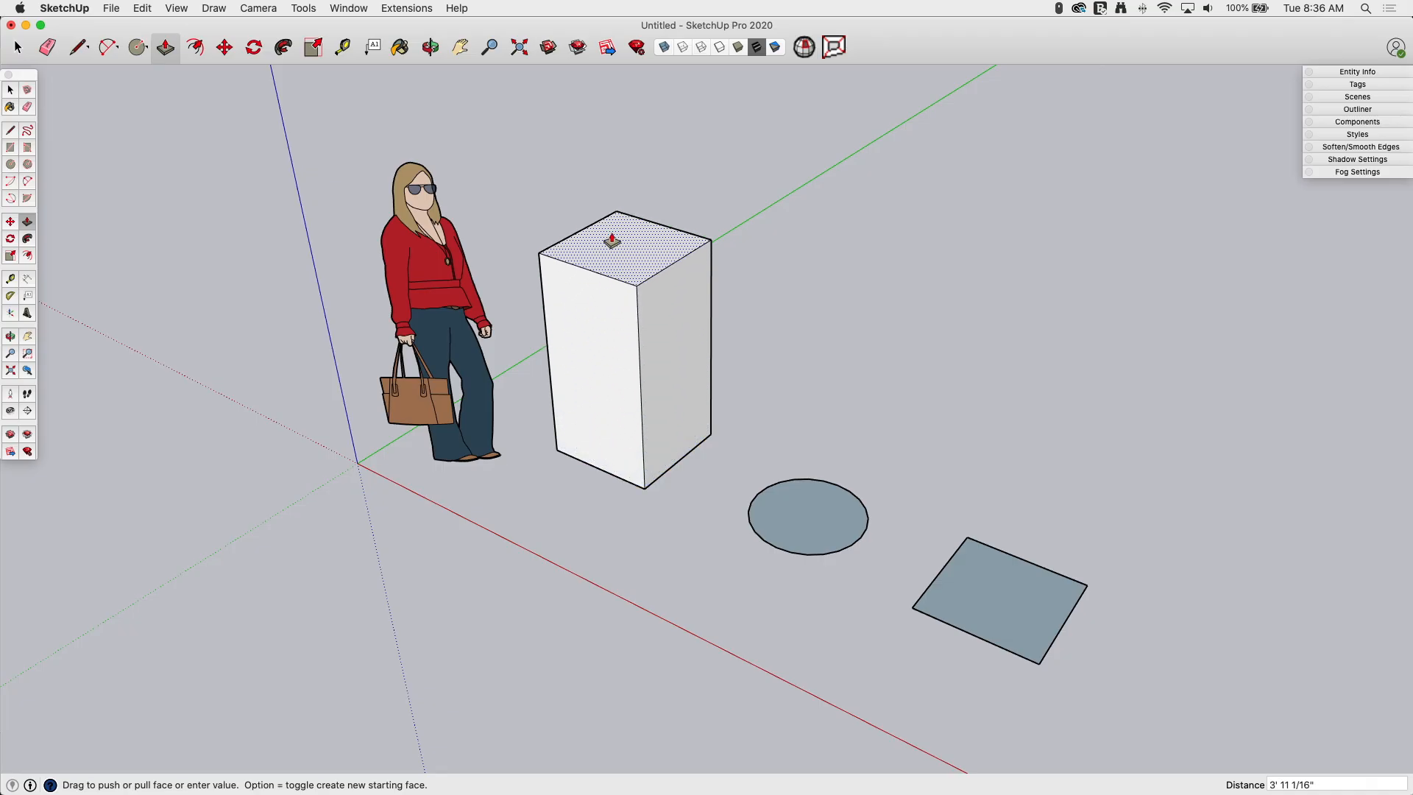
pyautogui.moveTo(613, 234); pyautogui.dragTo(617, 185)
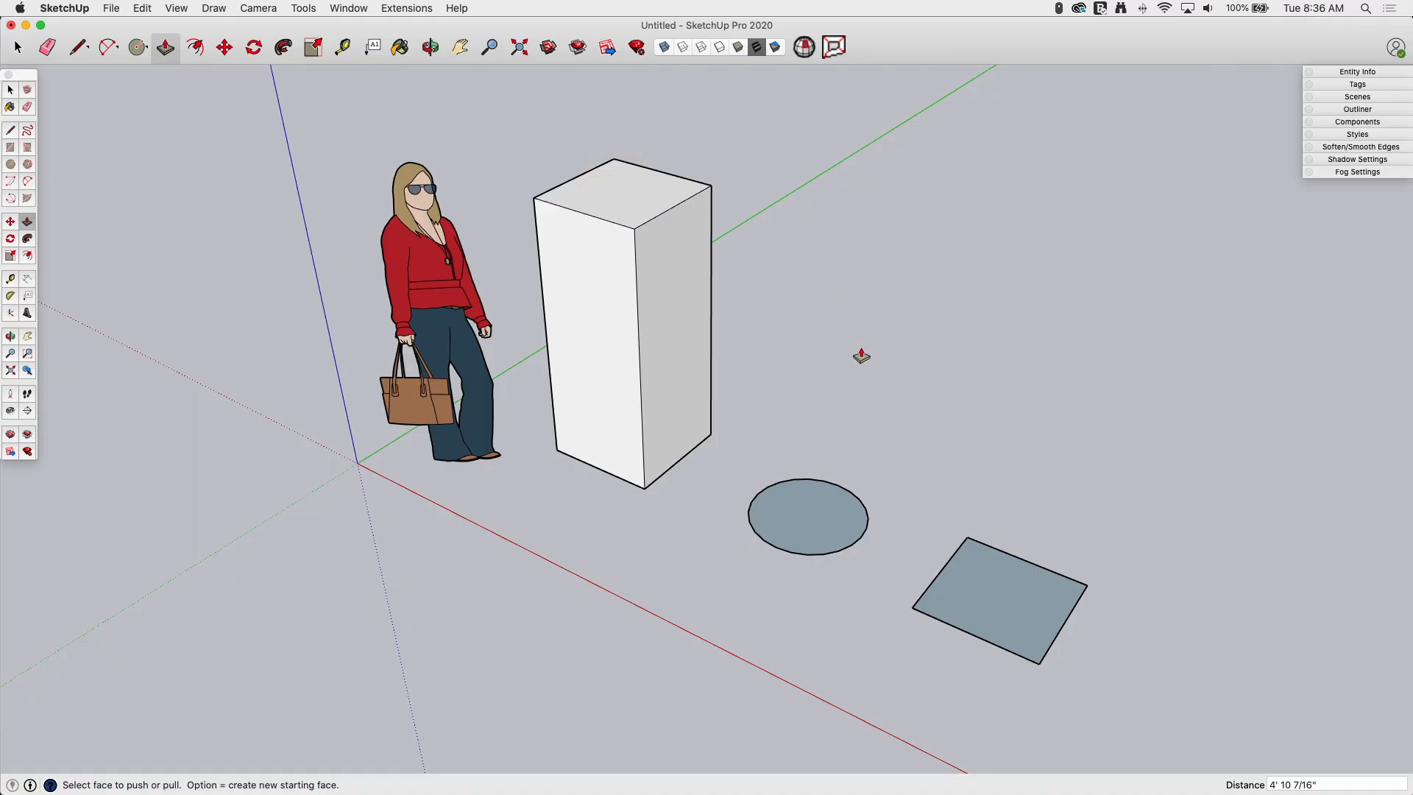
pyautogui.moveTo(515, 399)
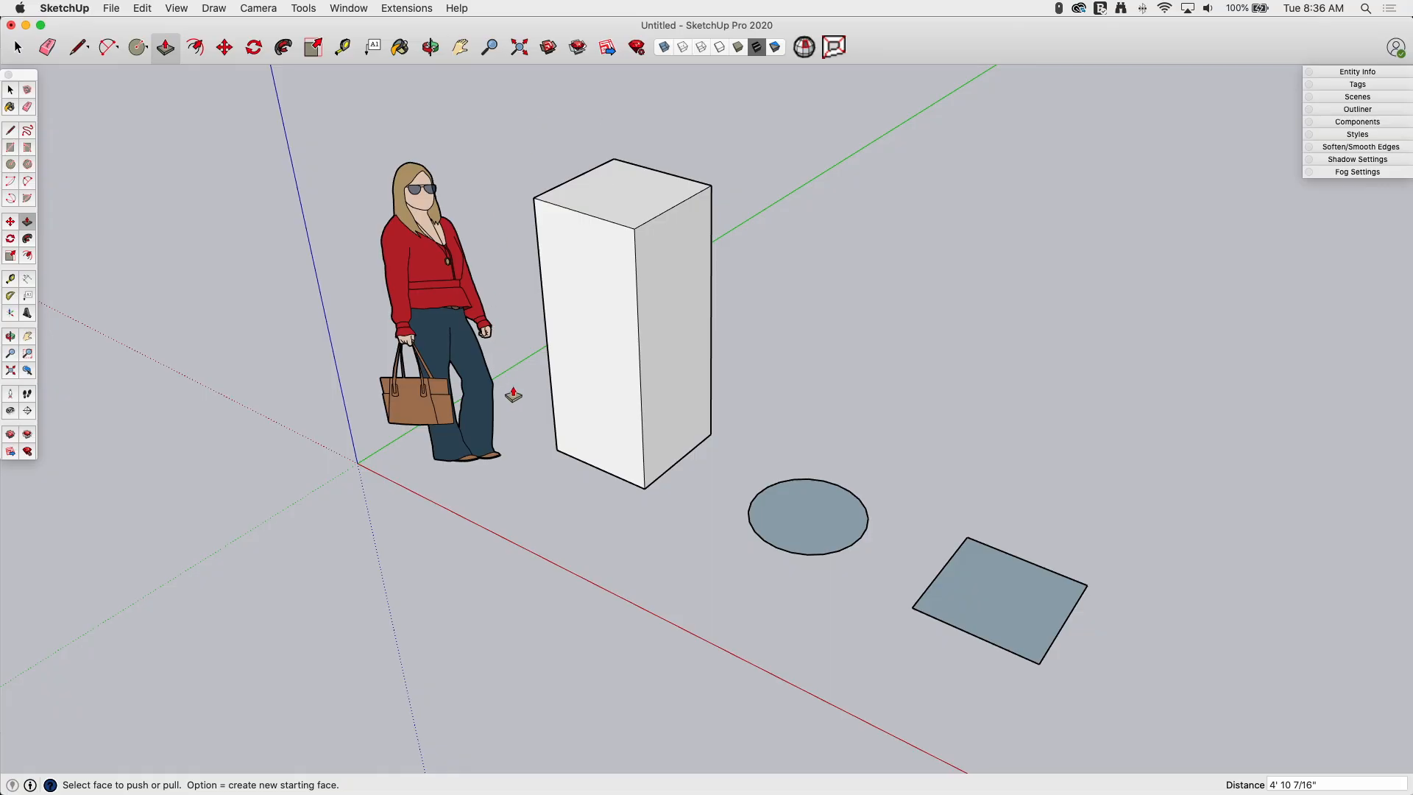
pyautogui.moveTo(579, 102)
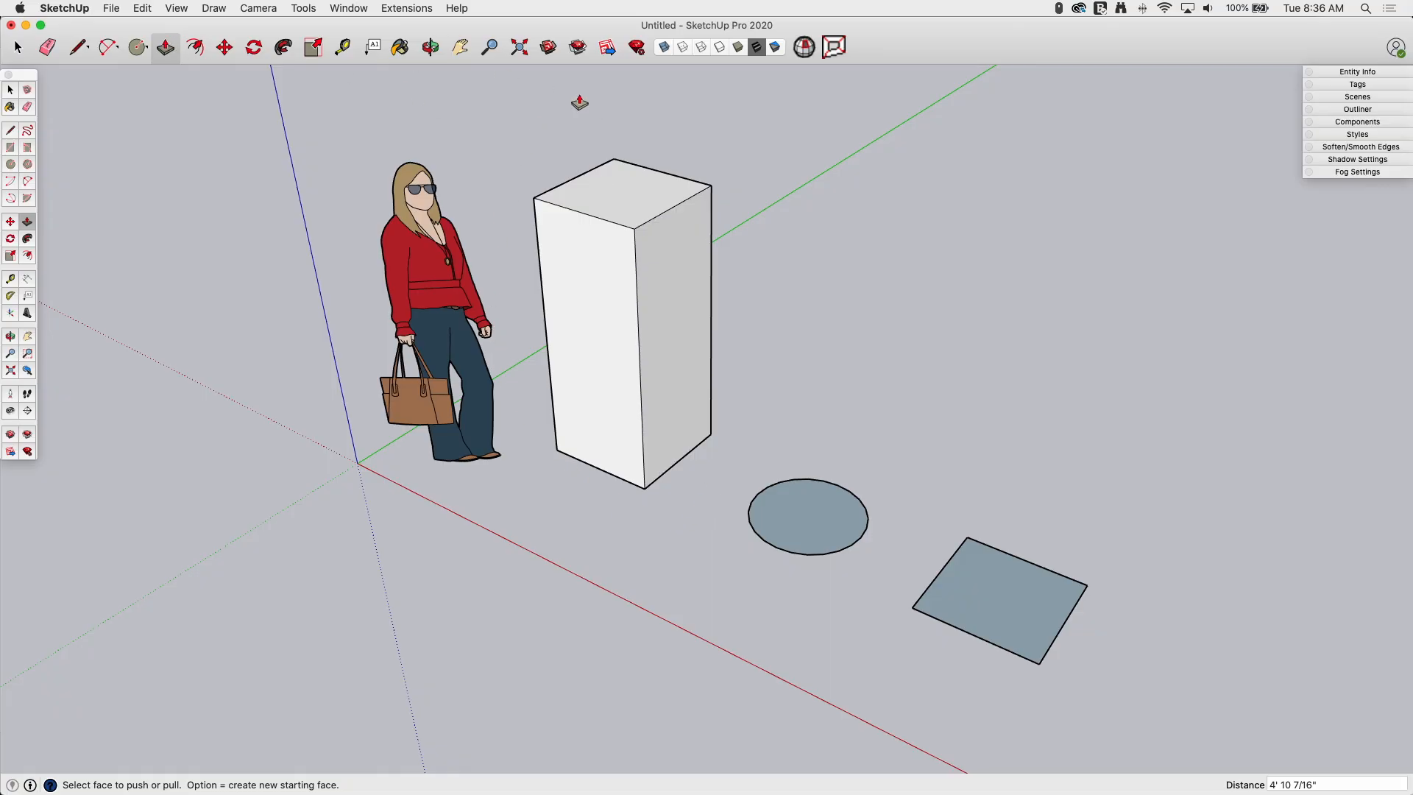
pyautogui.moveTo(918, 581)
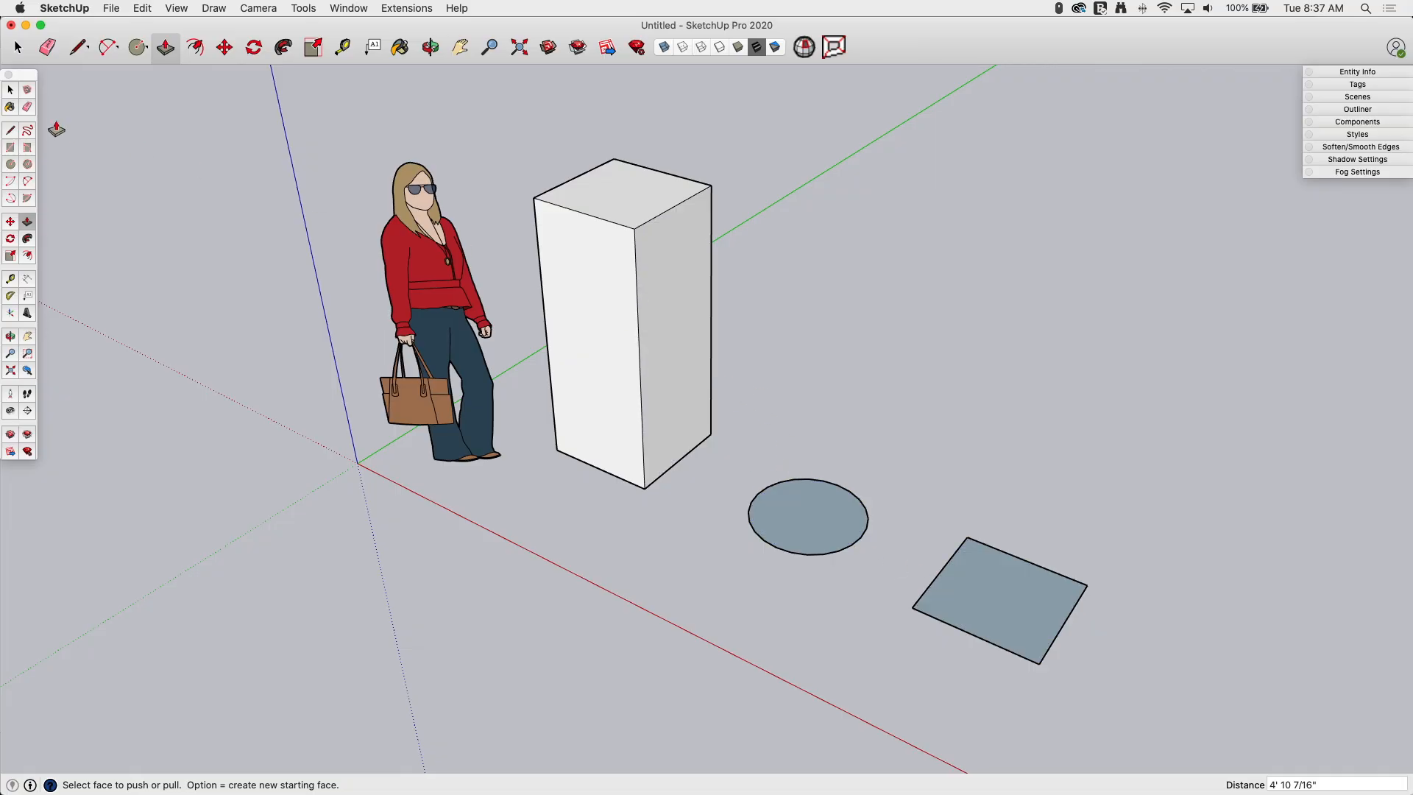
# - Select the circular face and Push/Pull it upward into a tall cylinder
pyautogui.click(17, 47)
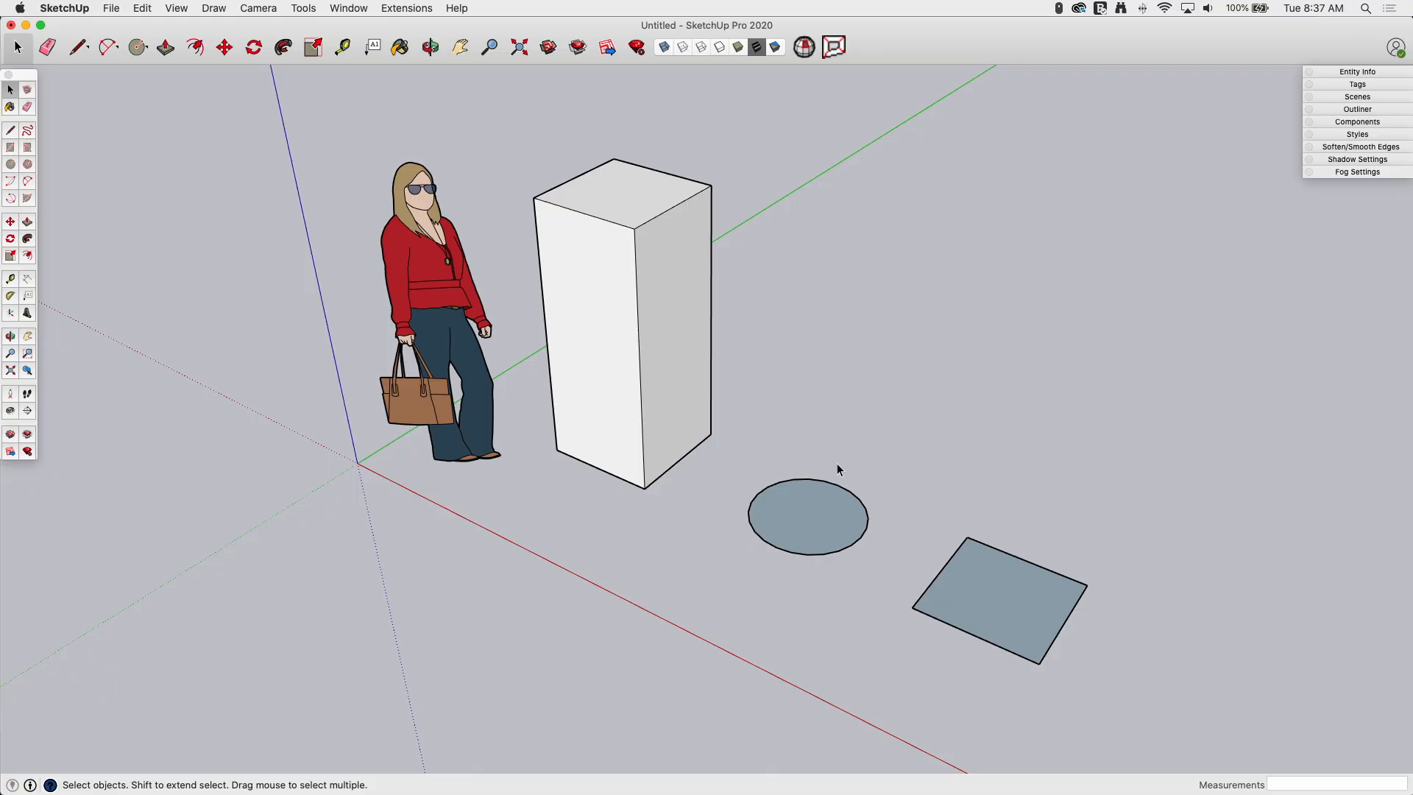
pyautogui.click(769, 519)
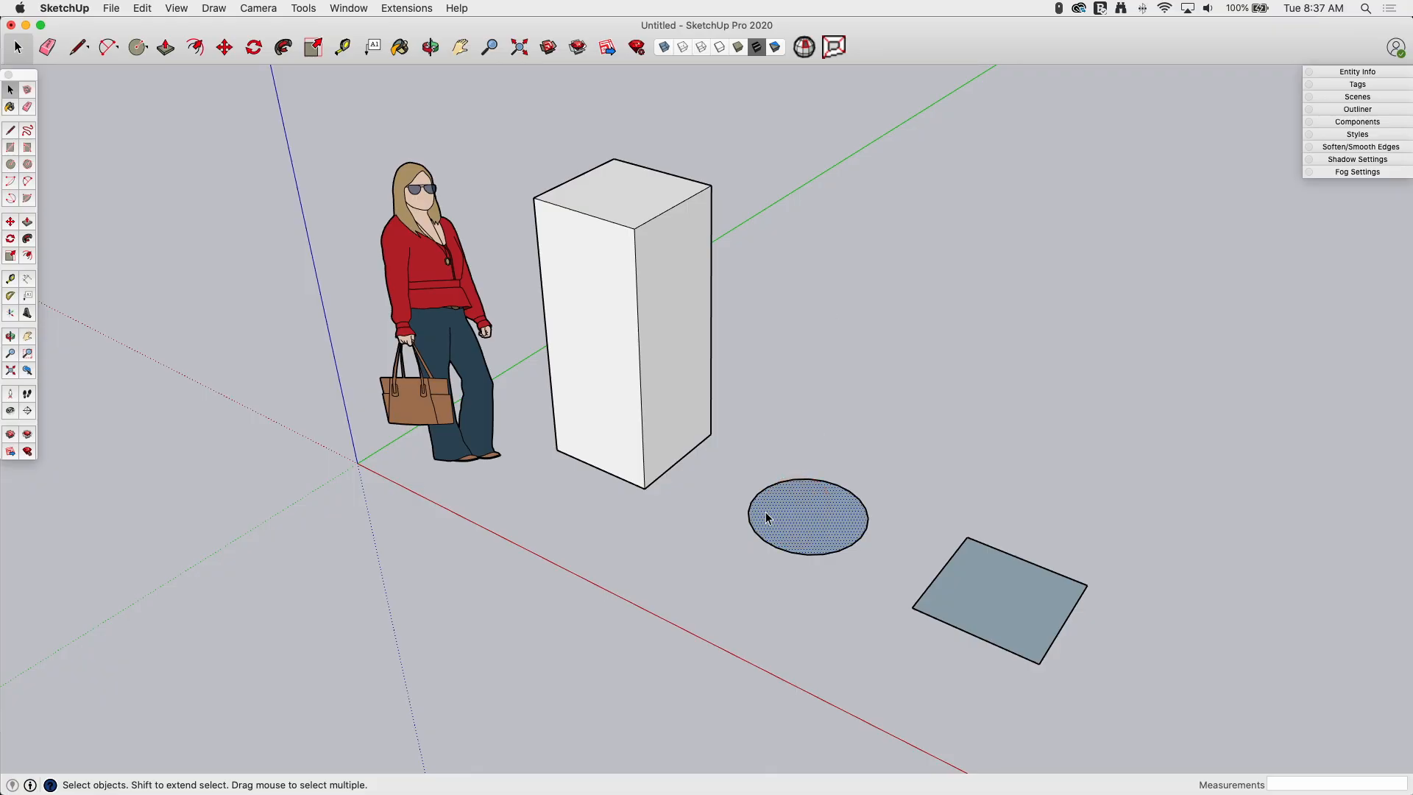
pyautogui.click(165, 47)
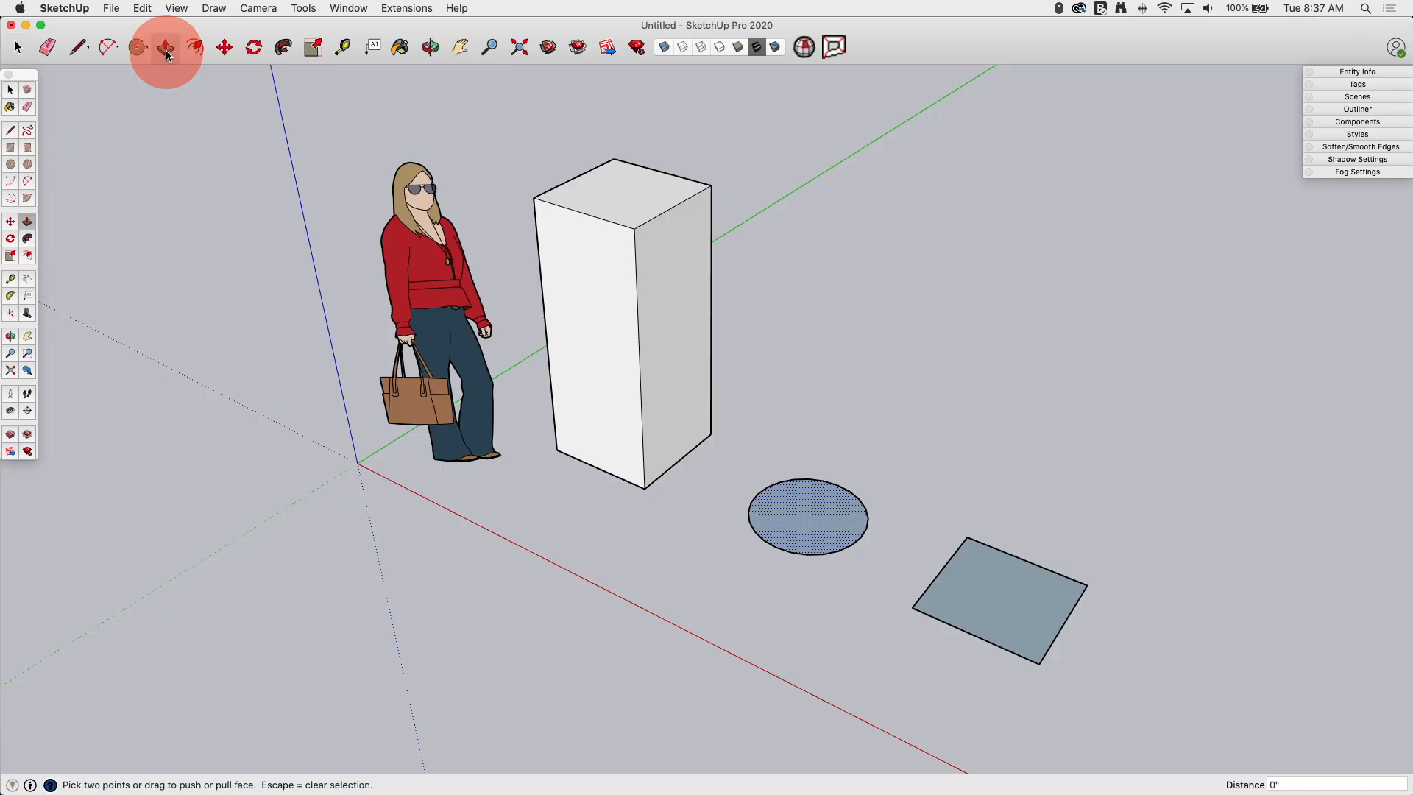
pyautogui.click(166, 46)
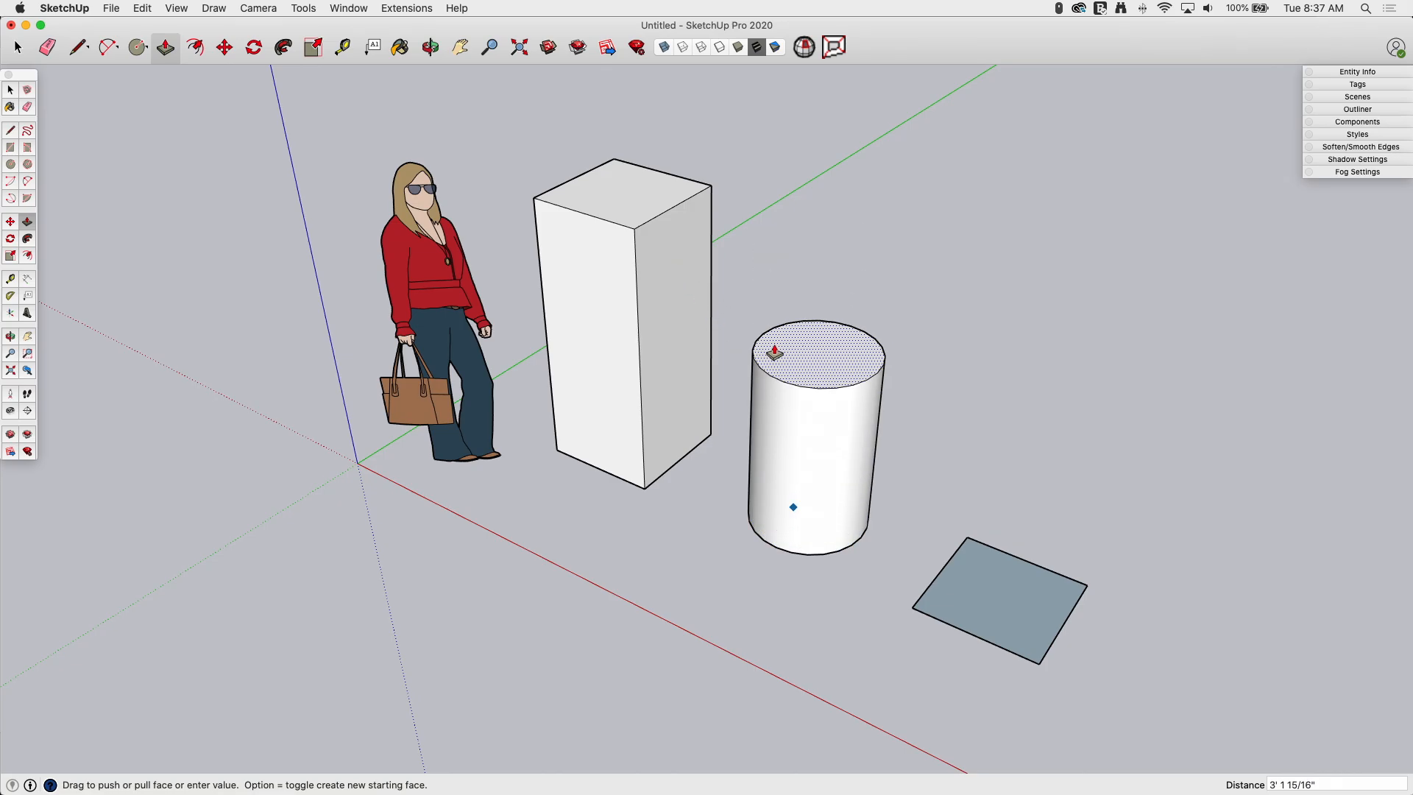
pyautogui.moveTo(811, 352); pyautogui.dragTo(798, 232)
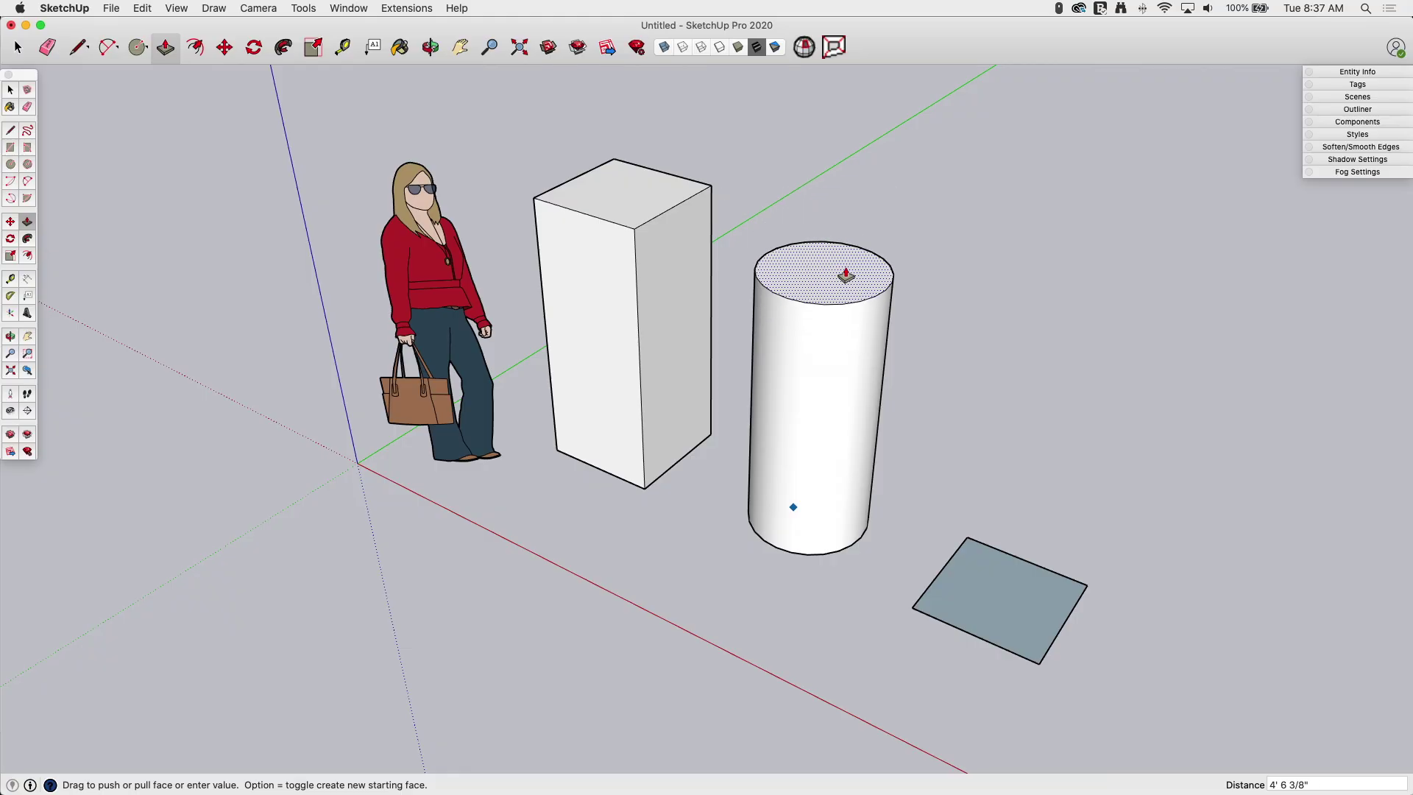
pyautogui.moveTo(712, 185)
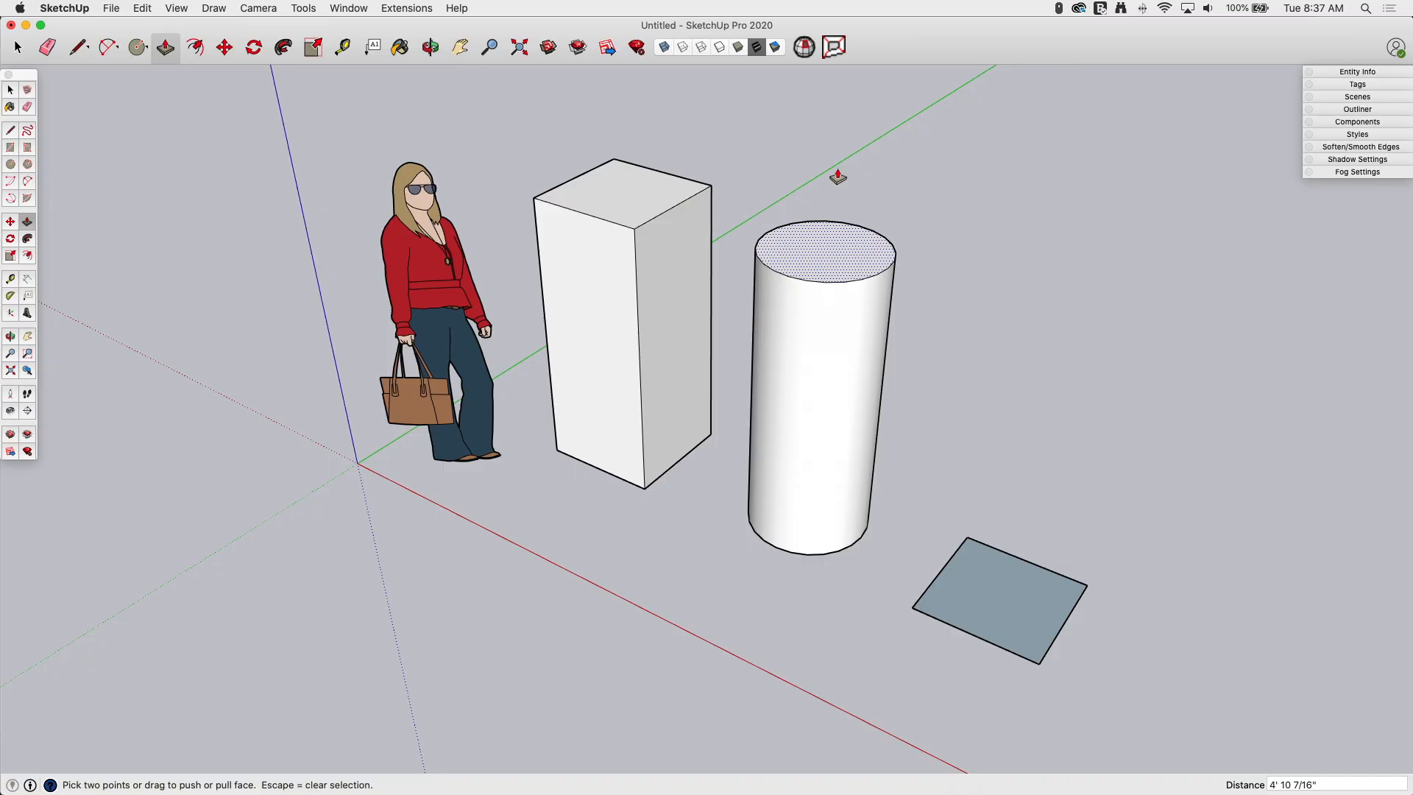
pyautogui.moveTo(822, 598)
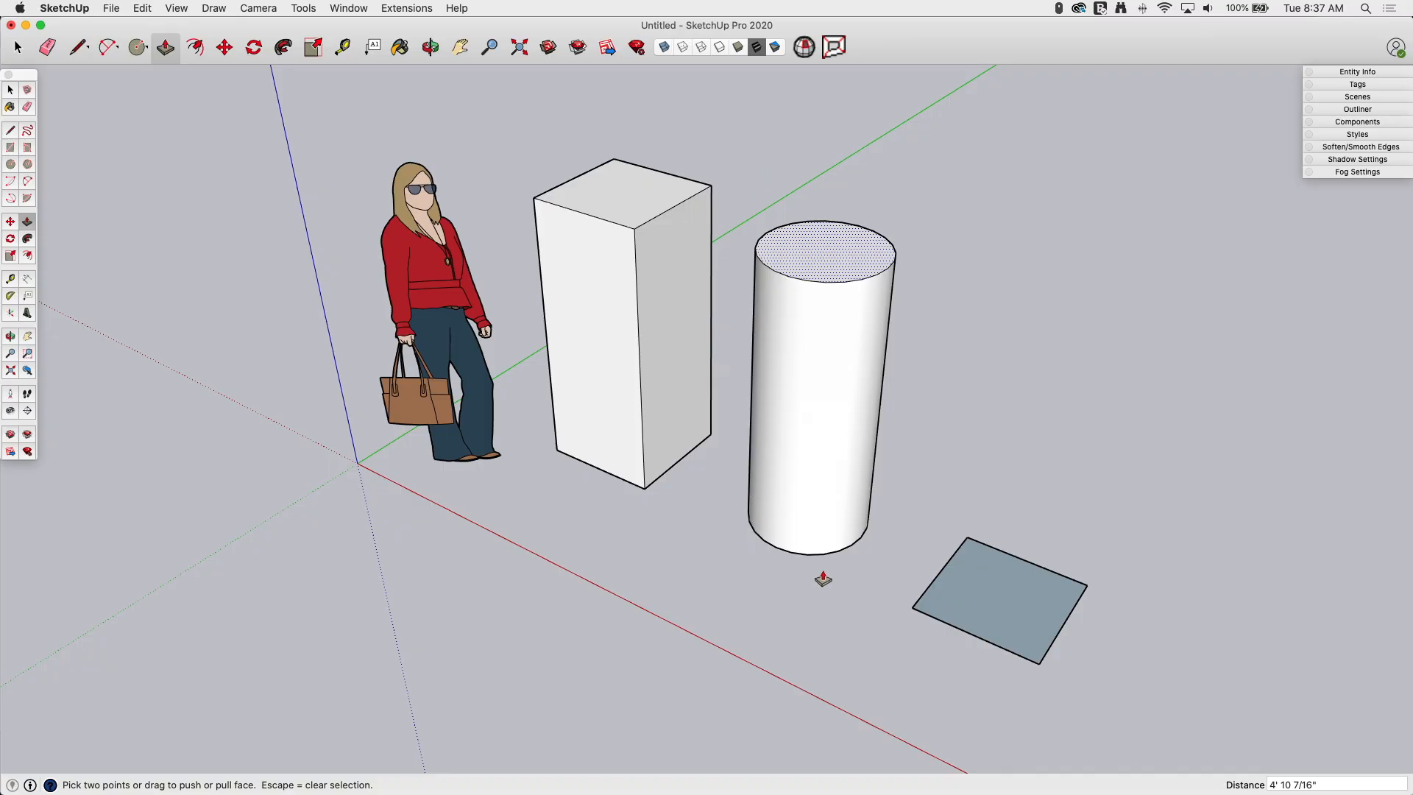
pyautogui.moveTo(807, 239)
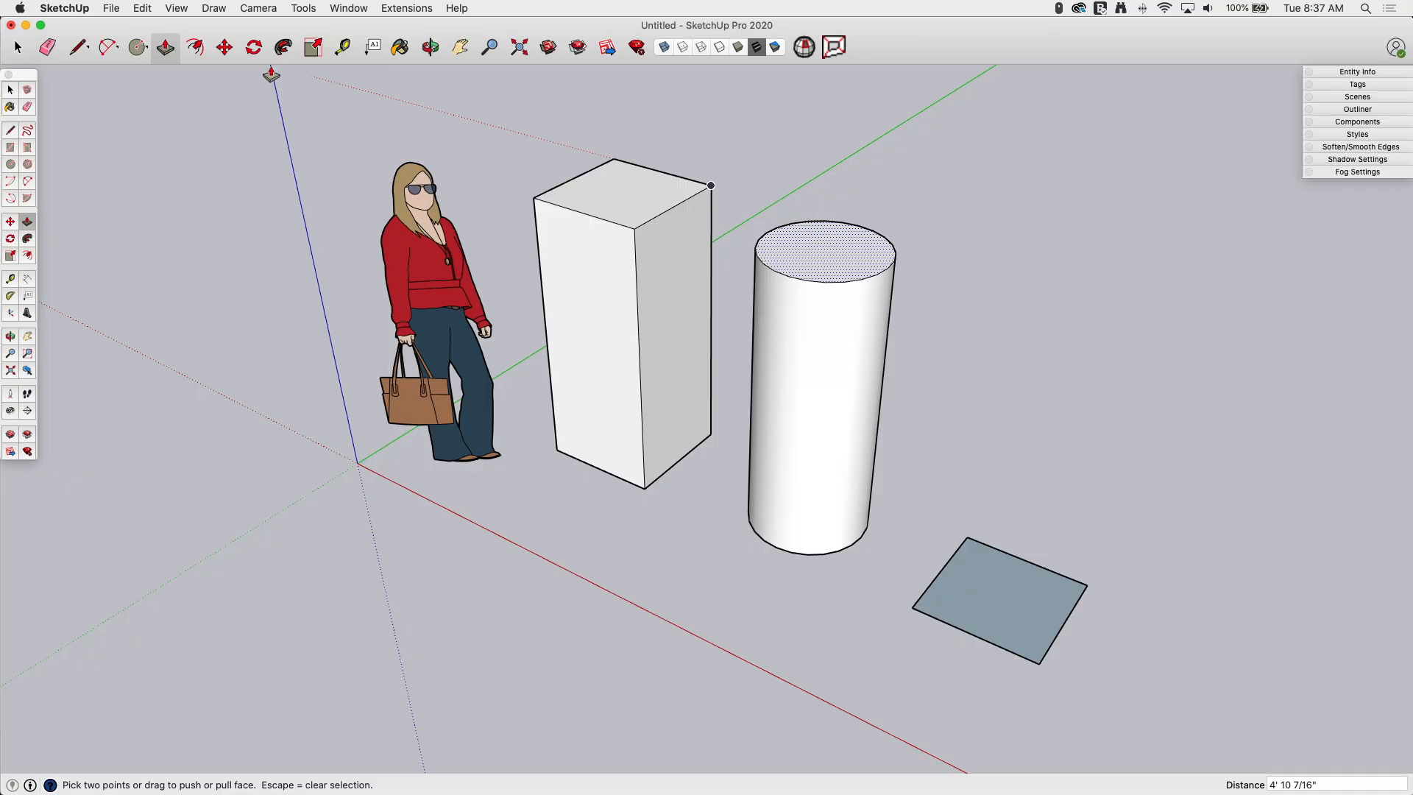
# - Open the program preferences from the SketchUp menu
pyautogui.click(63, 8)
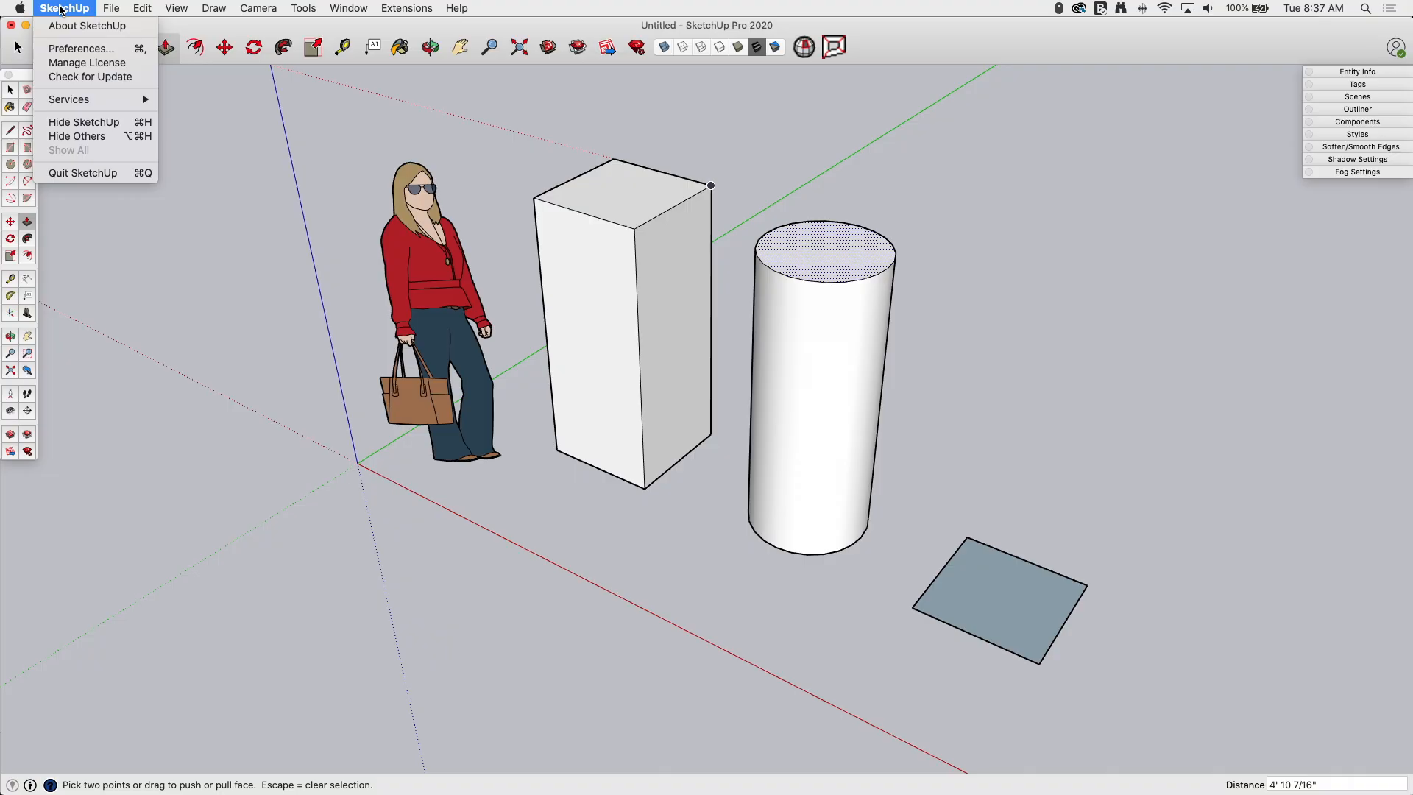
pyautogui.moveTo(74, 47)
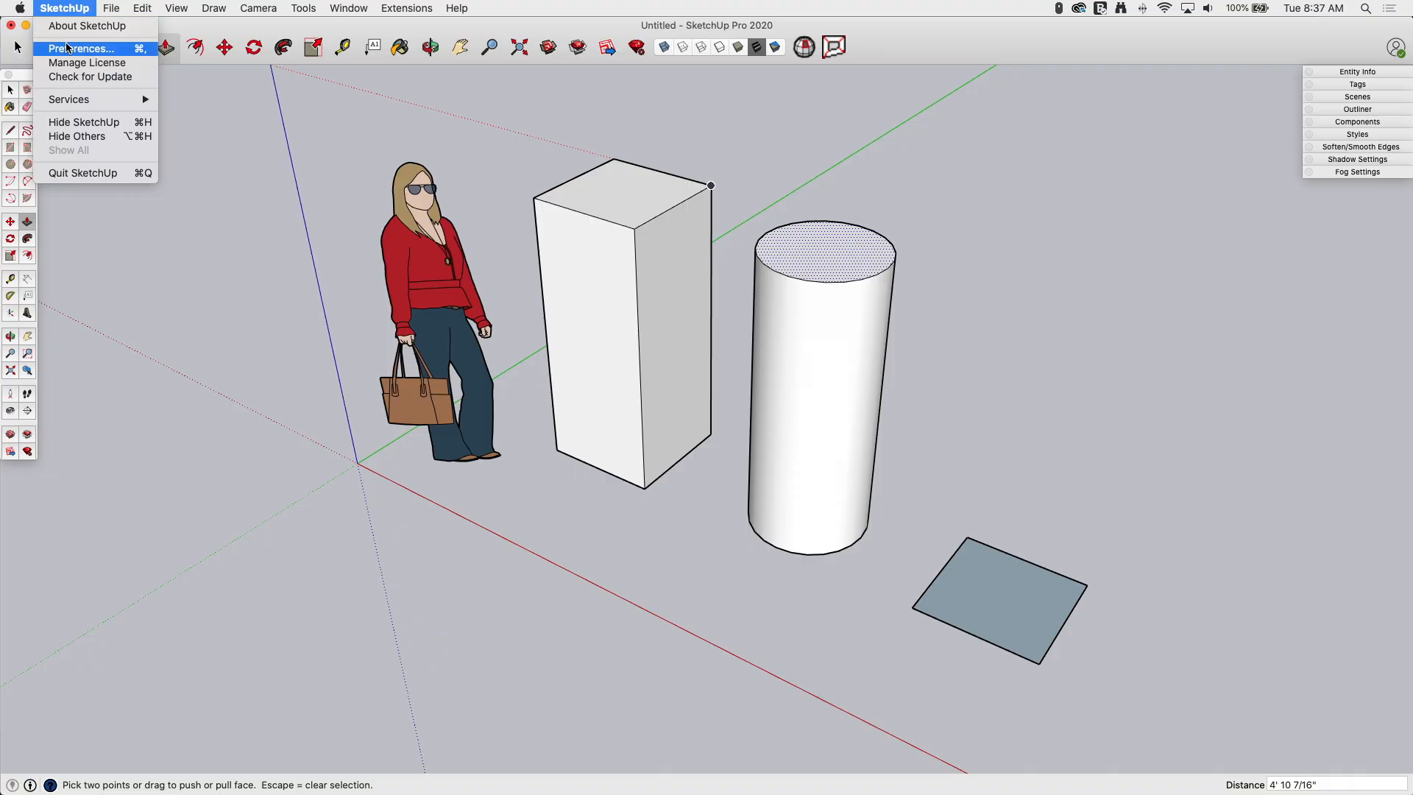
pyautogui.click(79, 48)
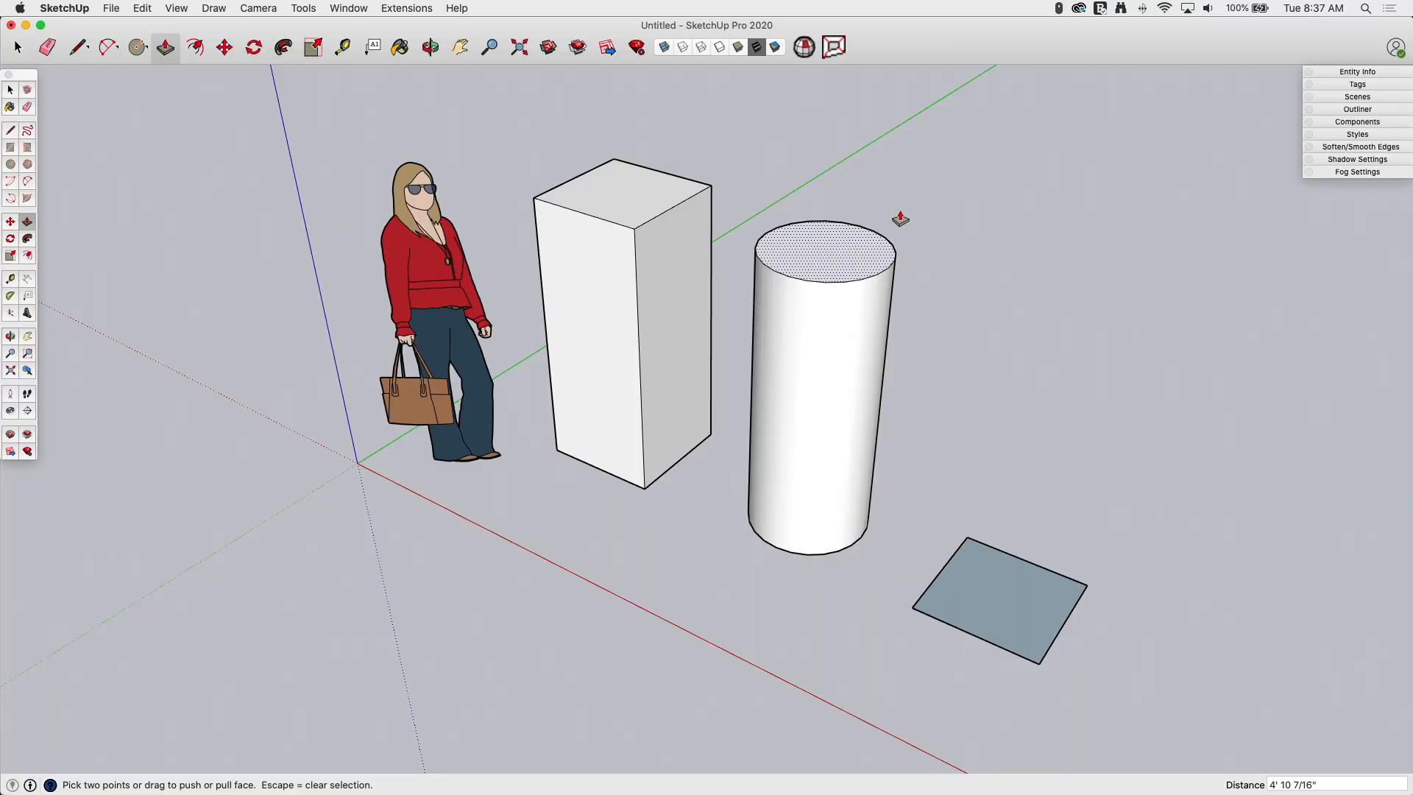
# - Push/Pull the flat ground rectangle up into a block 6' tall
pyautogui.press('space')
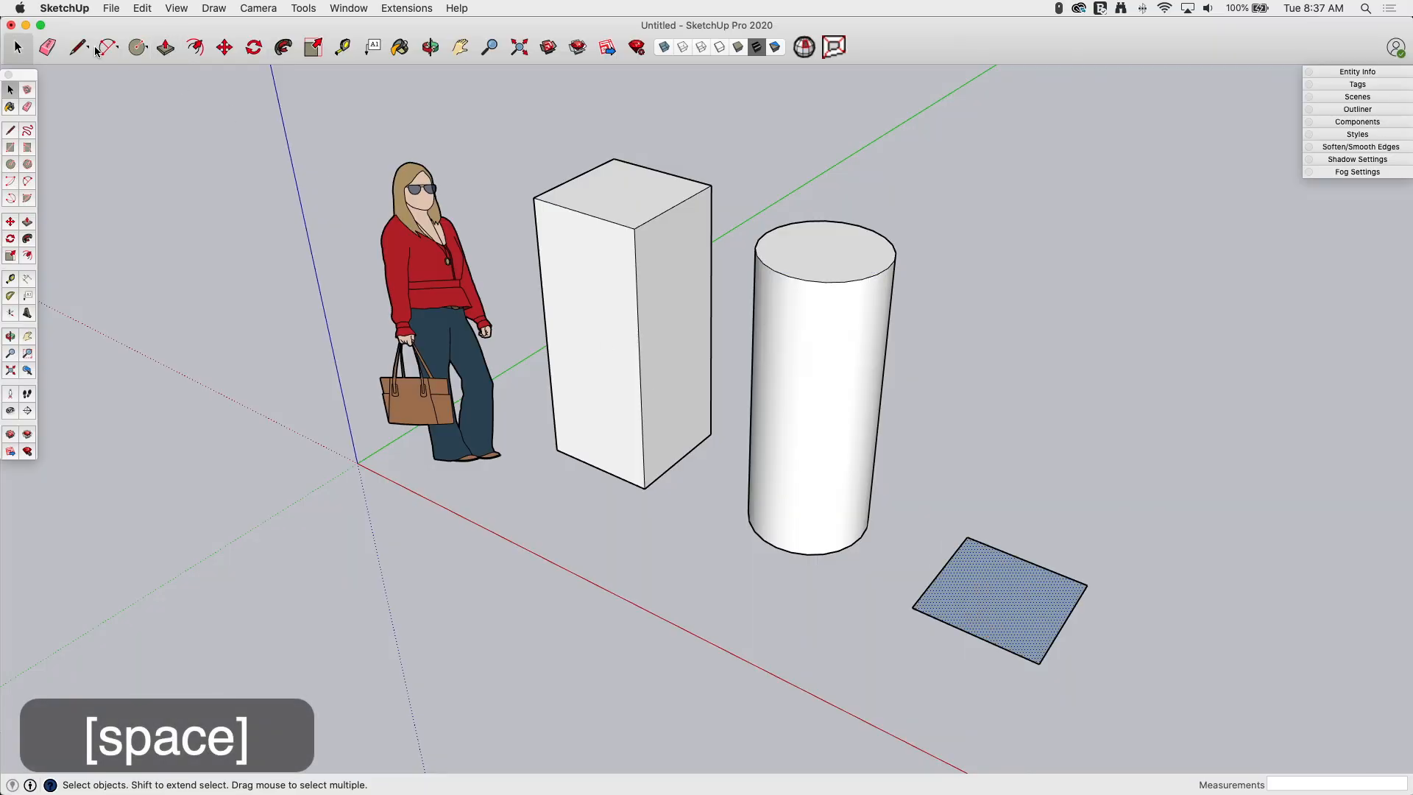
pyautogui.click(165, 48)
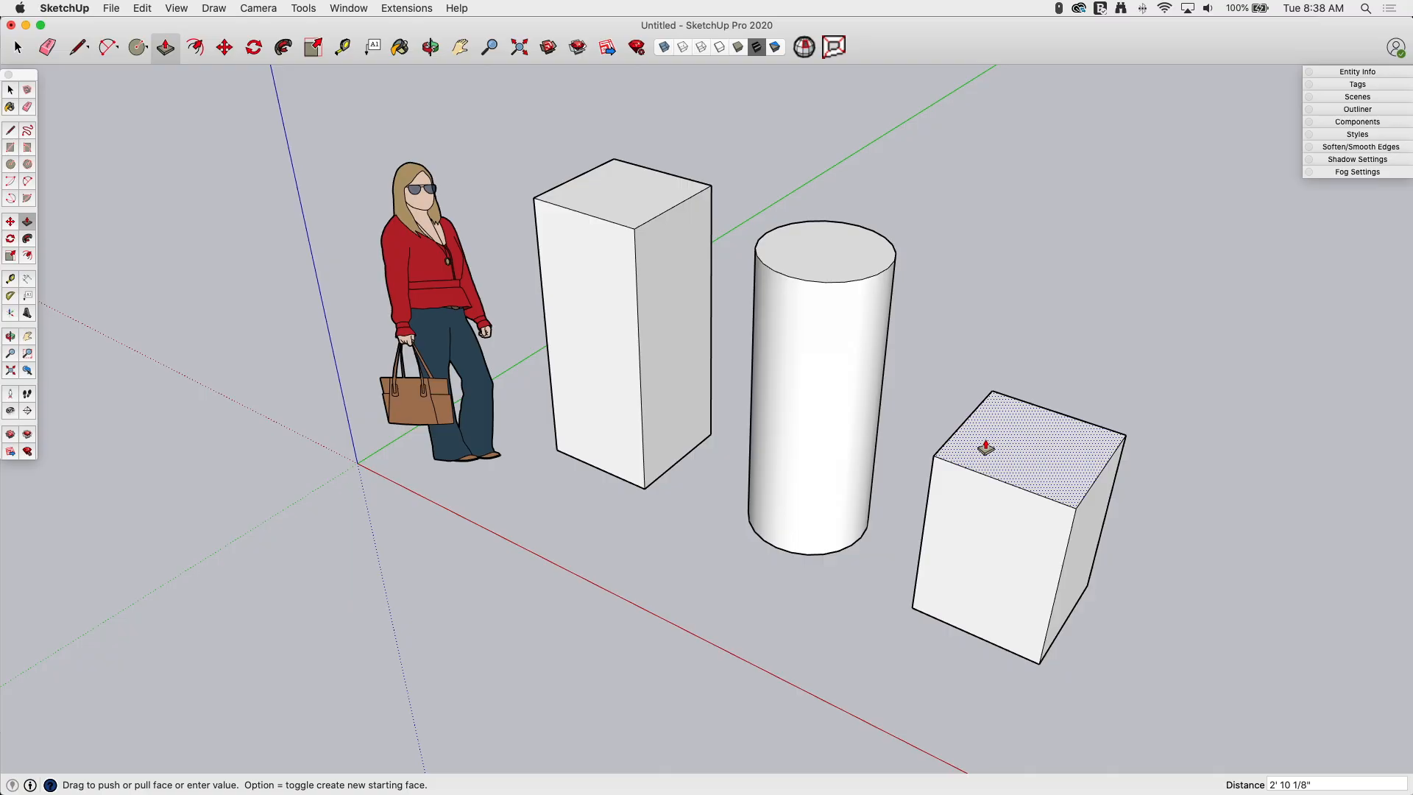
pyautogui.write("6'")
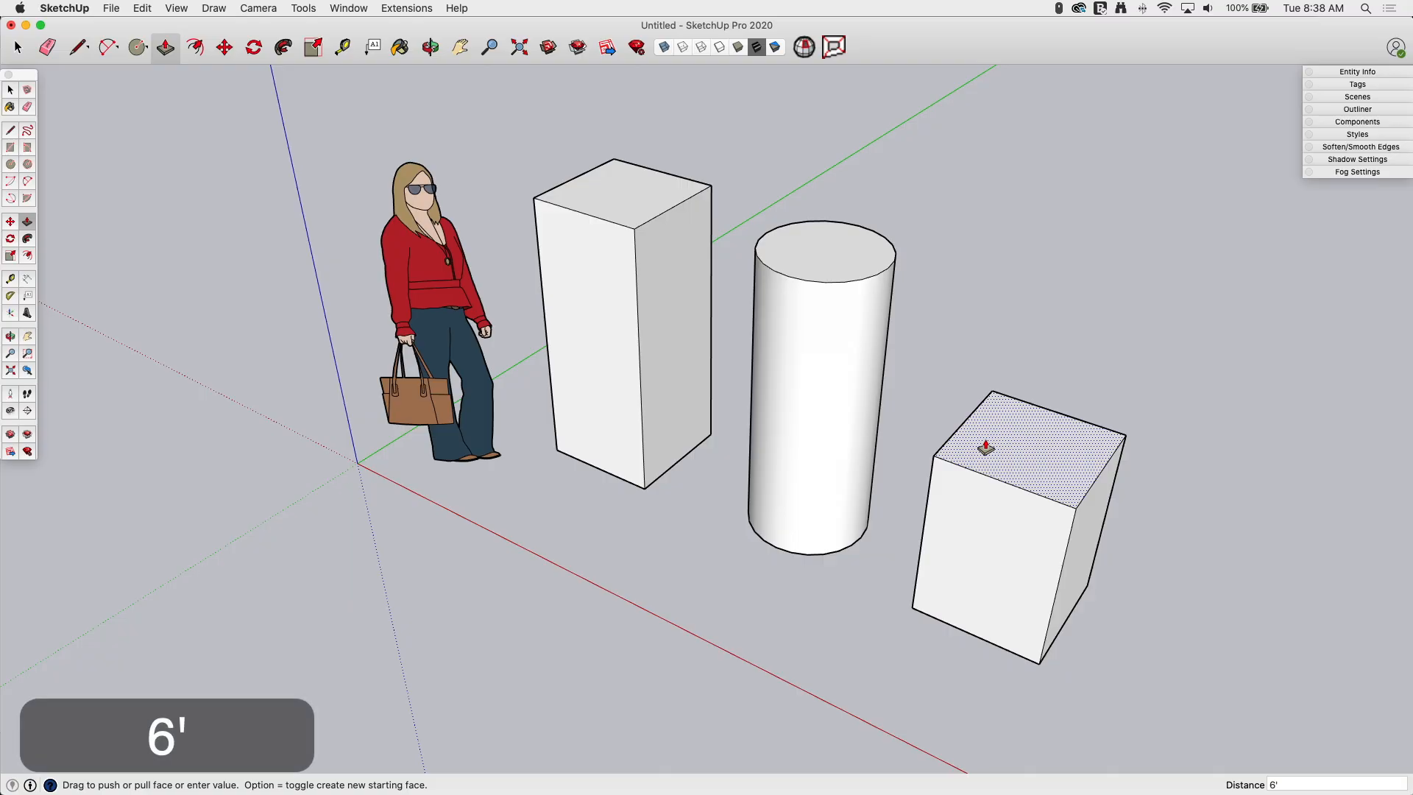
pyautogui.moveTo(984, 448); pyautogui.dragTo(985, 270)
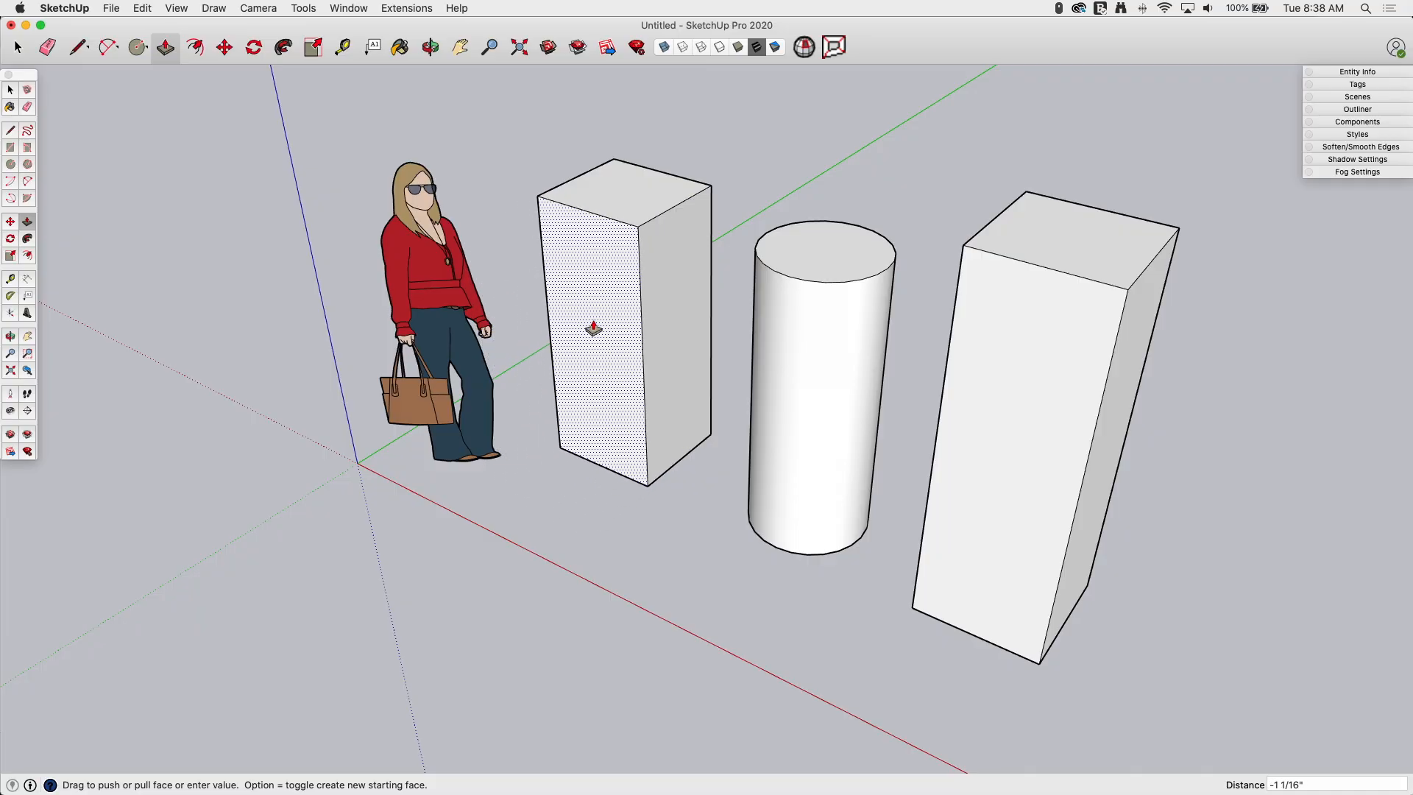
pyautogui.moveTo(593, 327); pyautogui.dragTo(531, 382)
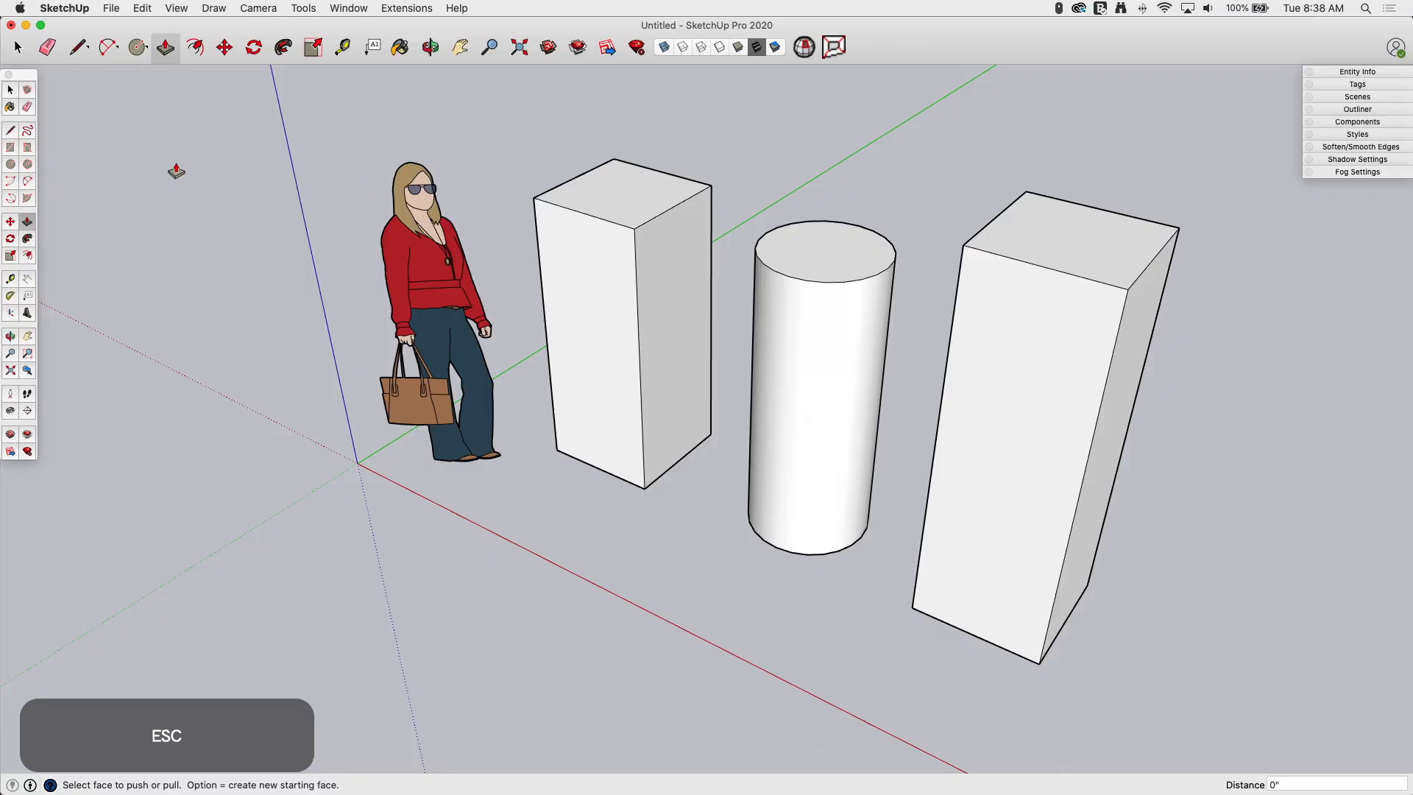
# - Start a diagonal line across the first box's front face, then undo it
pyautogui.click(74, 46)
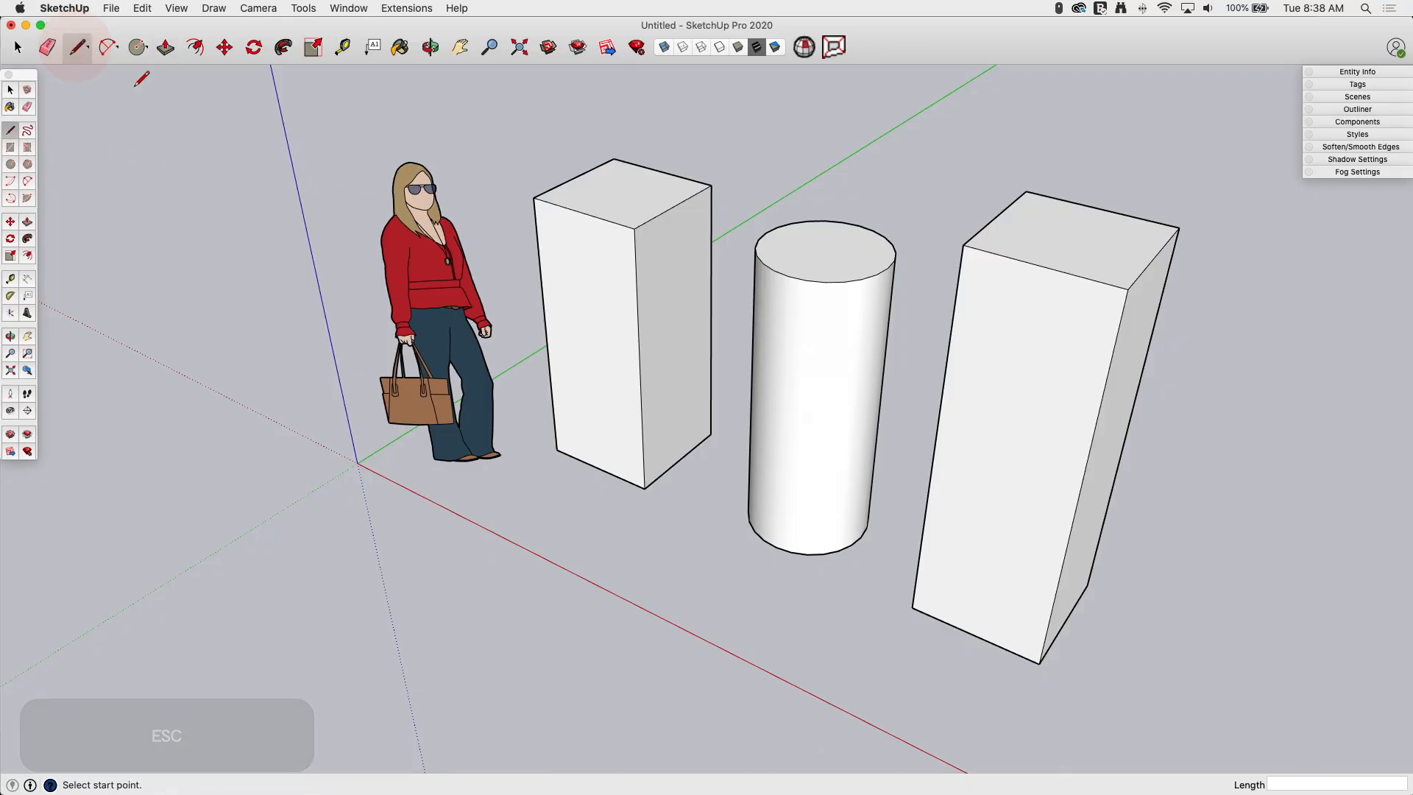
pyautogui.click(539, 265)
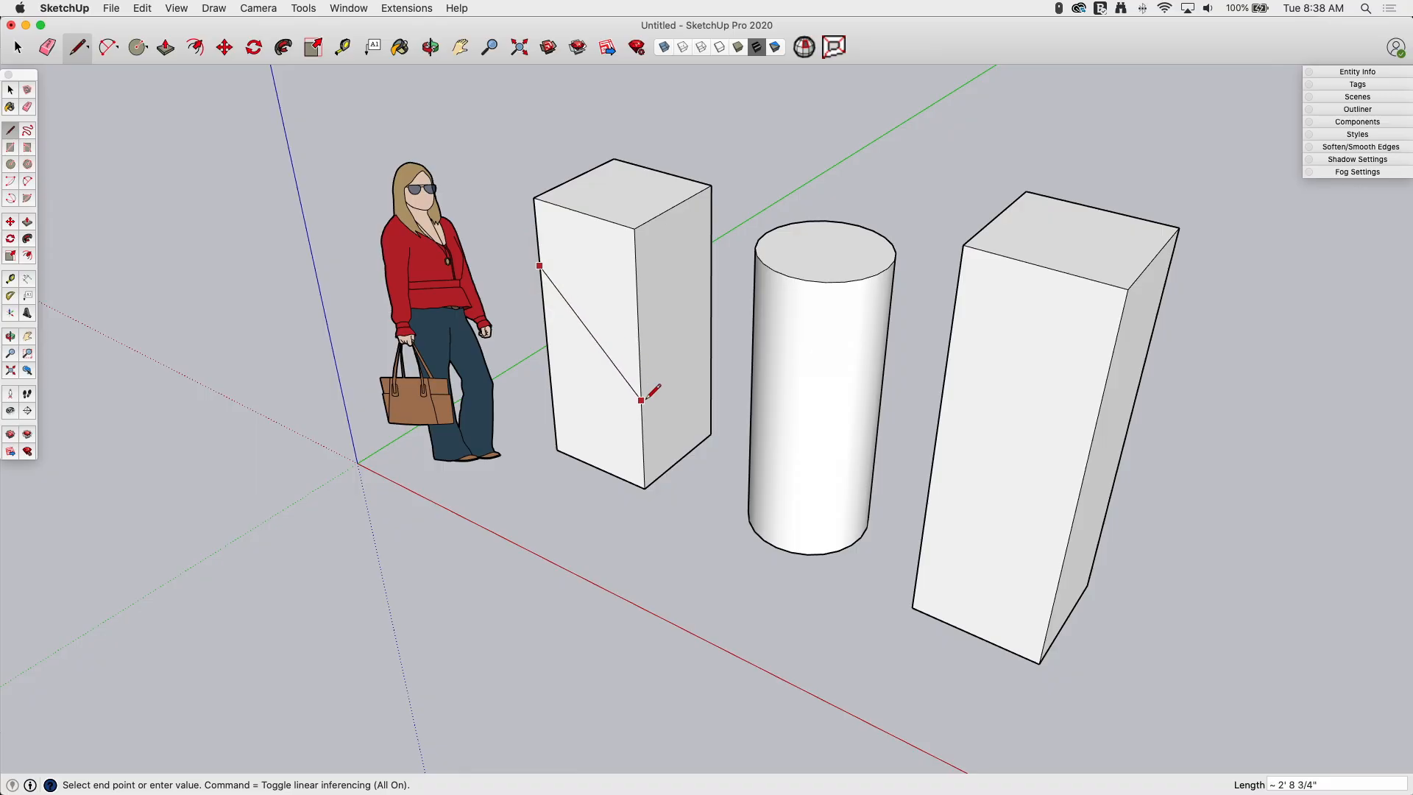
pyautogui.press('cmd+z')
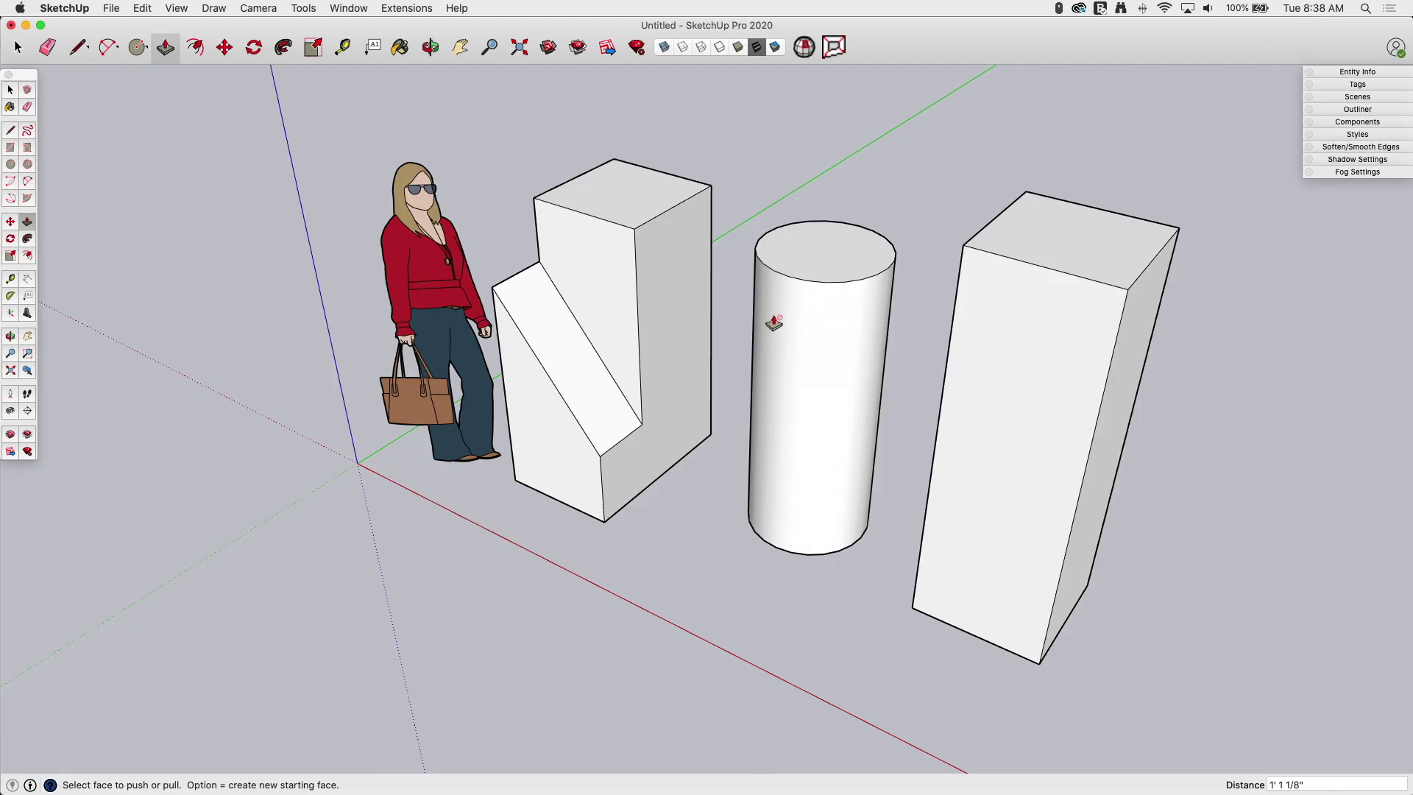
pyautogui.moveTo(776, 338)
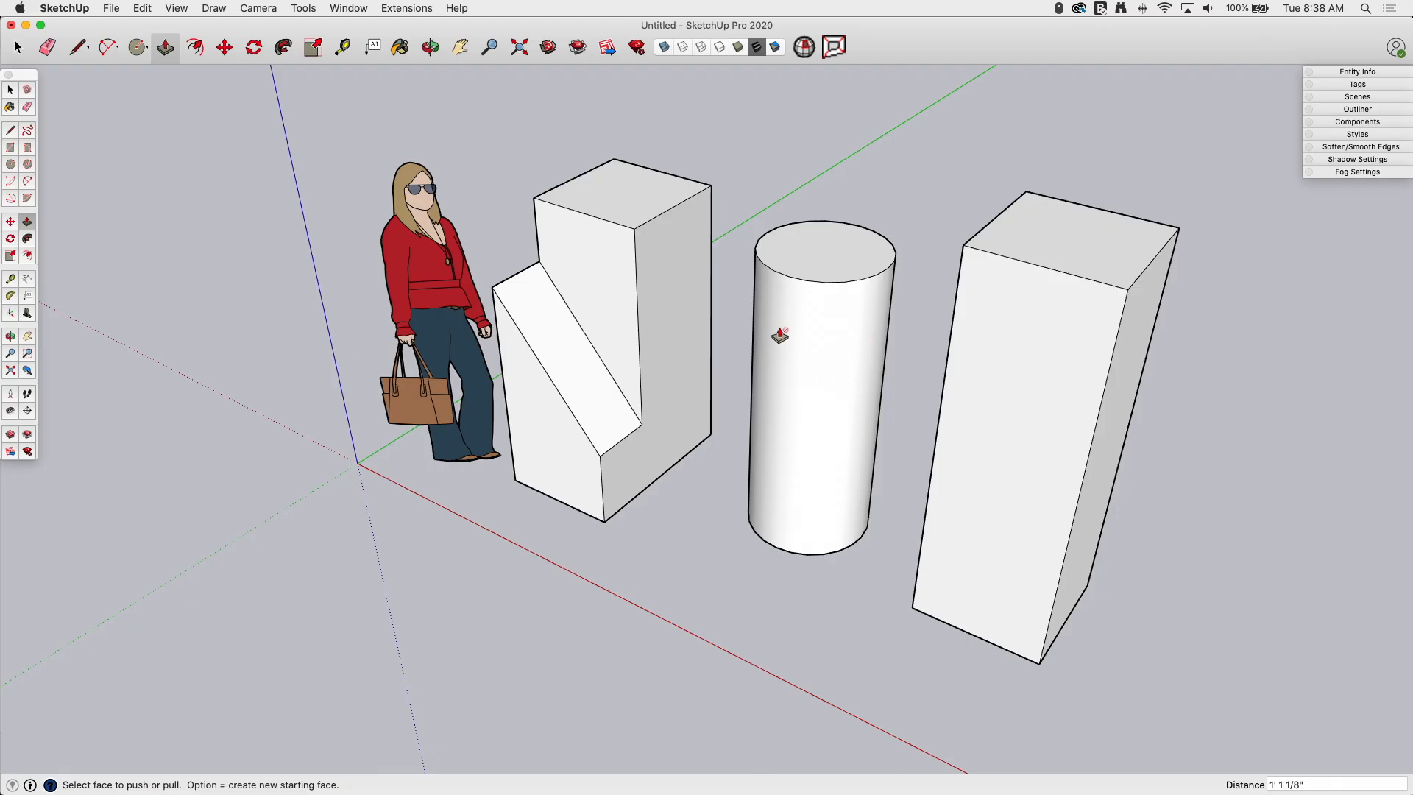
pyautogui.moveTo(830, 368)
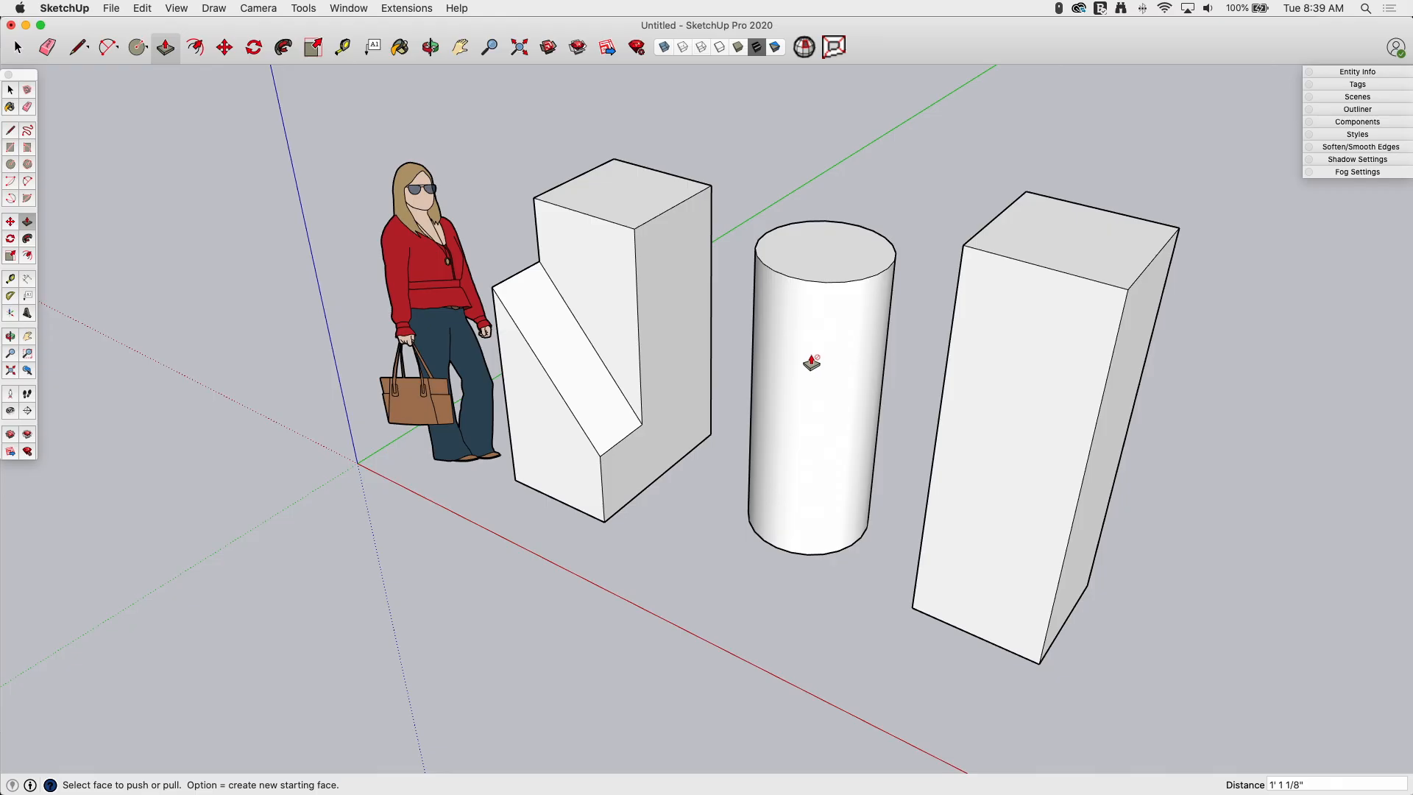
pyautogui.moveTo(783, 427)
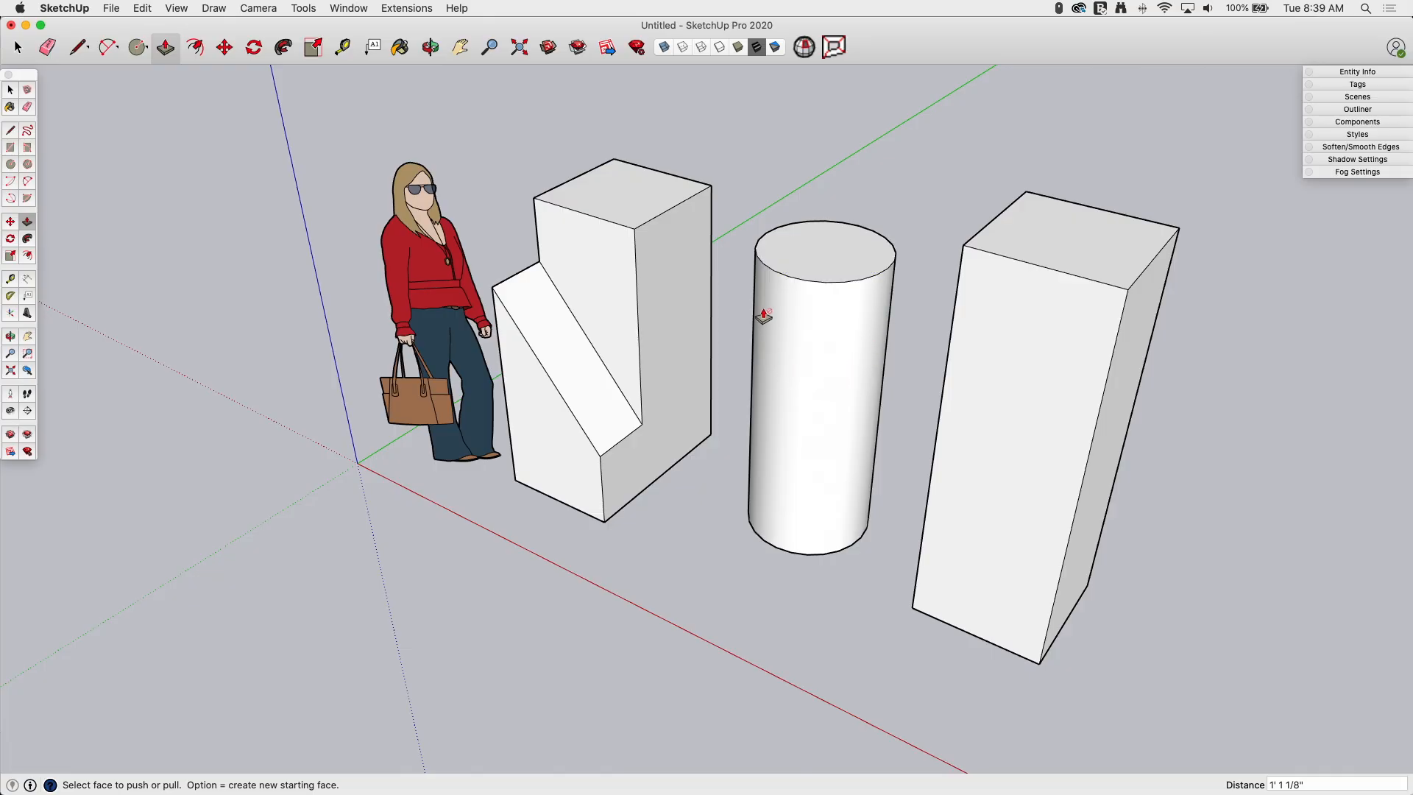
pyautogui.moveTo(851, 409)
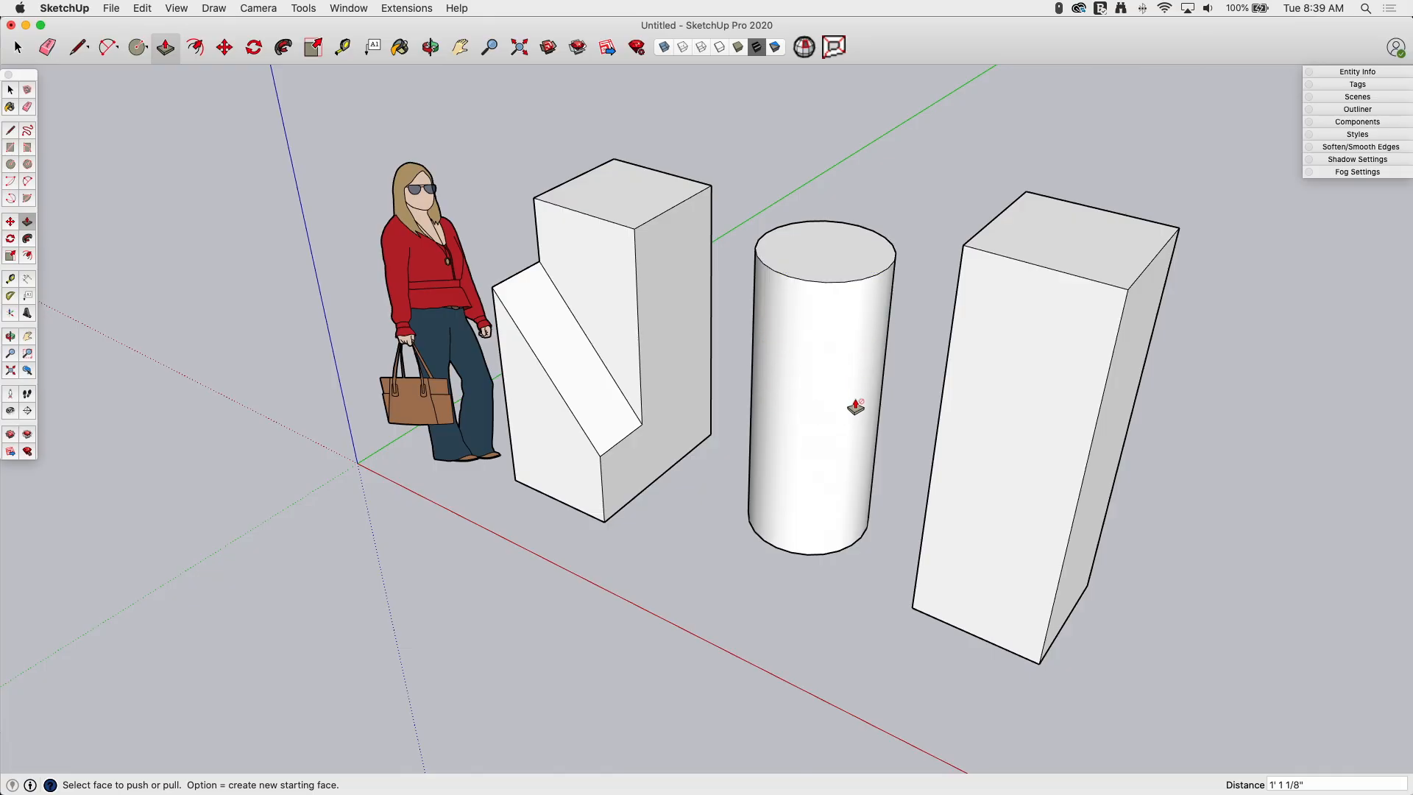
pyautogui.moveTo(801, 370)
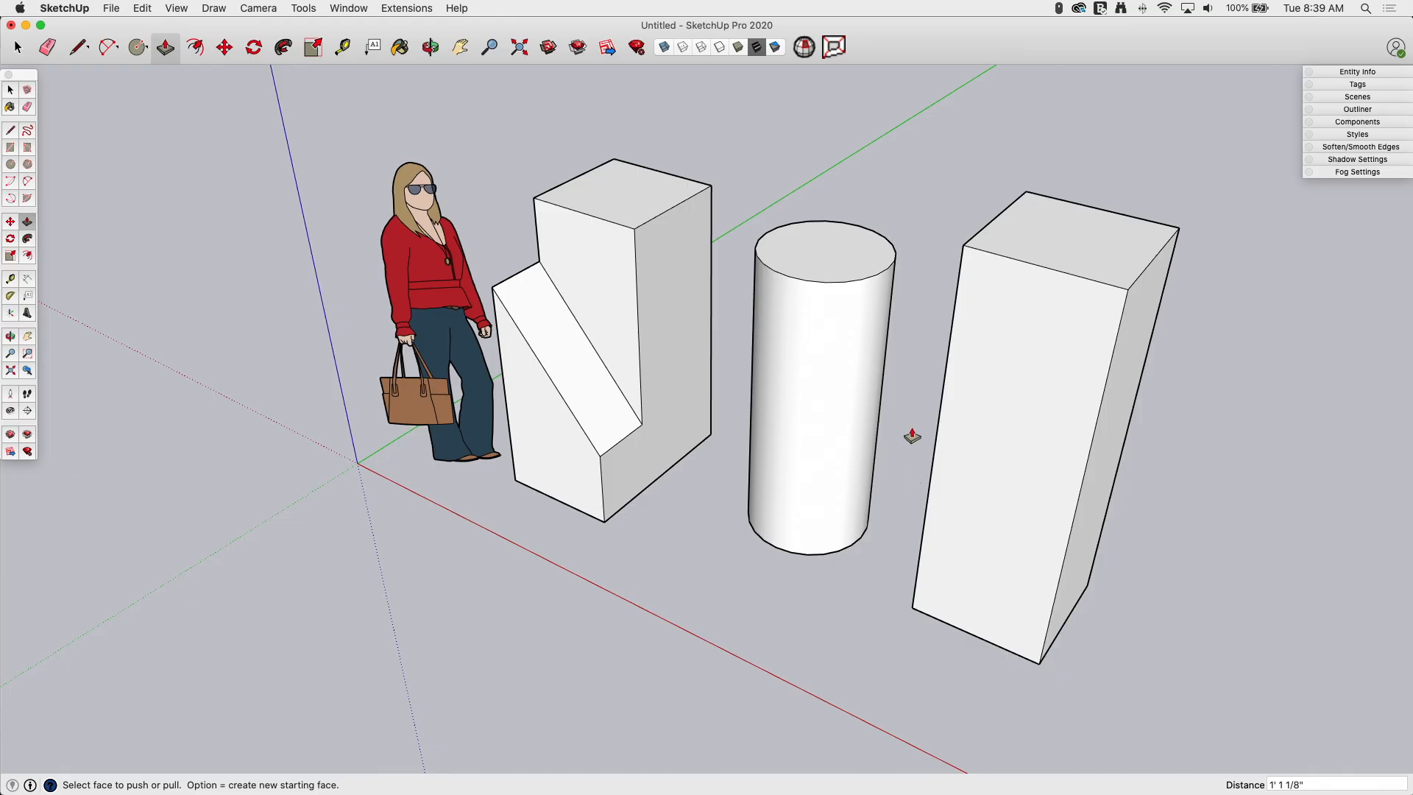
pyautogui.moveTo(743, 402)
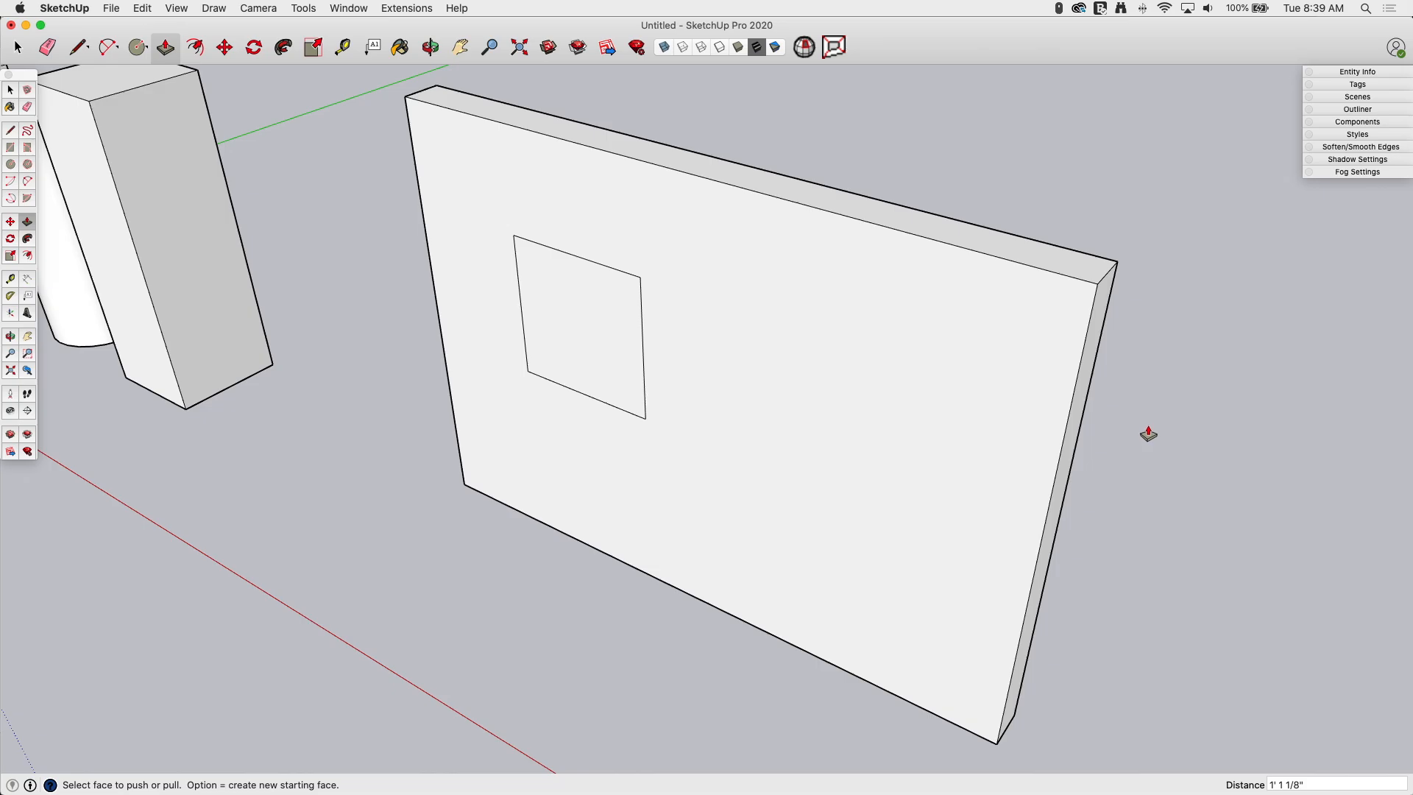
pyautogui.moveTo(930, 223)
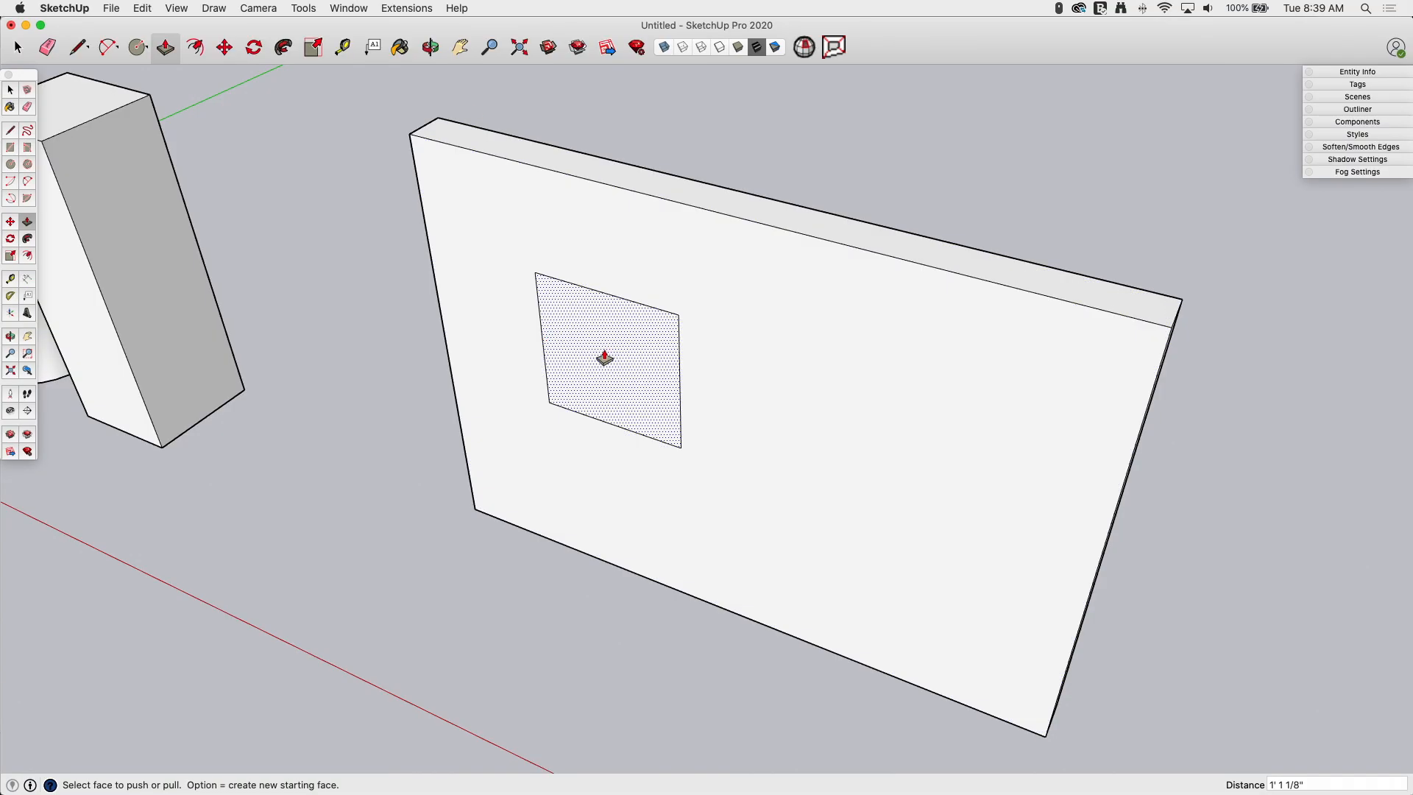
# - Extrude the wall's square into a long block projecting out behind the wall
pyautogui.moveTo(606, 358); pyautogui.dragTo(538, 361)
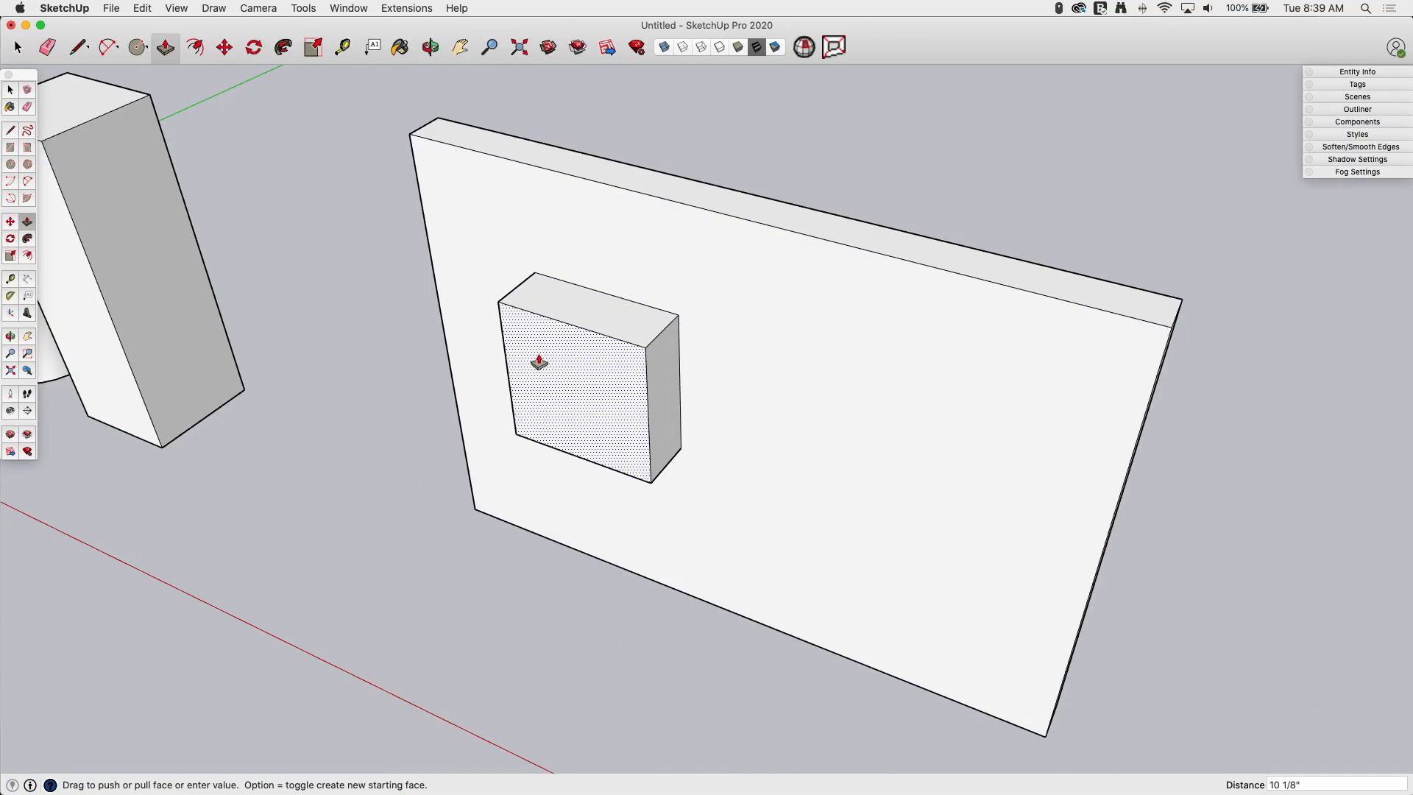
pyautogui.moveTo(538, 361); pyautogui.dragTo(455, 396)
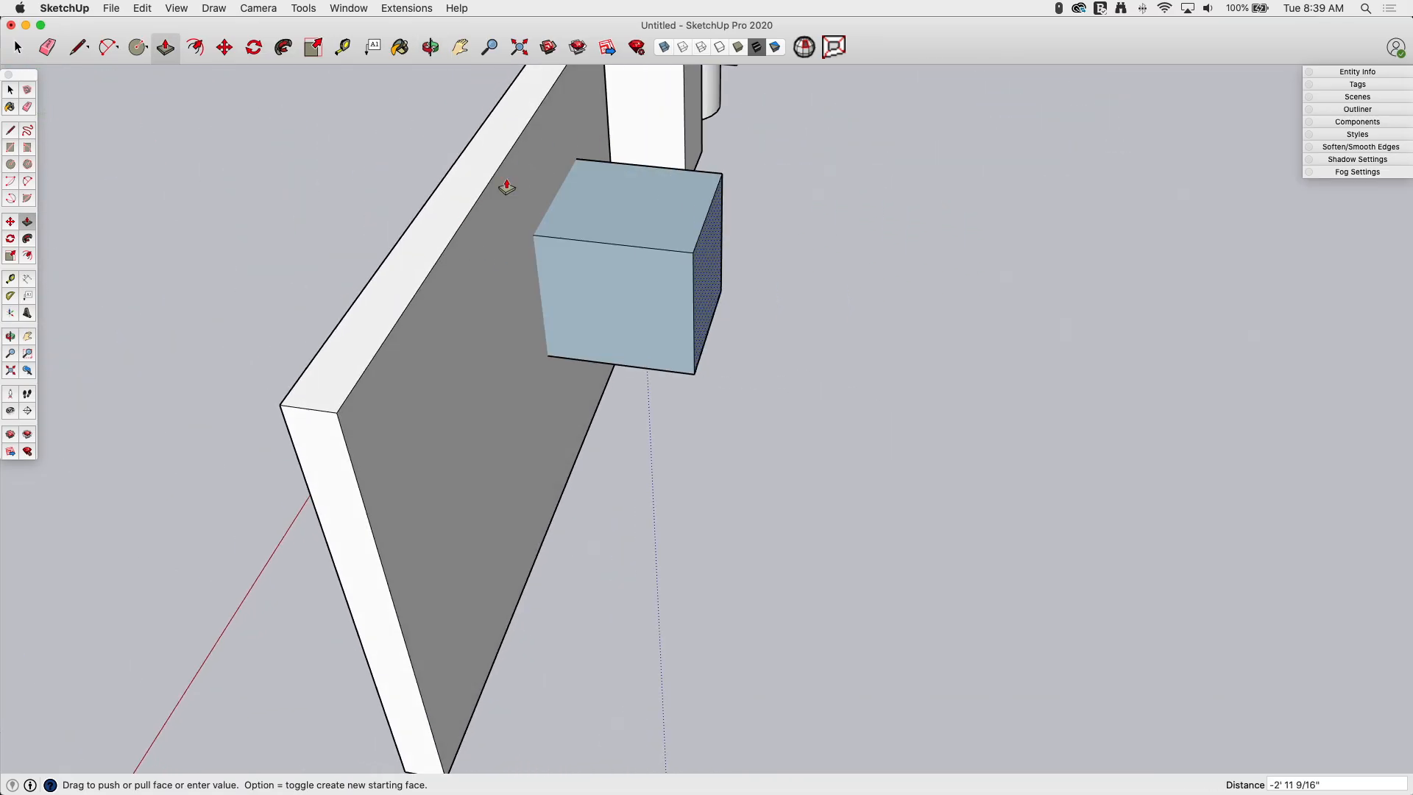
pyautogui.moveTo(707, 261); pyautogui.dragTo(951, 288)
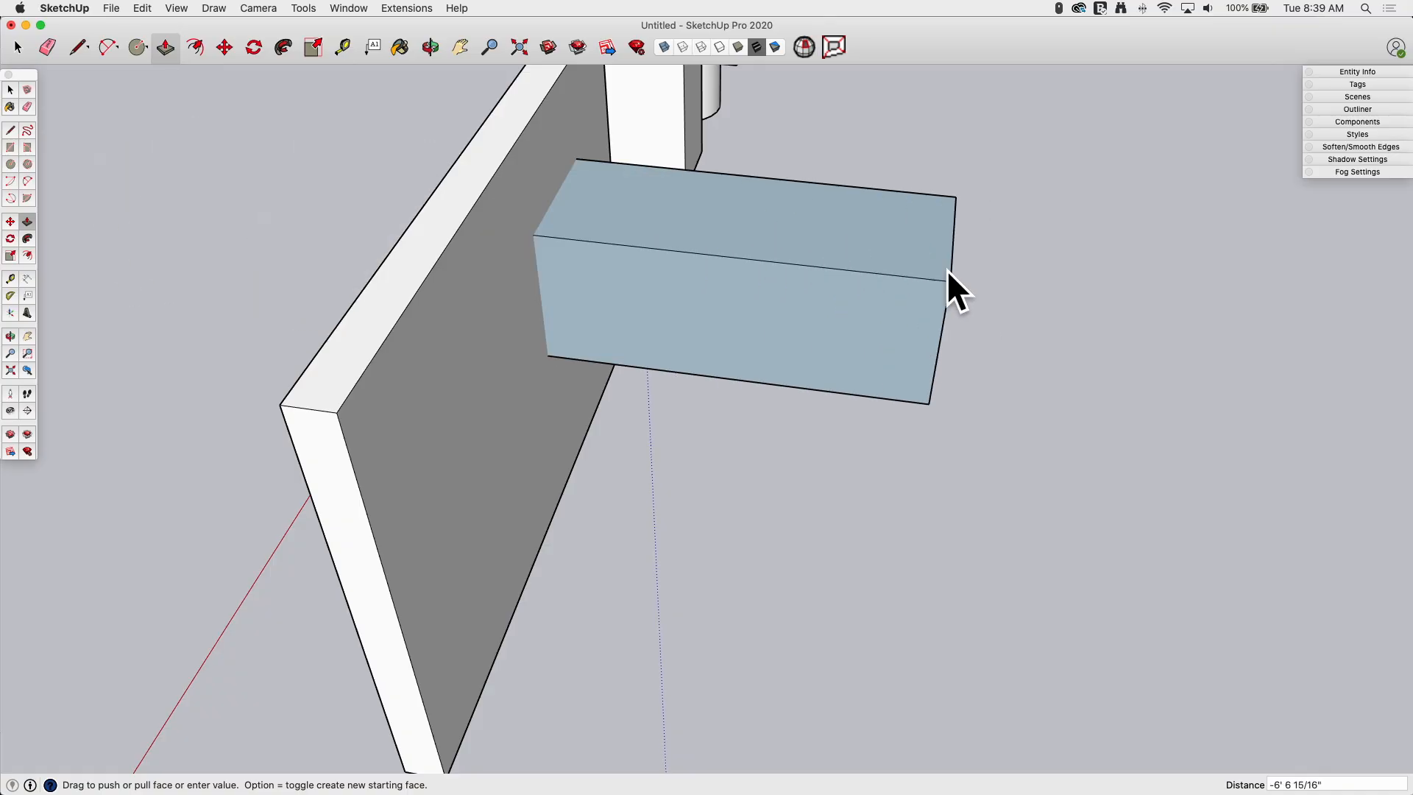
pyautogui.moveTo(950, 288); pyautogui.dragTo(1086, 309)
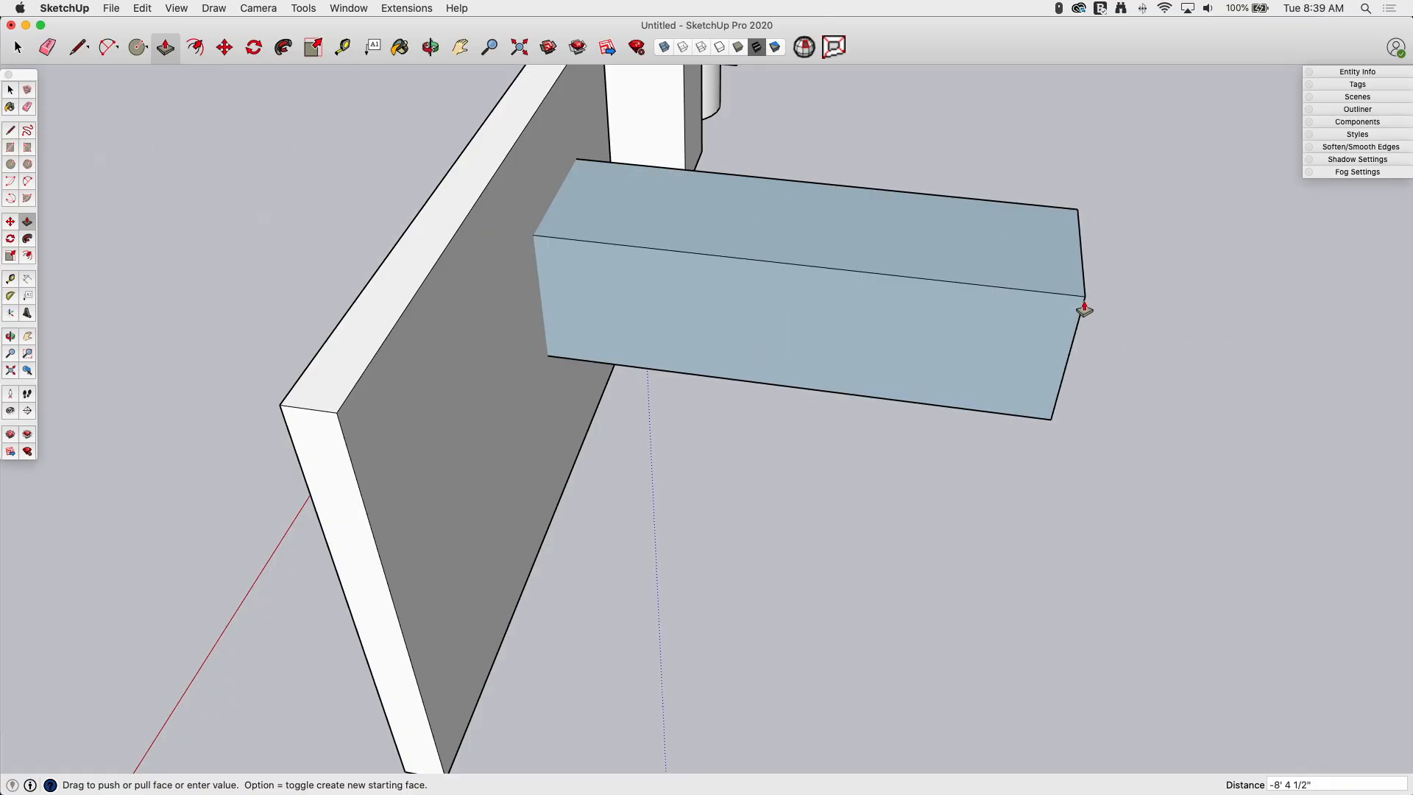
pyautogui.click(430, 47)
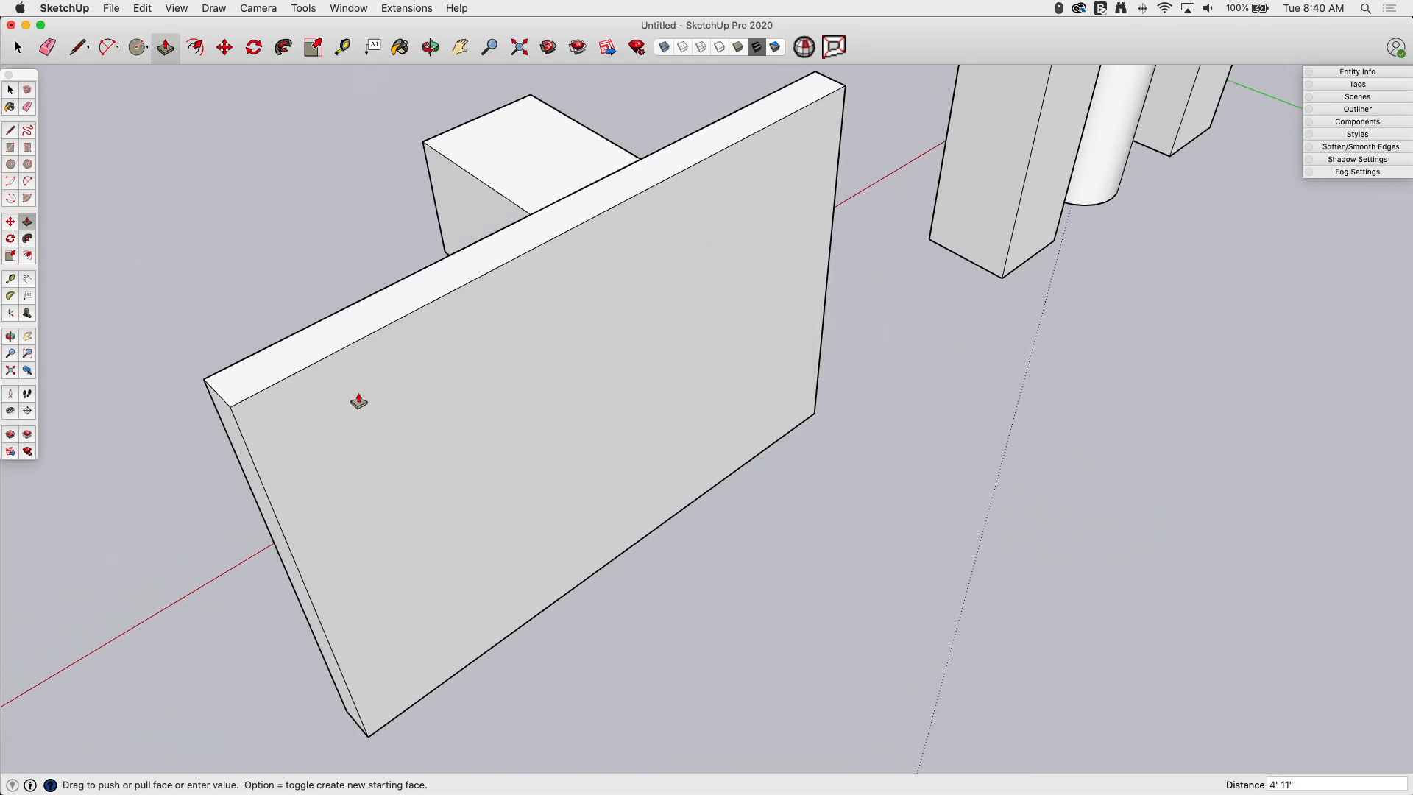
# - Push the square flush through the wall to cut a window, then orbit to inspect it
pyautogui.moveTo(359, 400); pyautogui.dragTo(730, 342)
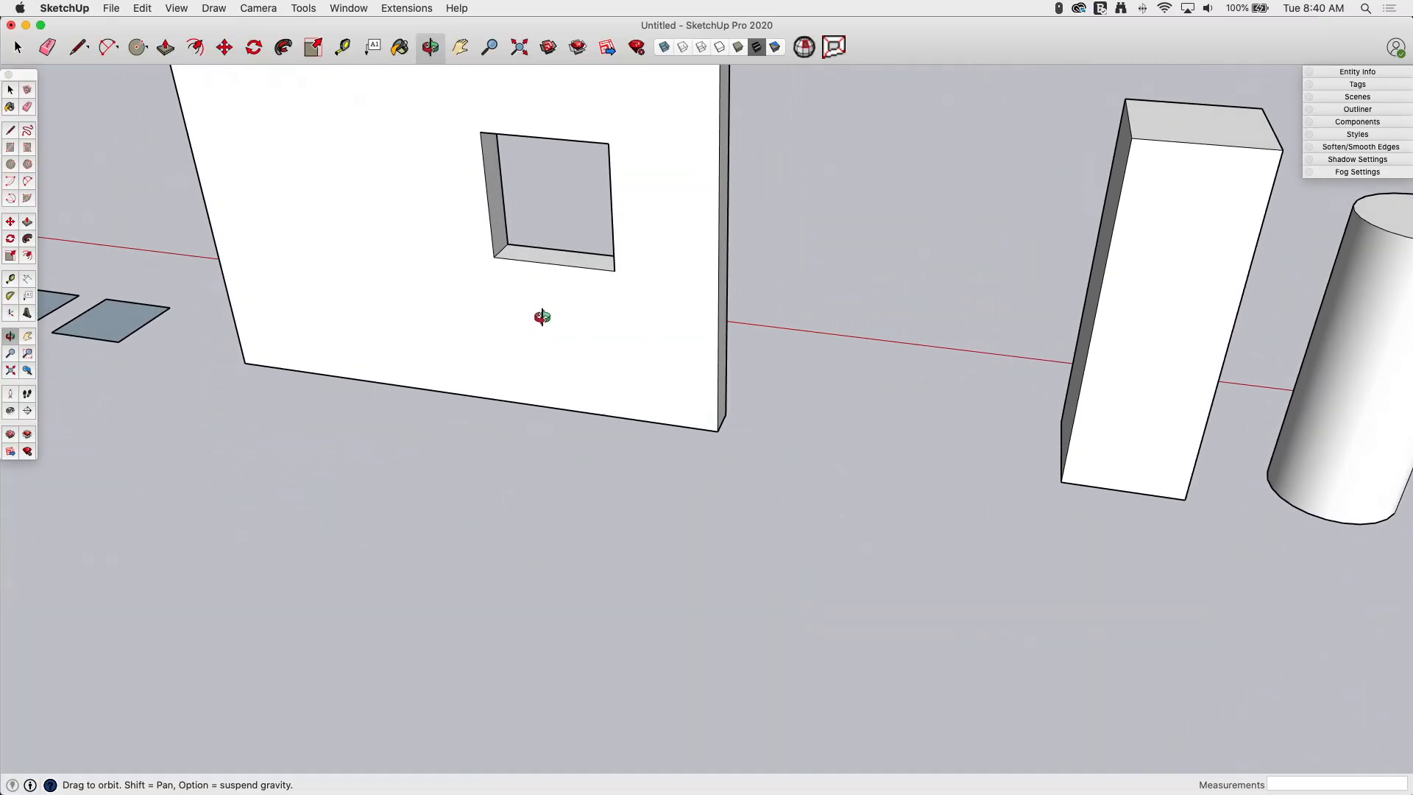
pyautogui.moveTo(540, 316); pyautogui.dragTo(1035, 398)
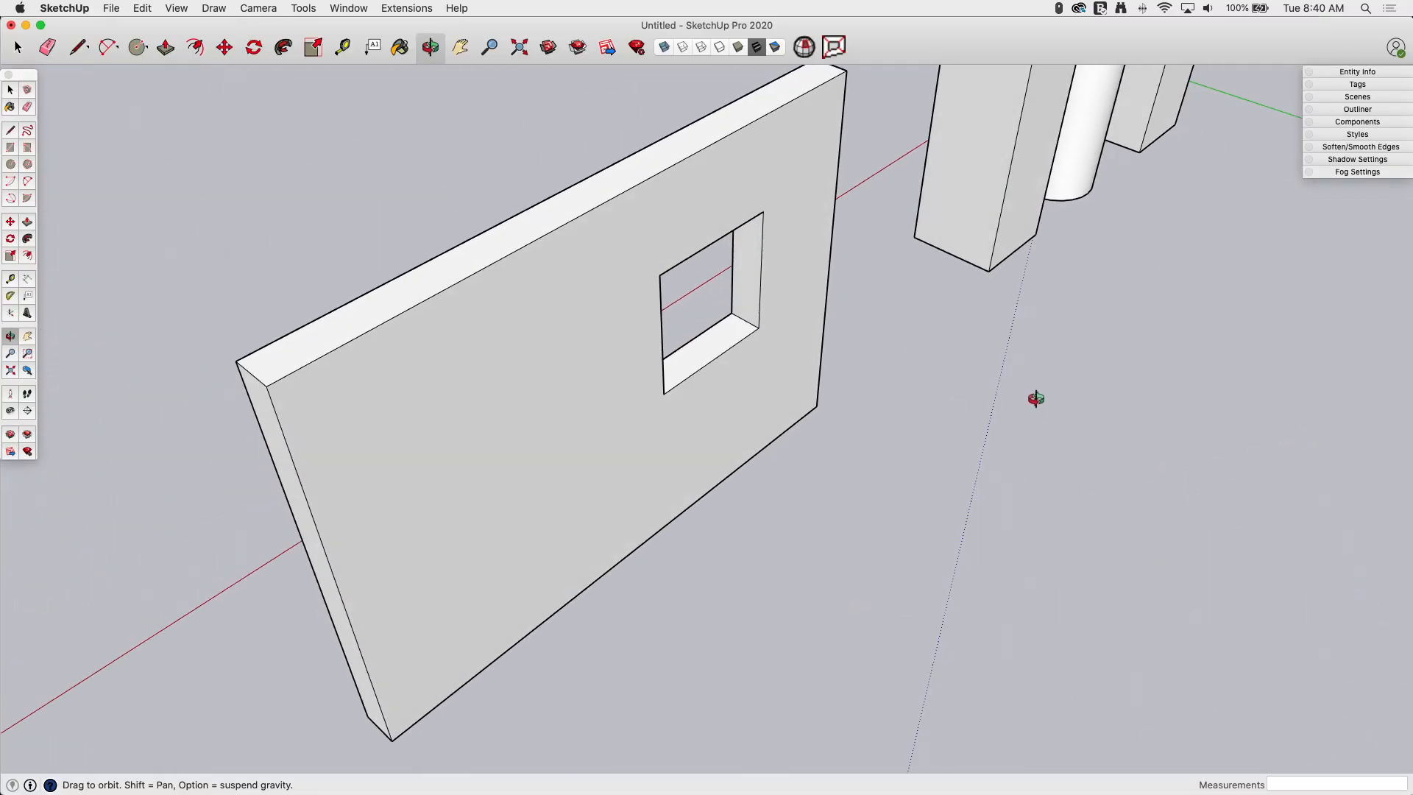
pyautogui.click(164, 47)
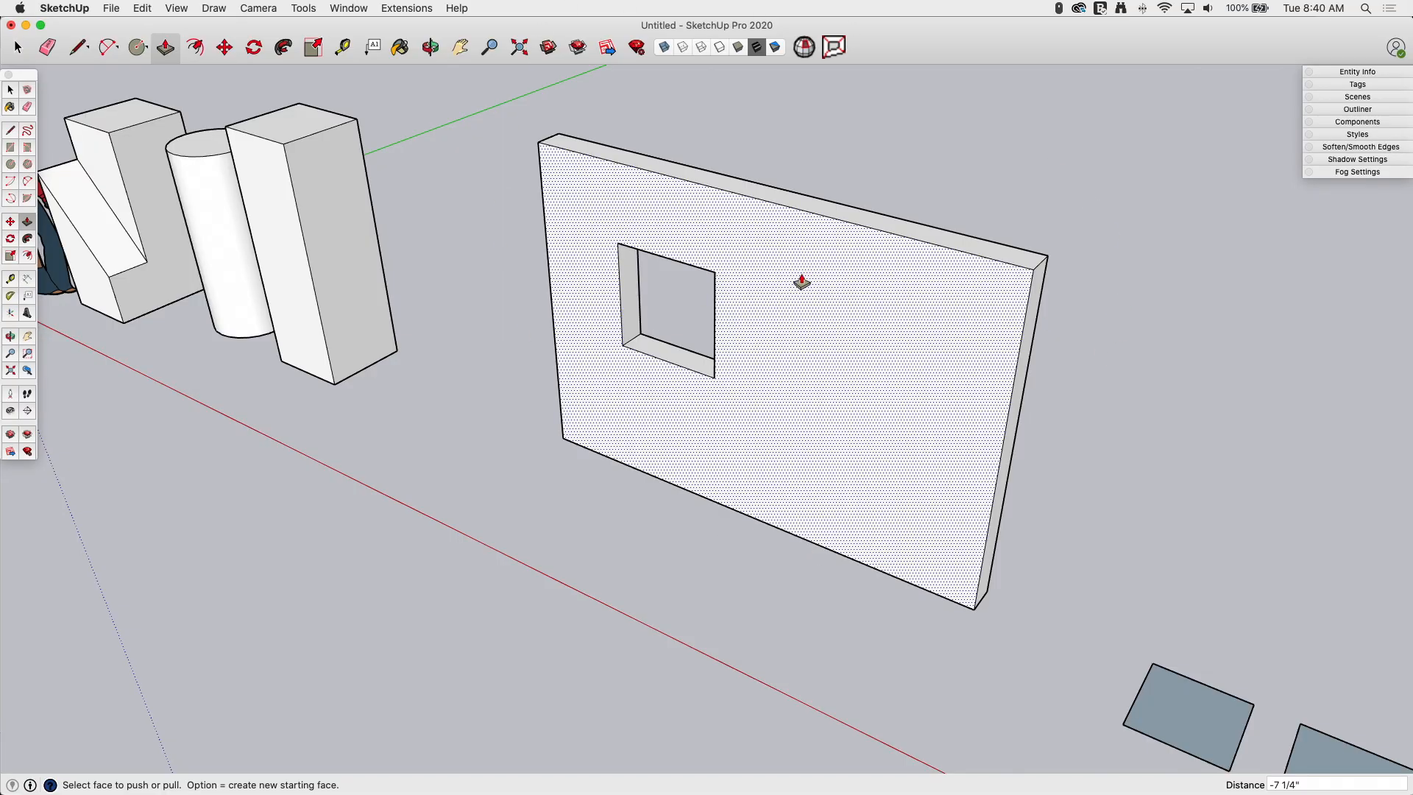
# - Thicken the wall outward, then push it back to zero thickness so it vanishes
pyautogui.moveTo(801, 282); pyautogui.dragTo(570, 379)
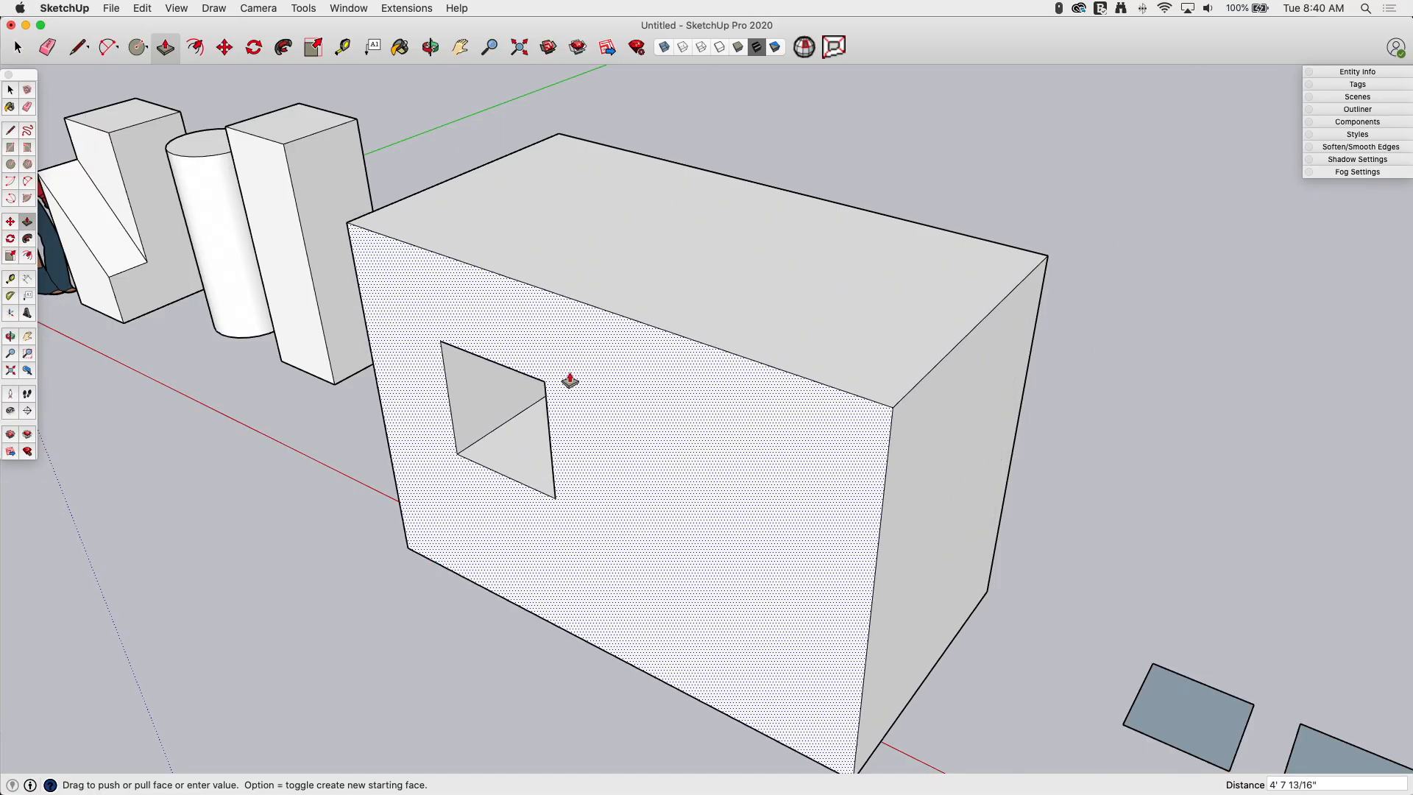
pyautogui.moveTo(567, 378); pyautogui.dragTo(734, 244)
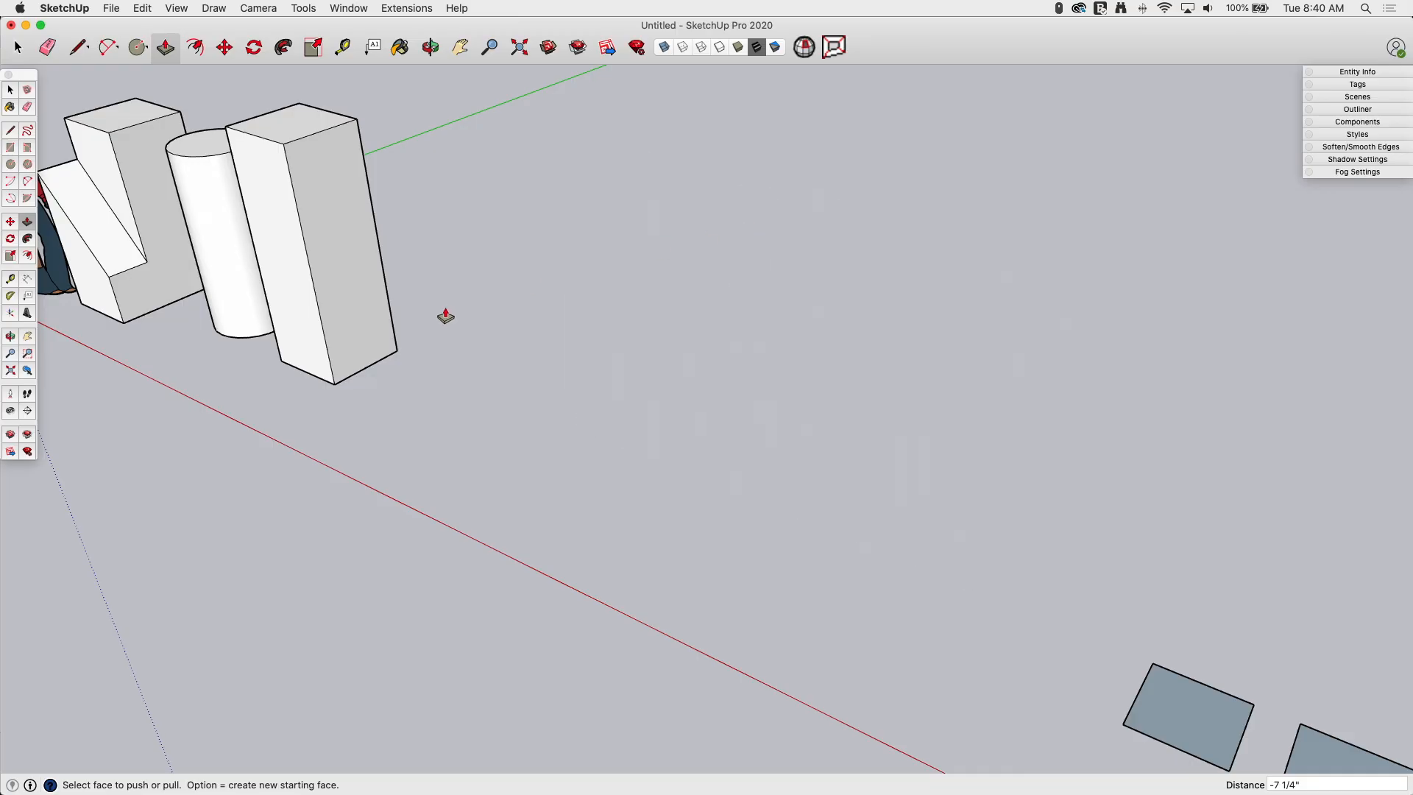
pyautogui.moveTo(476, 302)
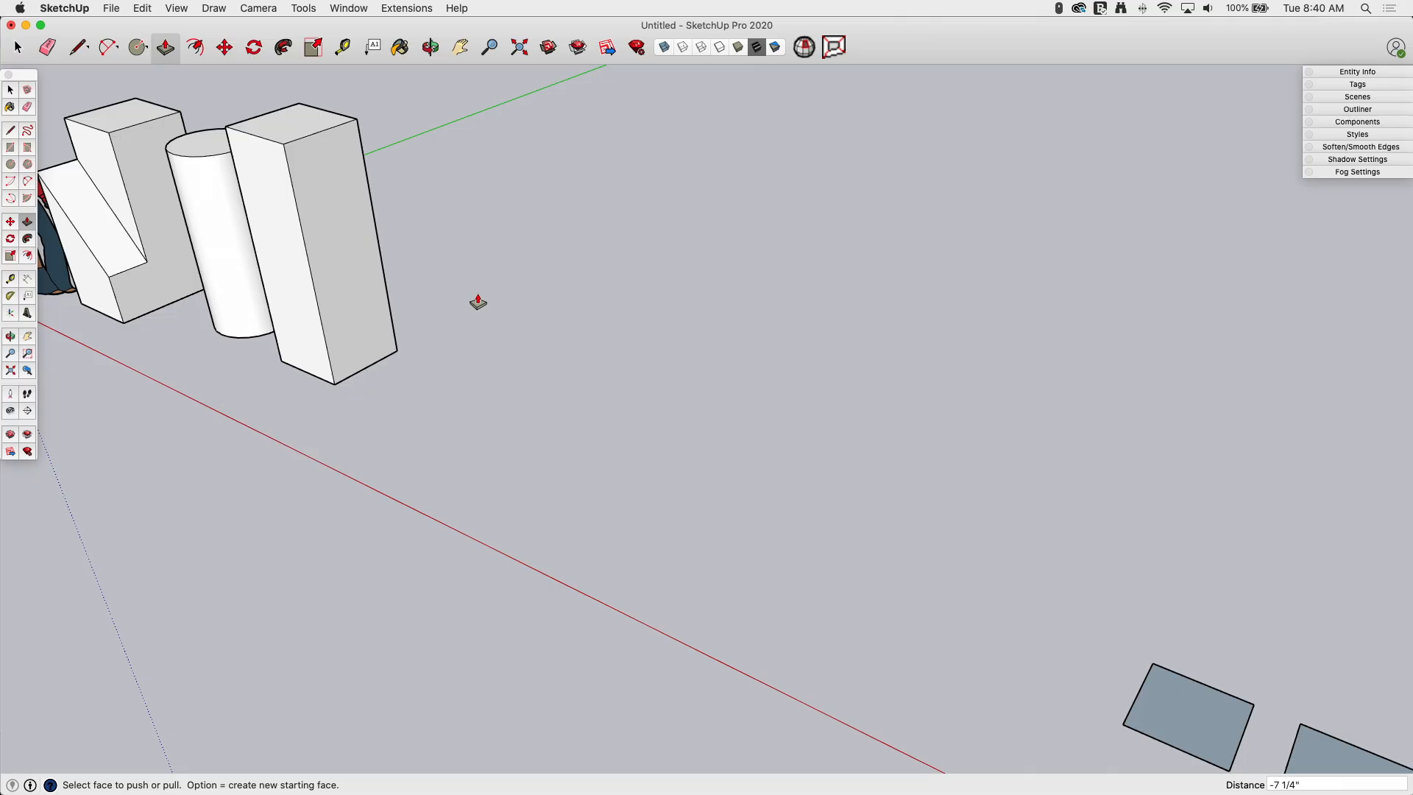
pyautogui.moveTo(612, 296)
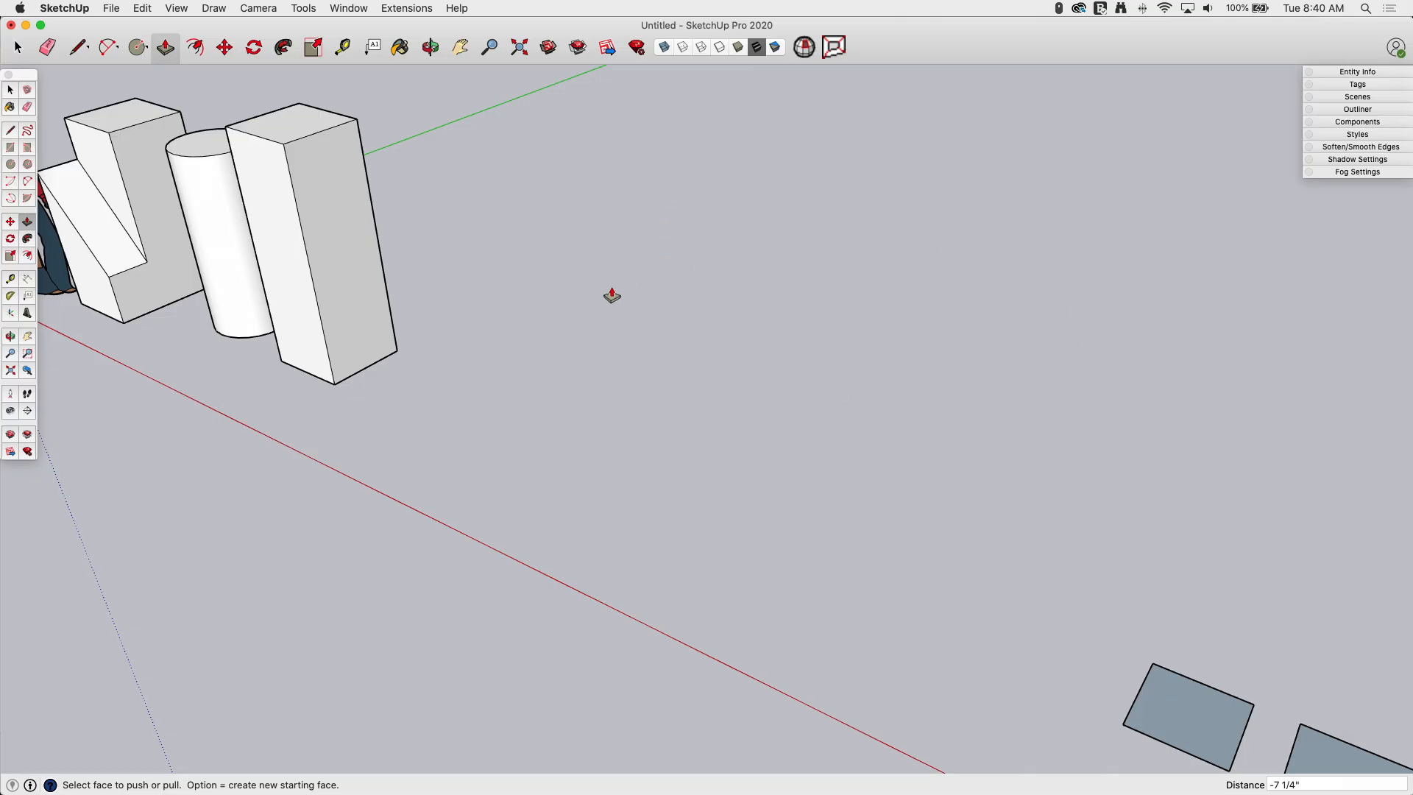
pyautogui.moveTo(491, 485)
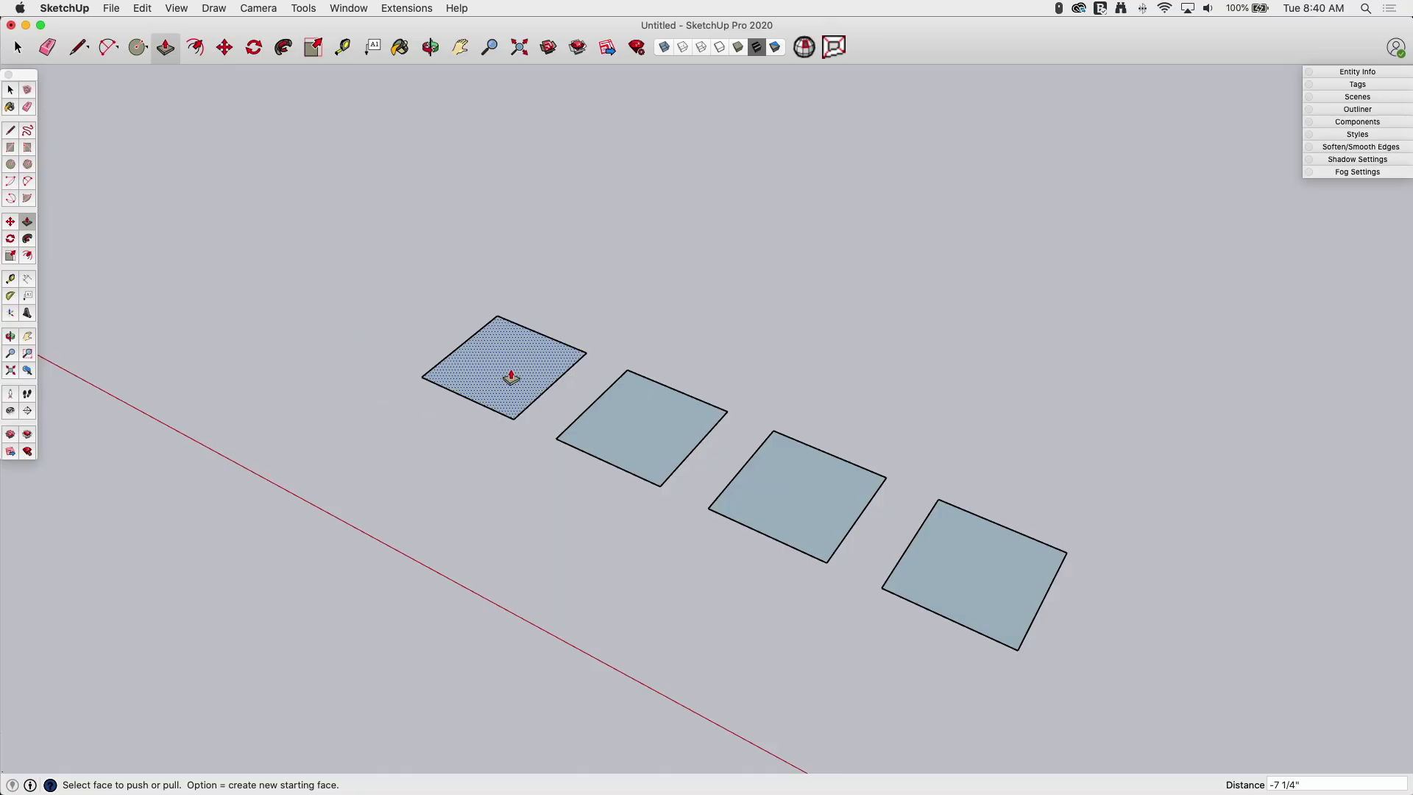
# - Pull the first square up into a cube and extrude the next square to match
pyautogui.moveTo(501, 374); pyautogui.dragTo(501, 270)
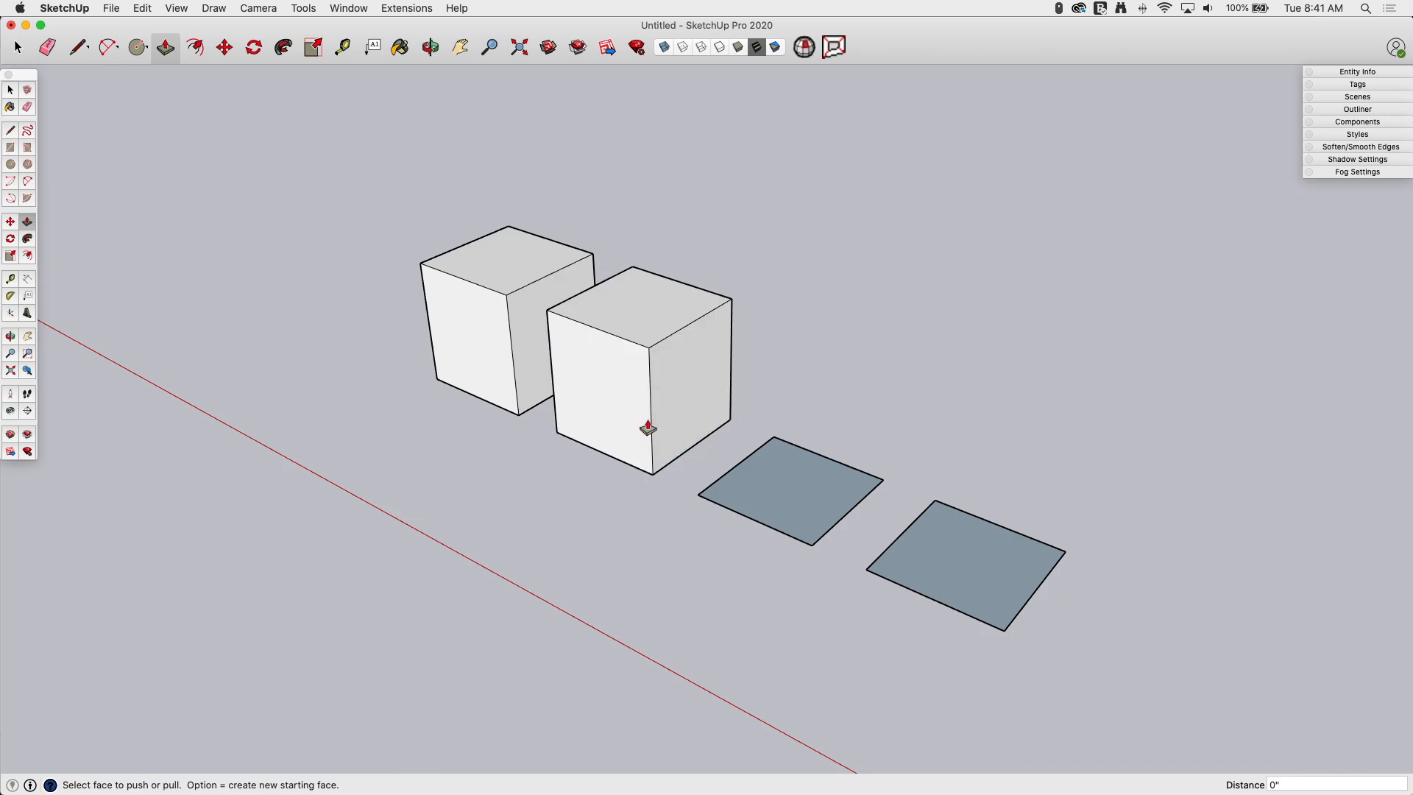
pyautogui.moveTo(732, 442)
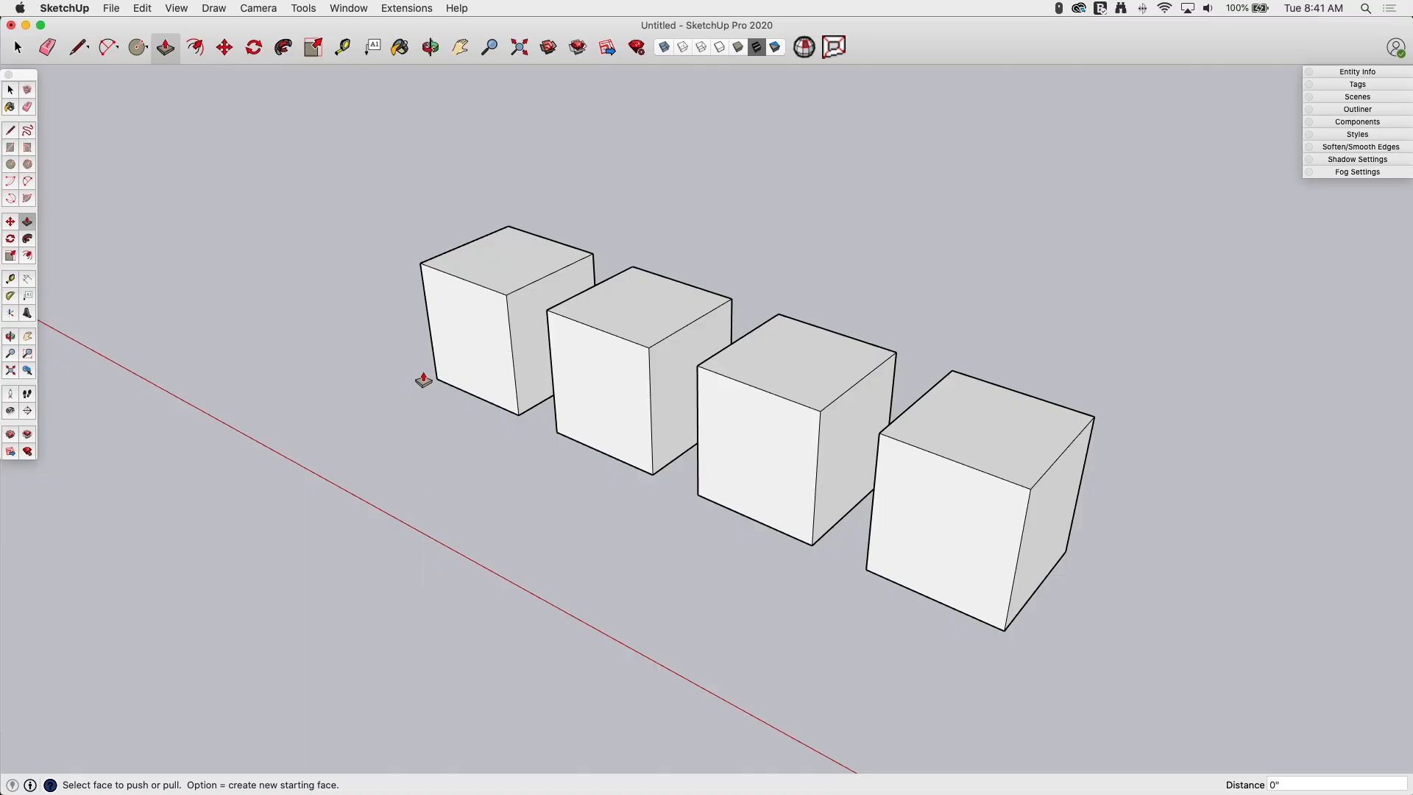
pyautogui.moveTo(461, 337)
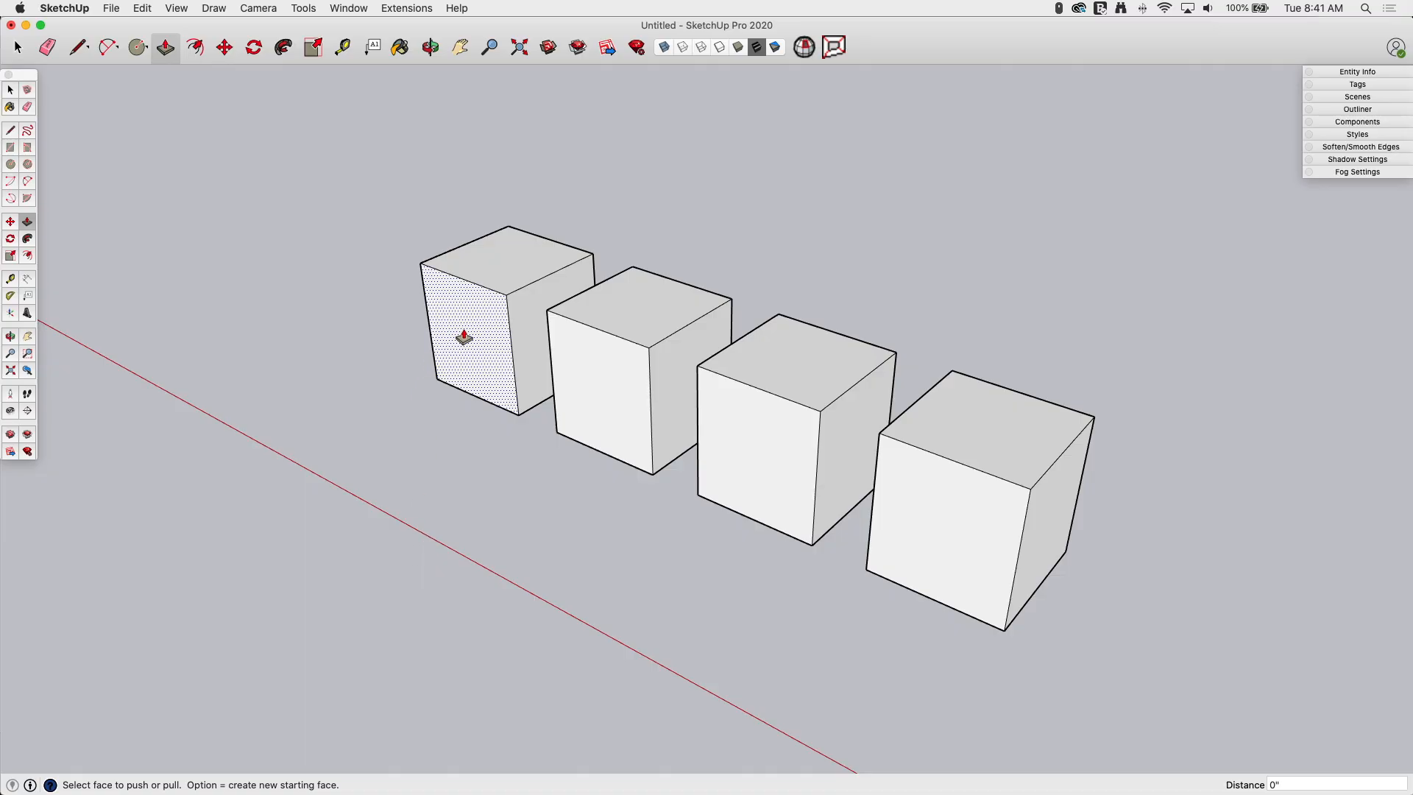
pyautogui.moveTo(464, 336); pyautogui.dragTo(586, 244)
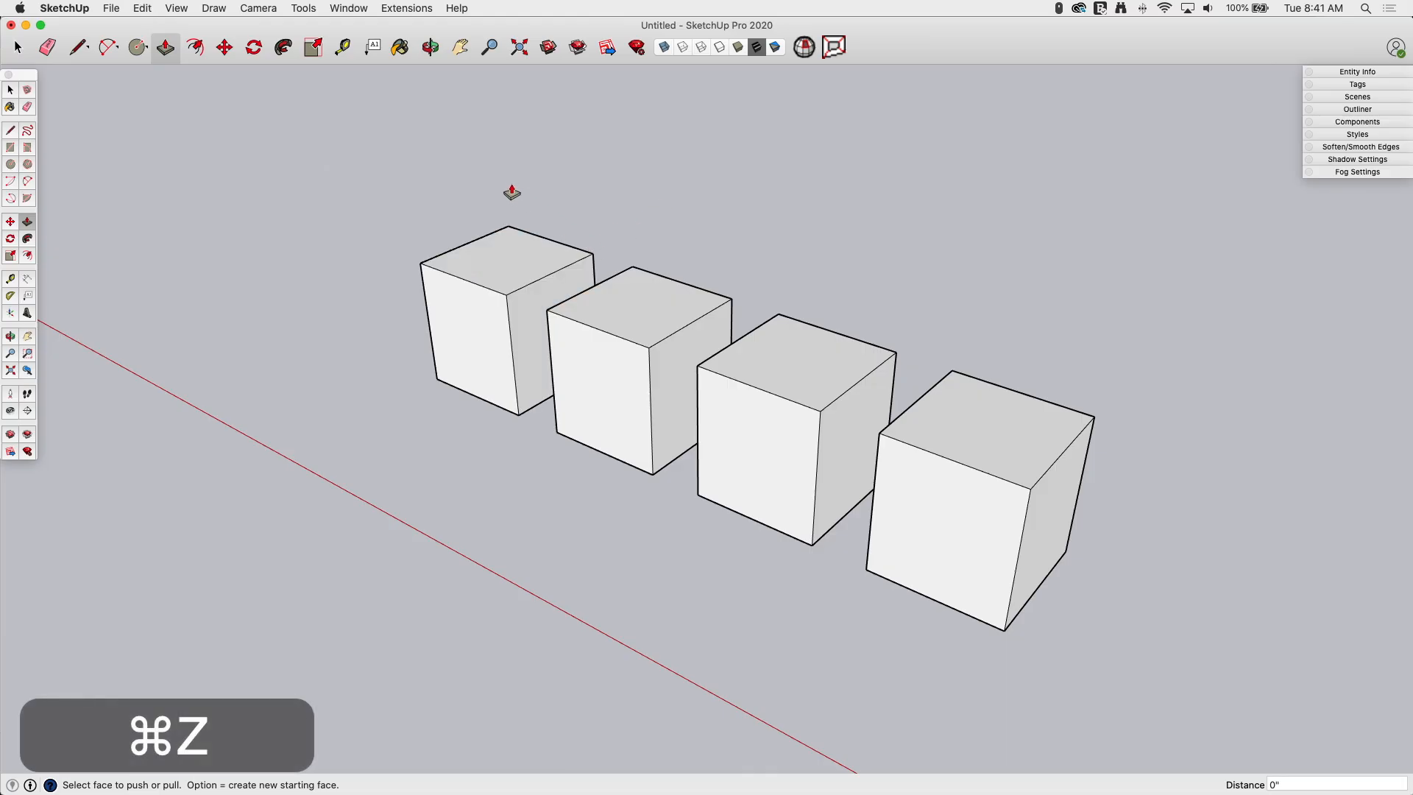
pyautogui.moveTo(643, 309)
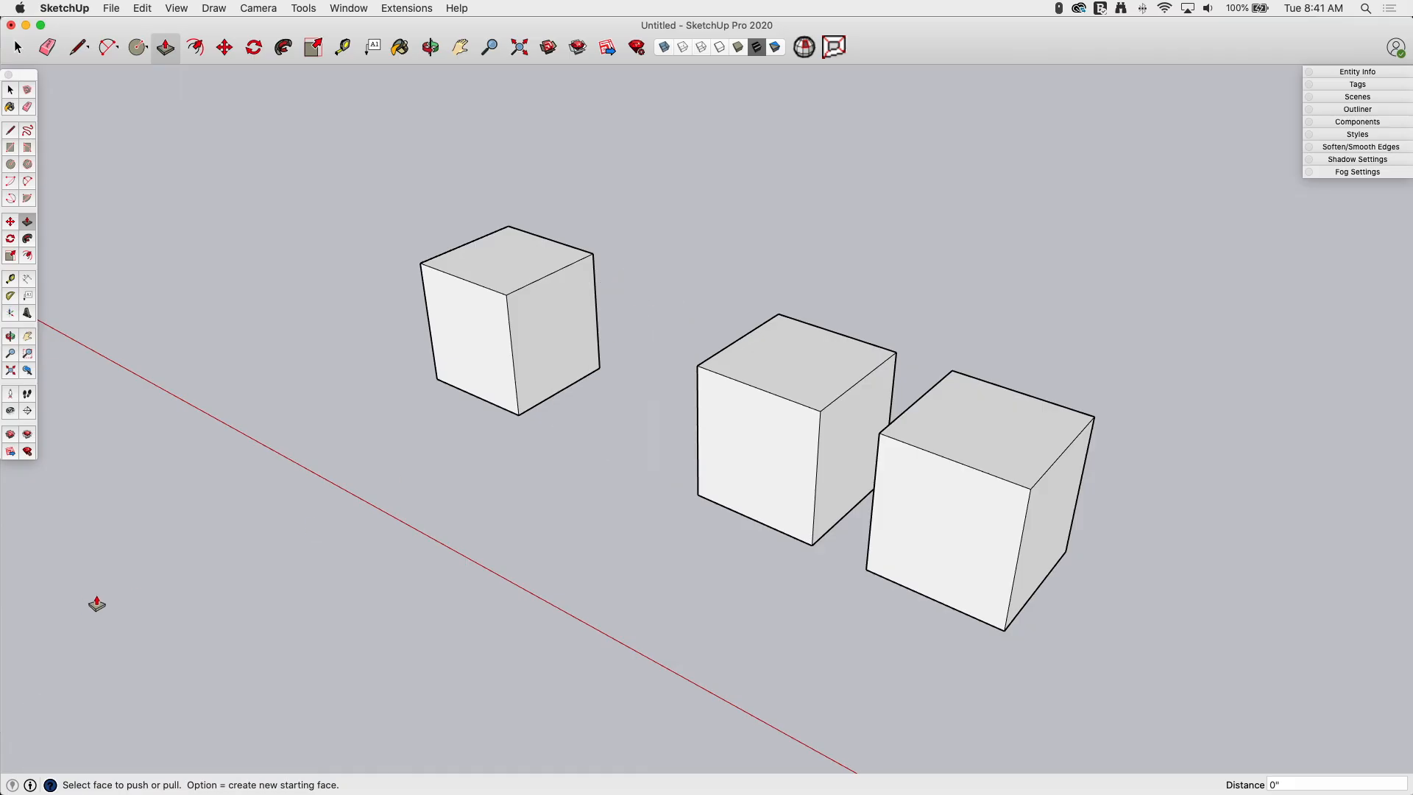
pyautogui.moveTo(618, 460)
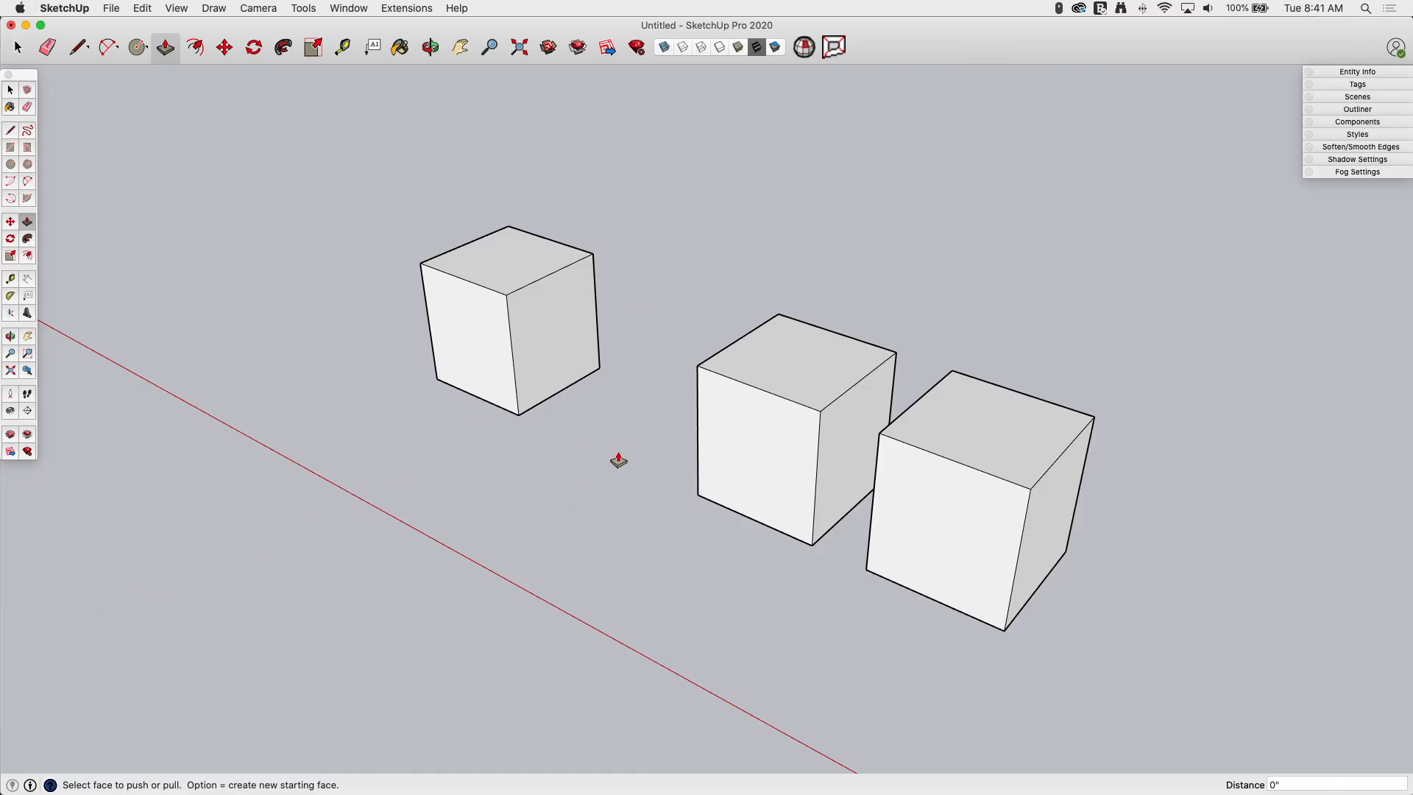
pyautogui.moveTo(568, 475)
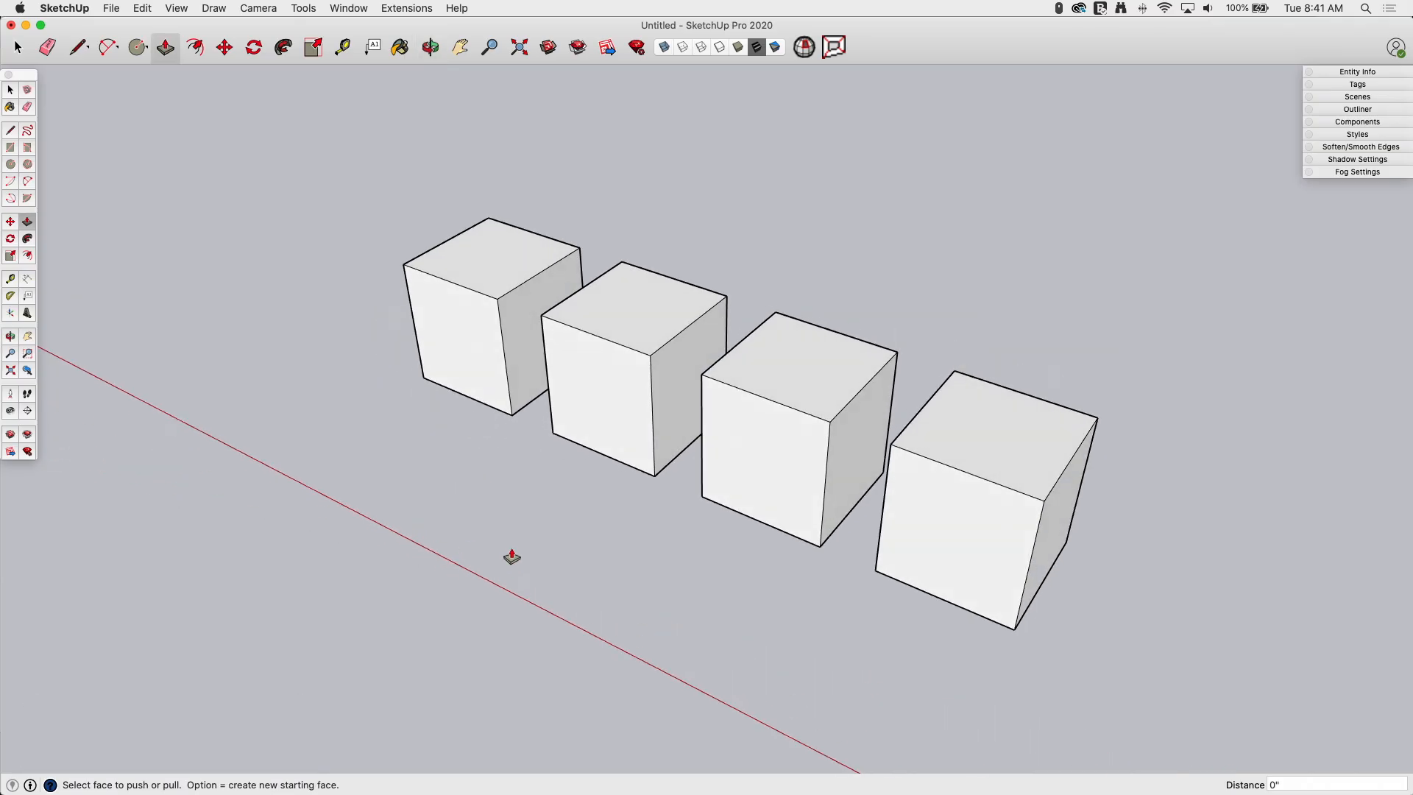
pyautogui.moveTo(525, 528)
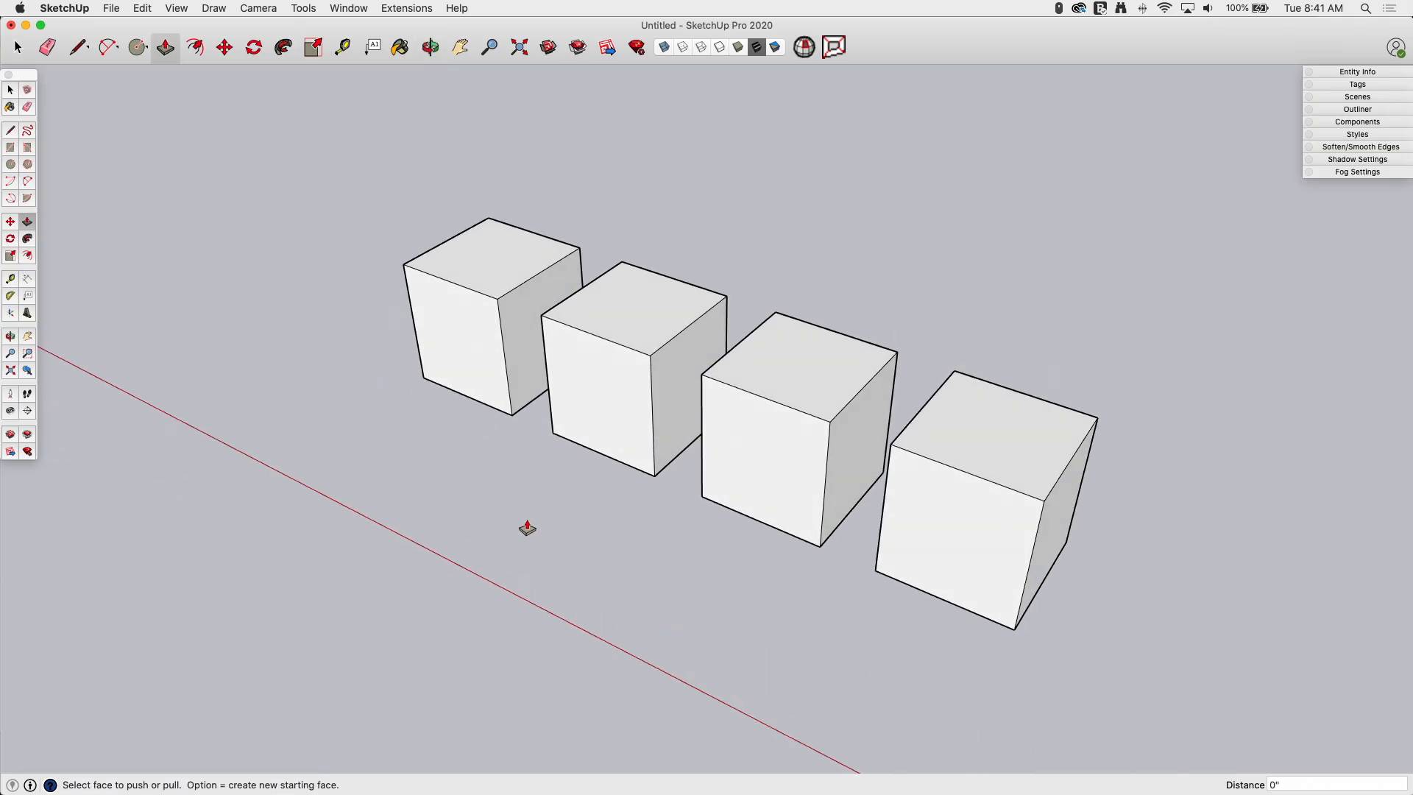
pyautogui.moveTo(520, 529)
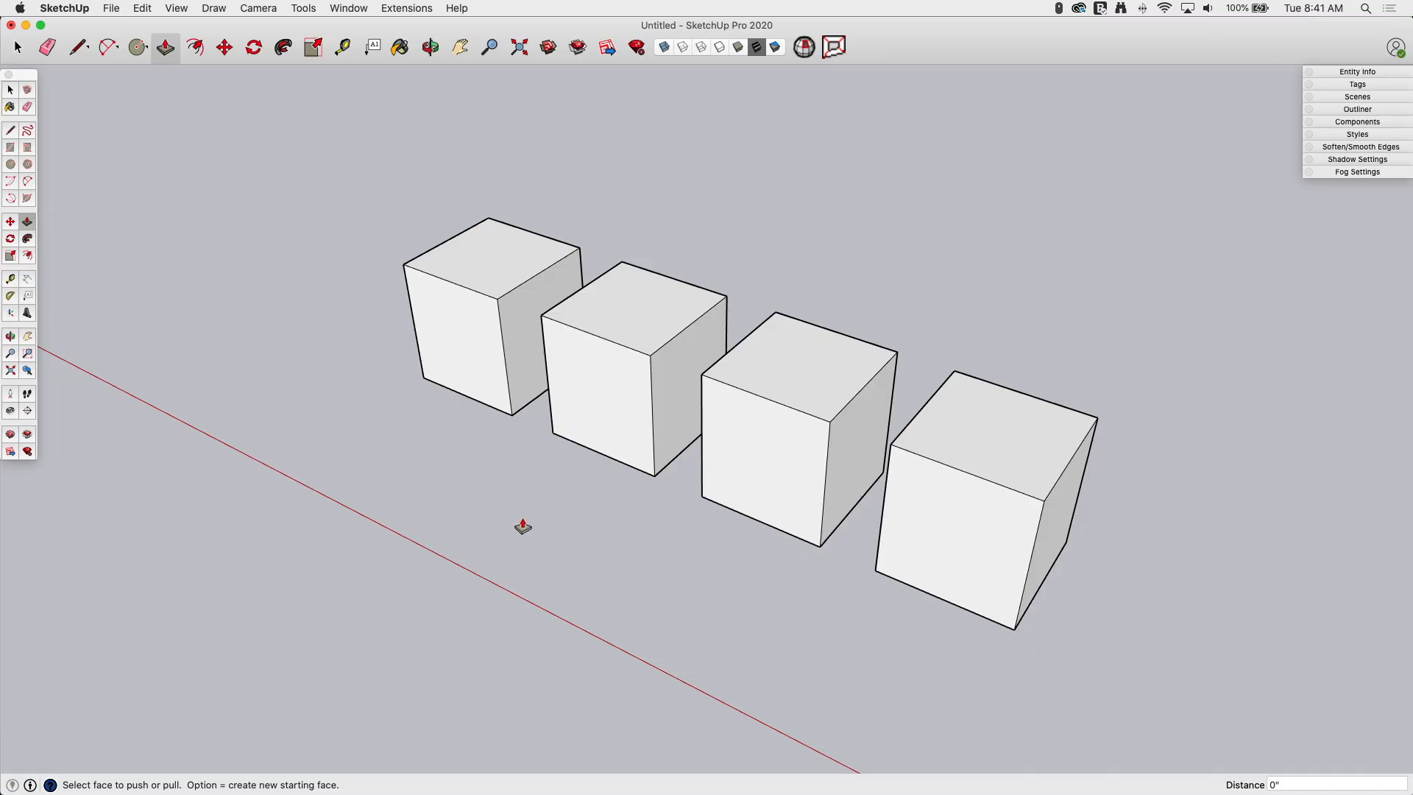
pyautogui.moveTo(609, 561)
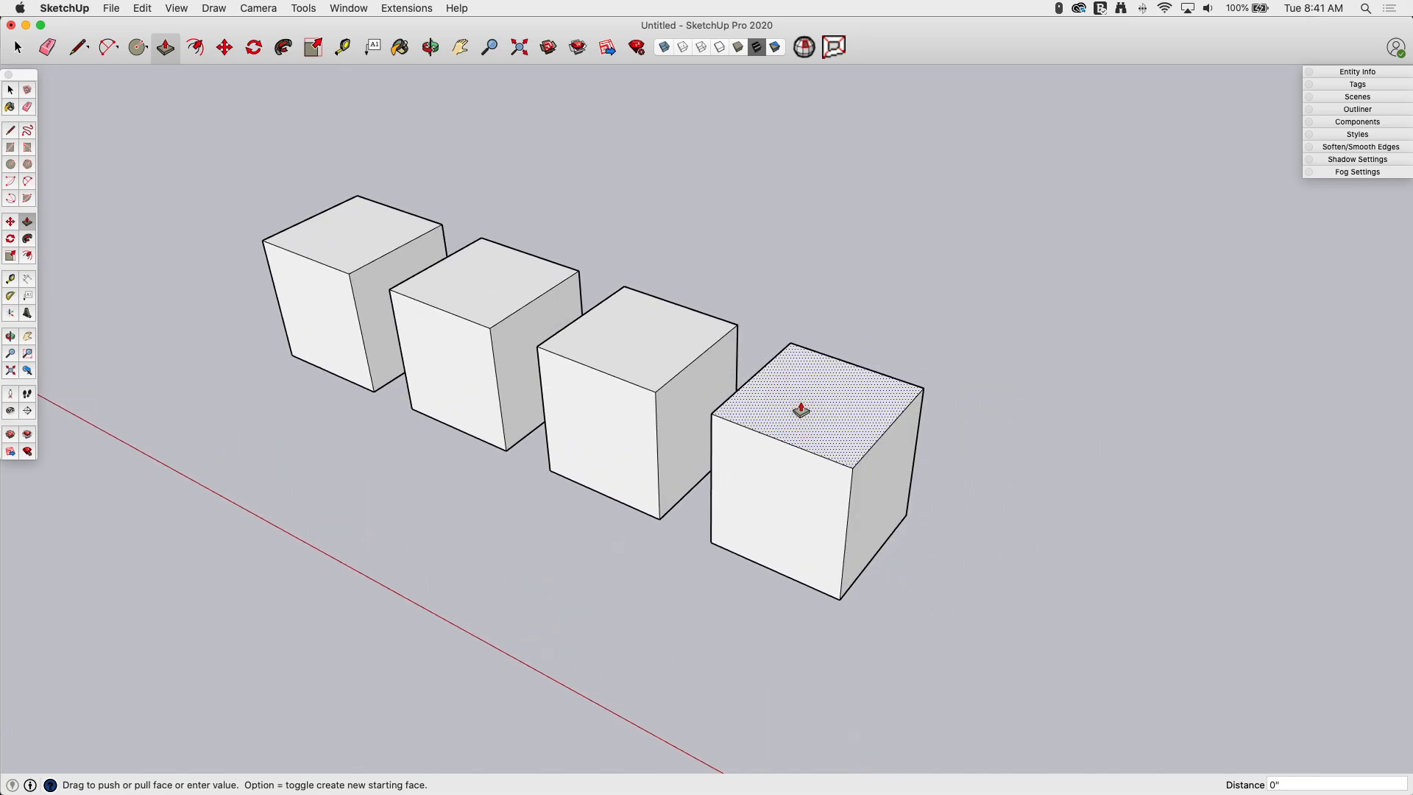
# - Extend the rightmost cube upward as a new stacked section, leaving a dividing edge at its old top
pyautogui.moveTo(799, 408); pyautogui.dragTo(768, 381)
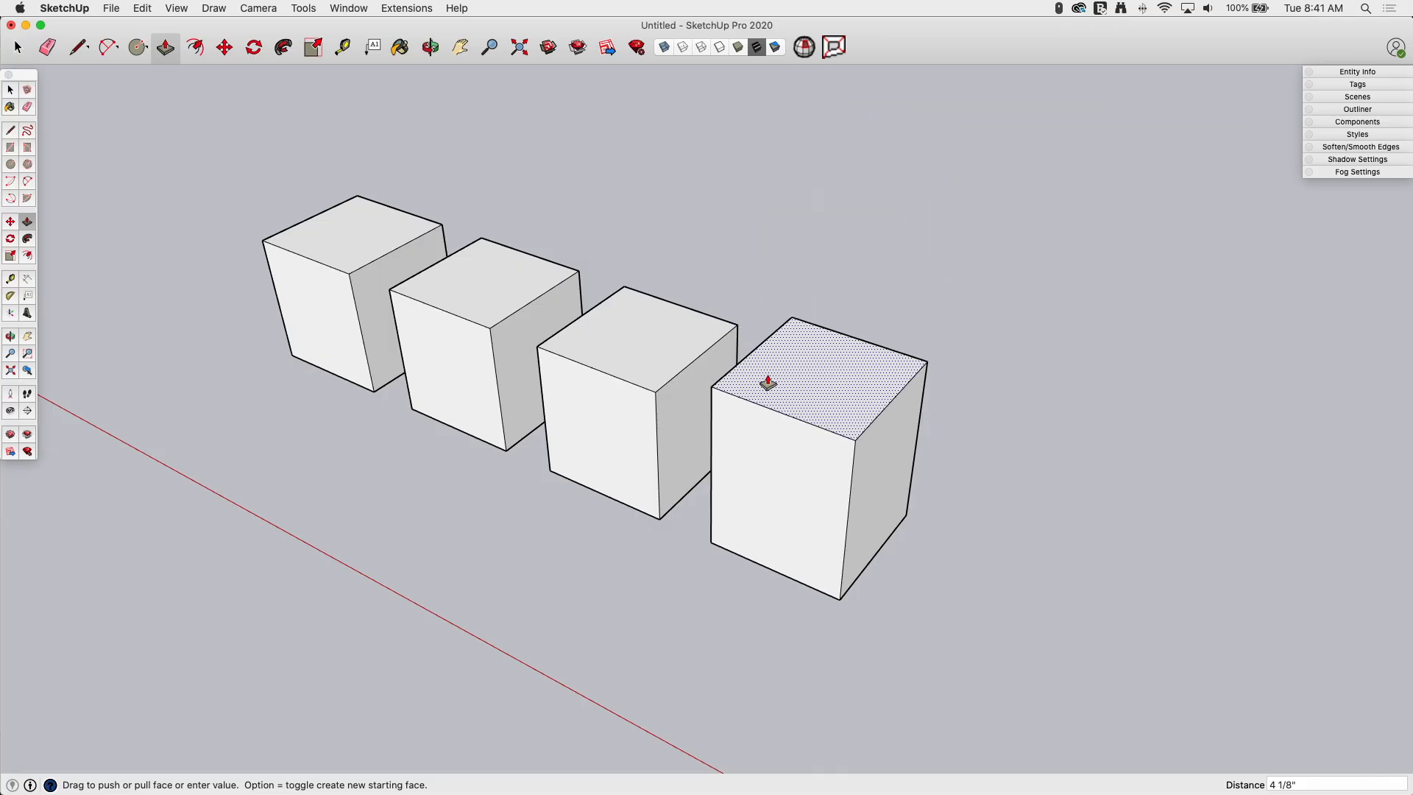
pyautogui.press('Escape')
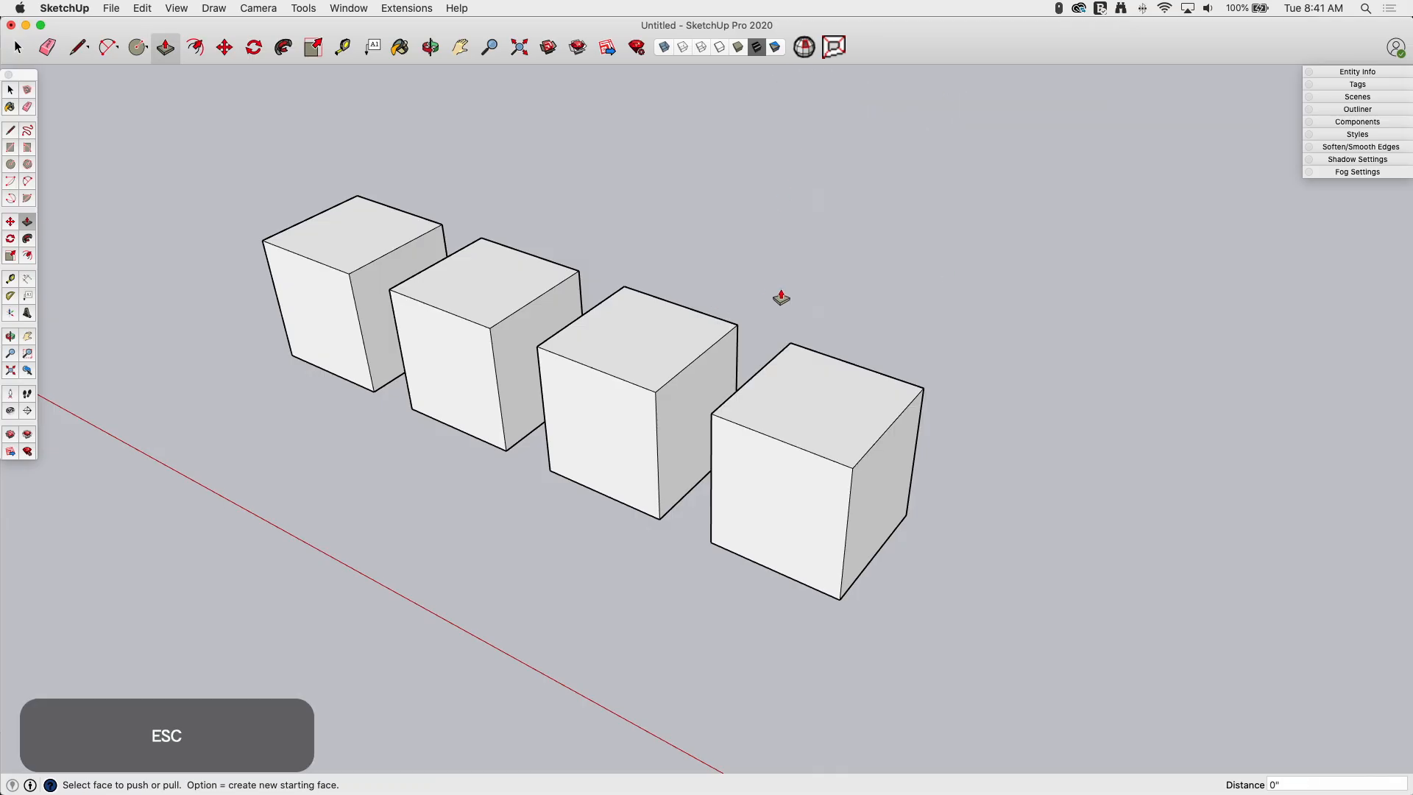
pyautogui.moveTo(333, 743)
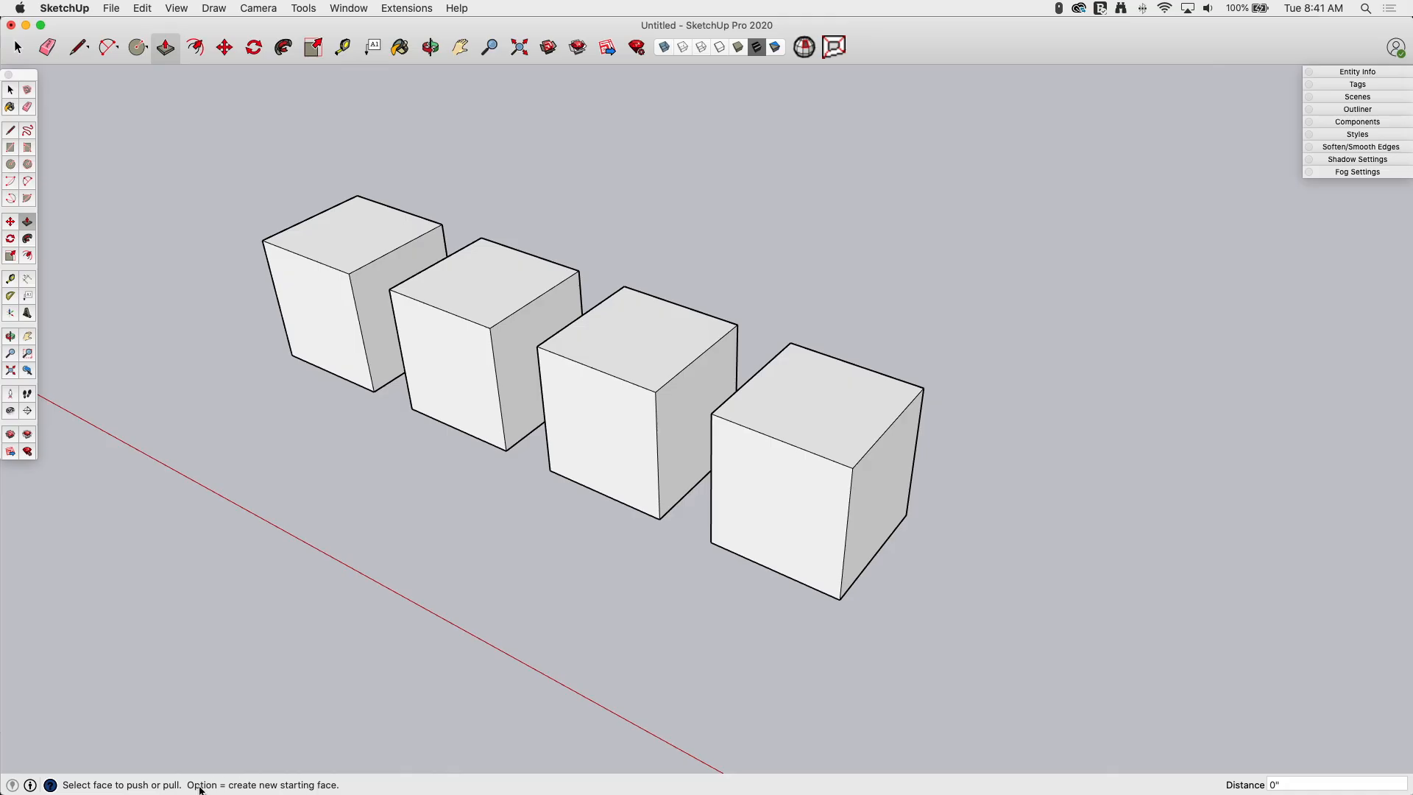
pyautogui.moveTo(615, 588)
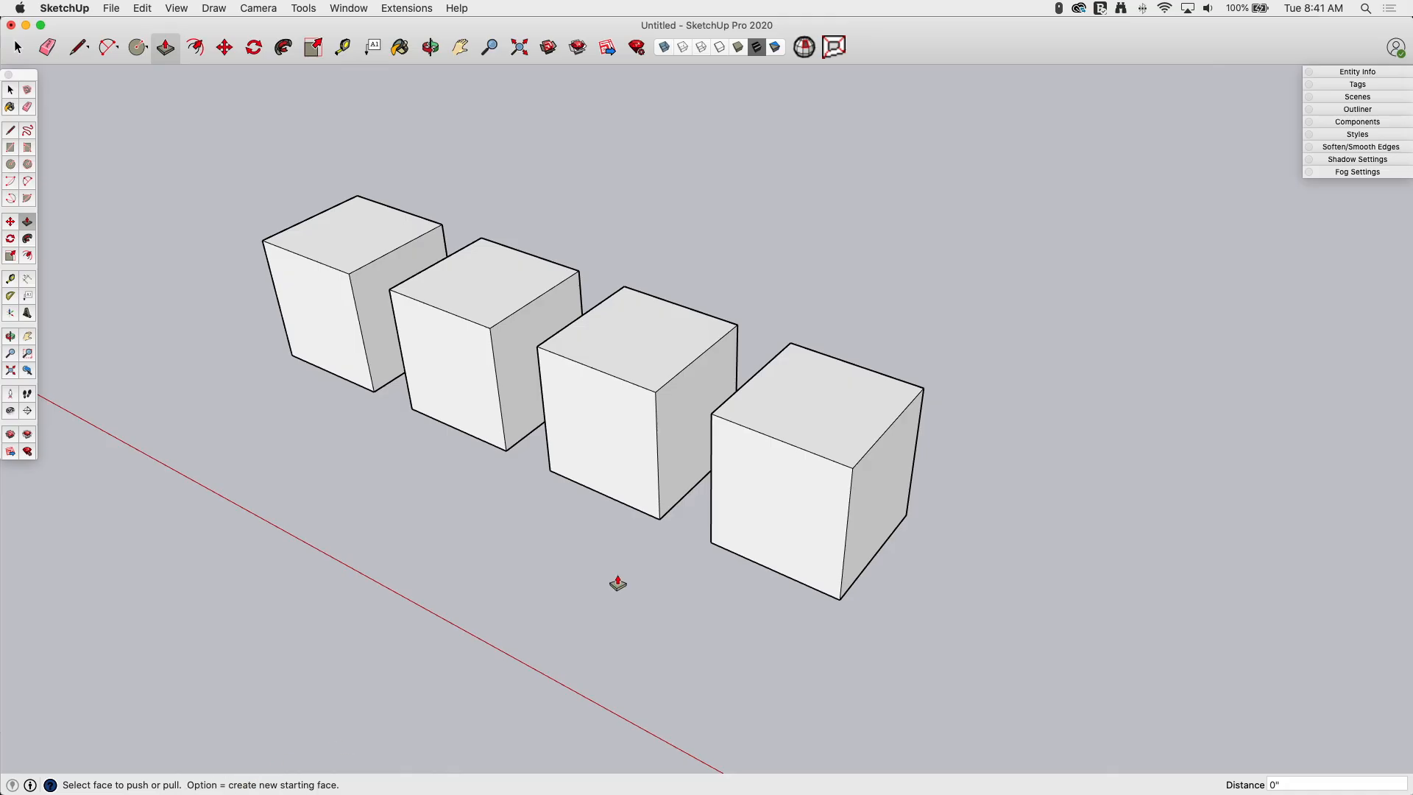
pyautogui.moveTo(804, 399)
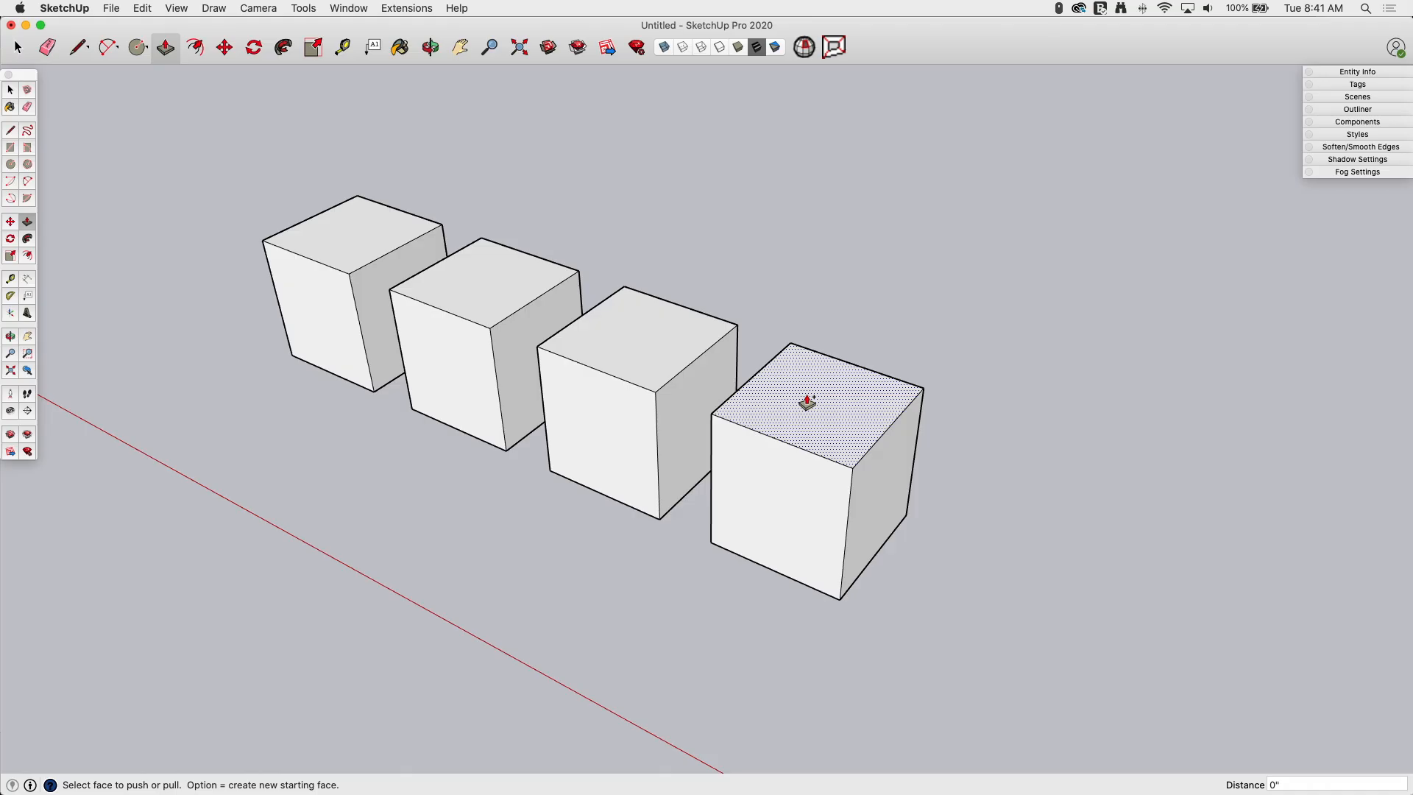
pyautogui.moveTo(538, 555)
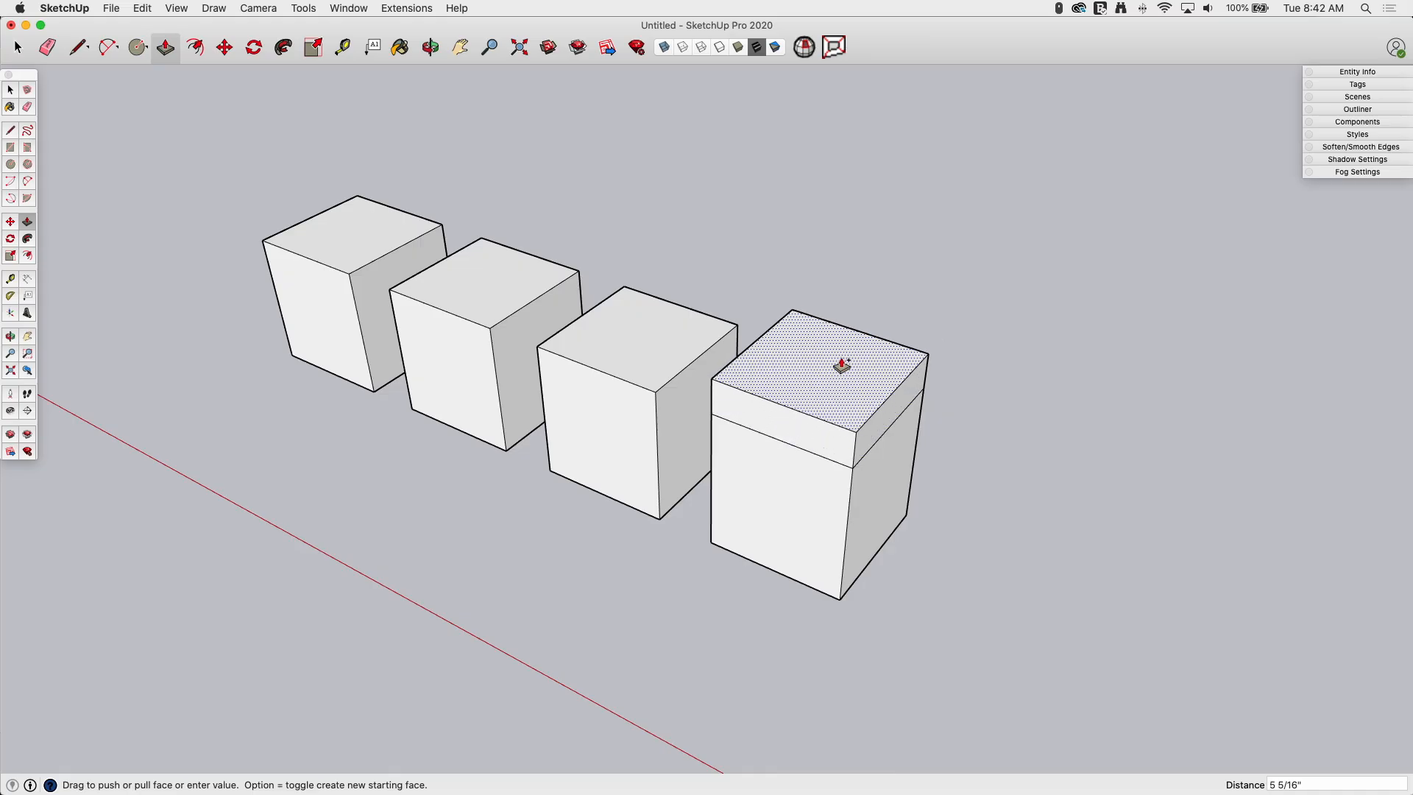
pyautogui.moveTo(843, 361); pyautogui.dragTo(851, 228)
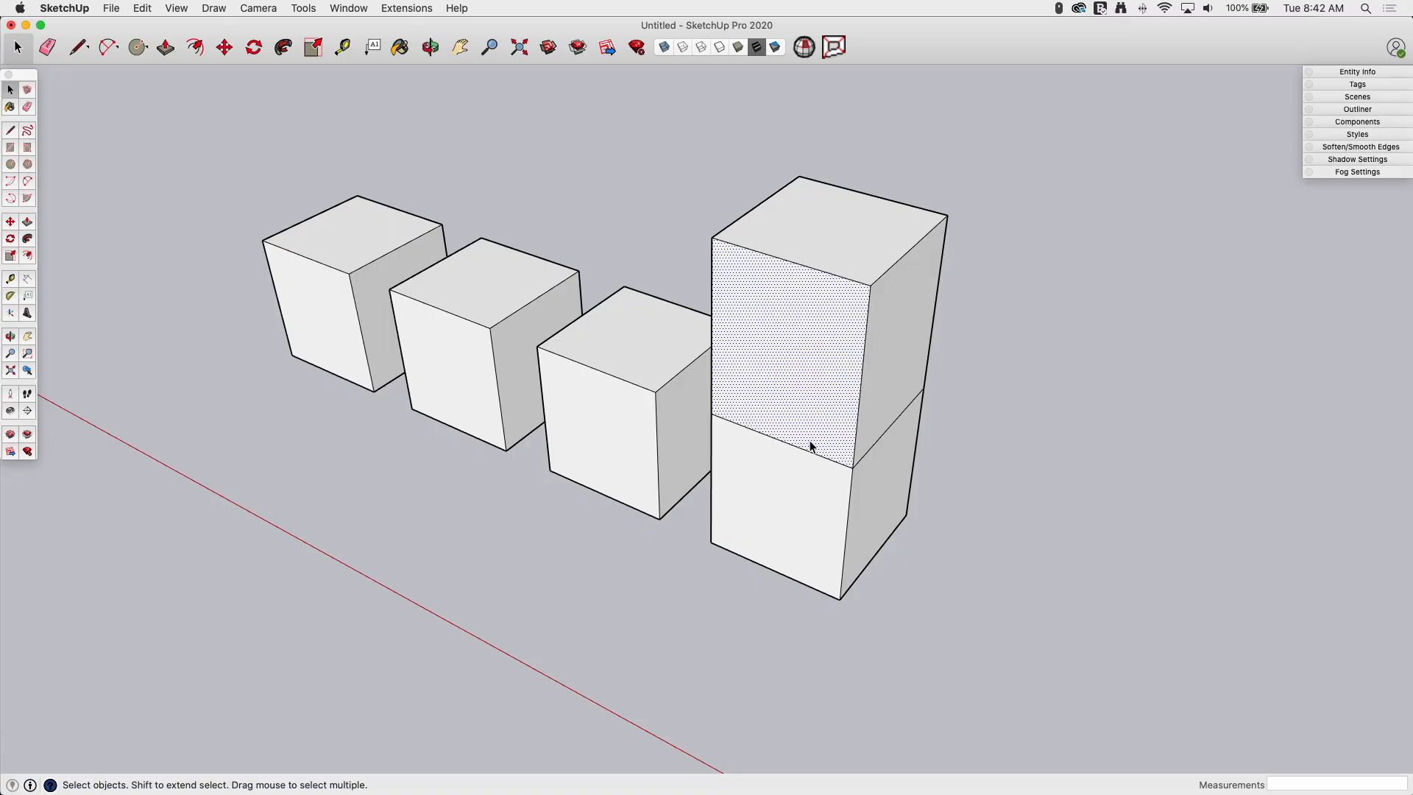
pyautogui.press('delete')
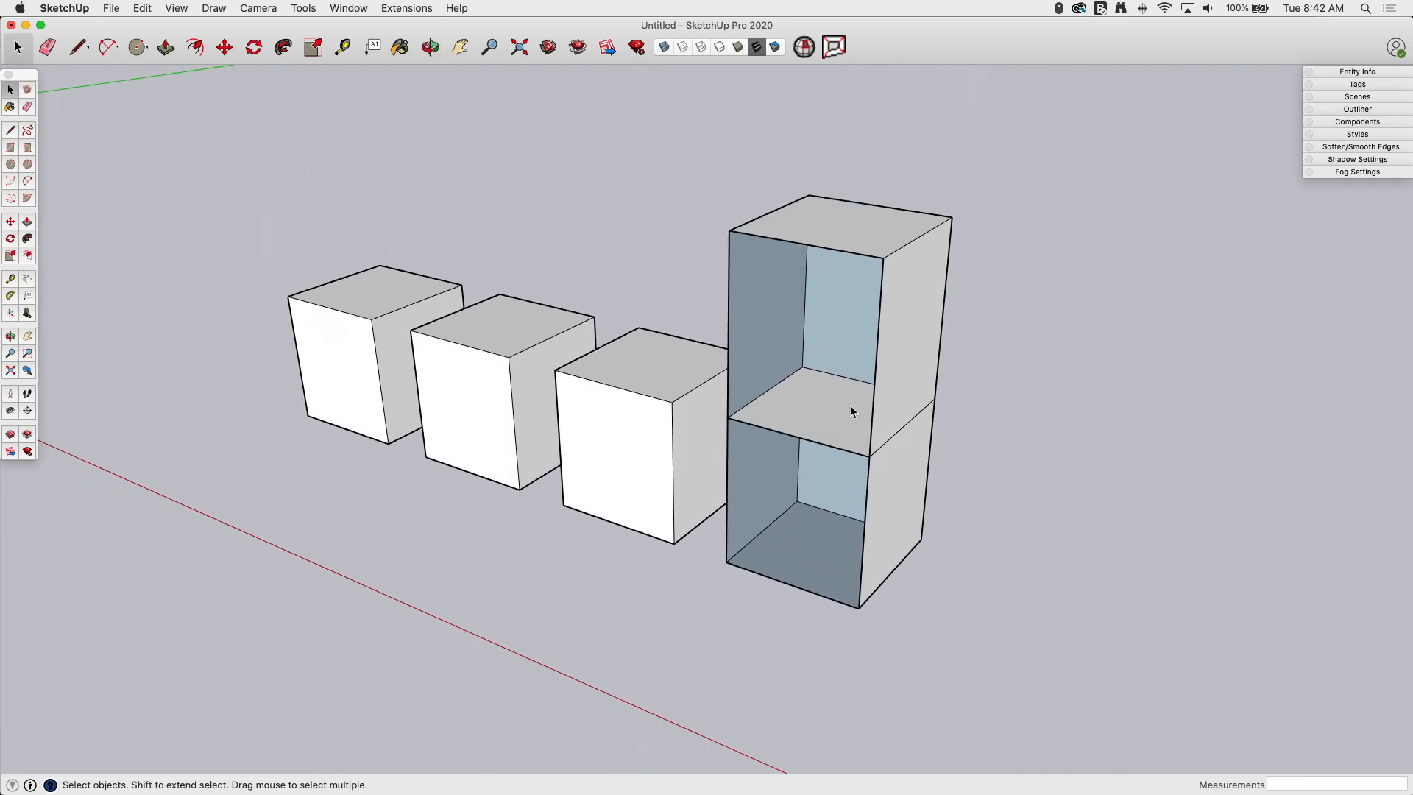
pyautogui.moveTo(1078, 455)
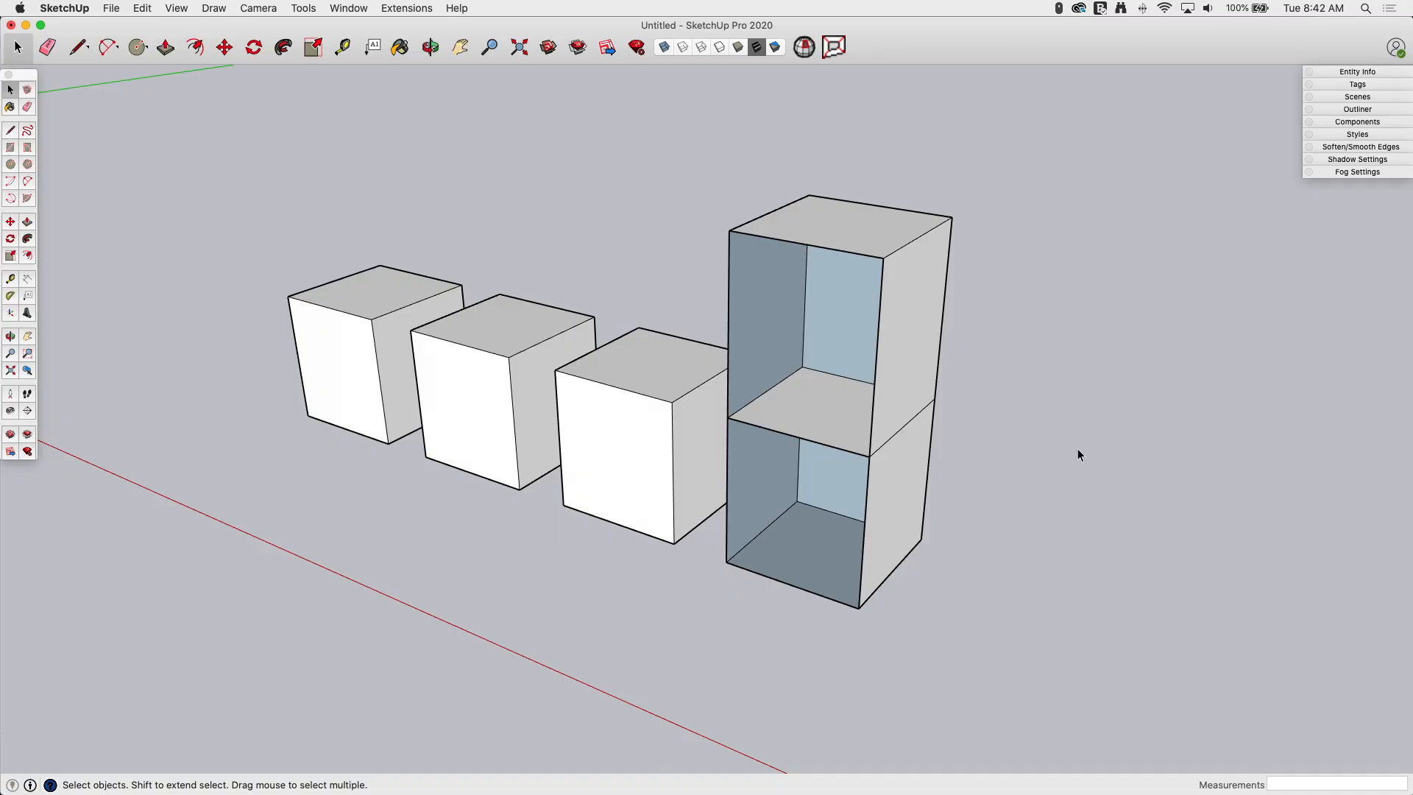
pyautogui.press('cmd+z')
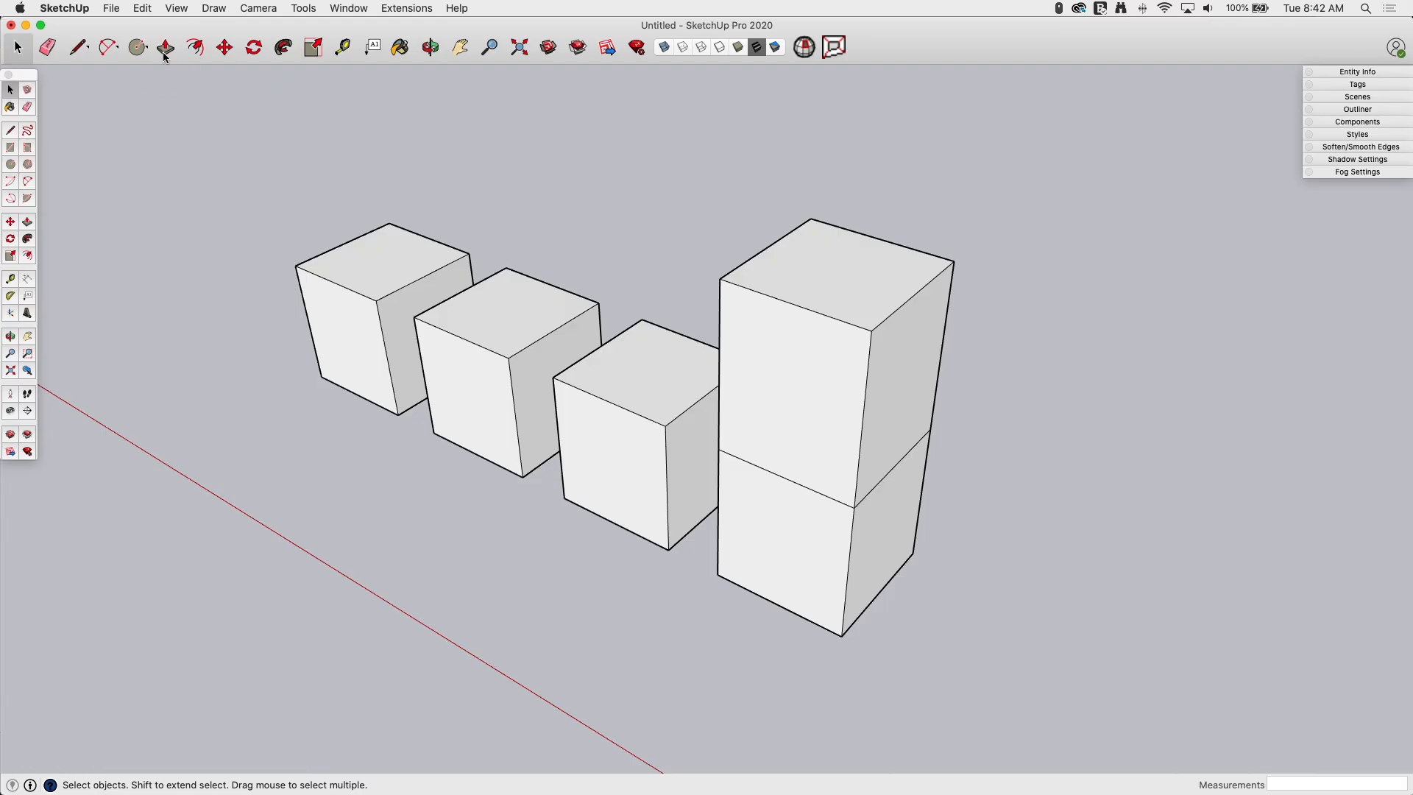
# - With Push/Pull, stretch the tall block's upper section sideways as a new section
pyautogui.click(165, 48)
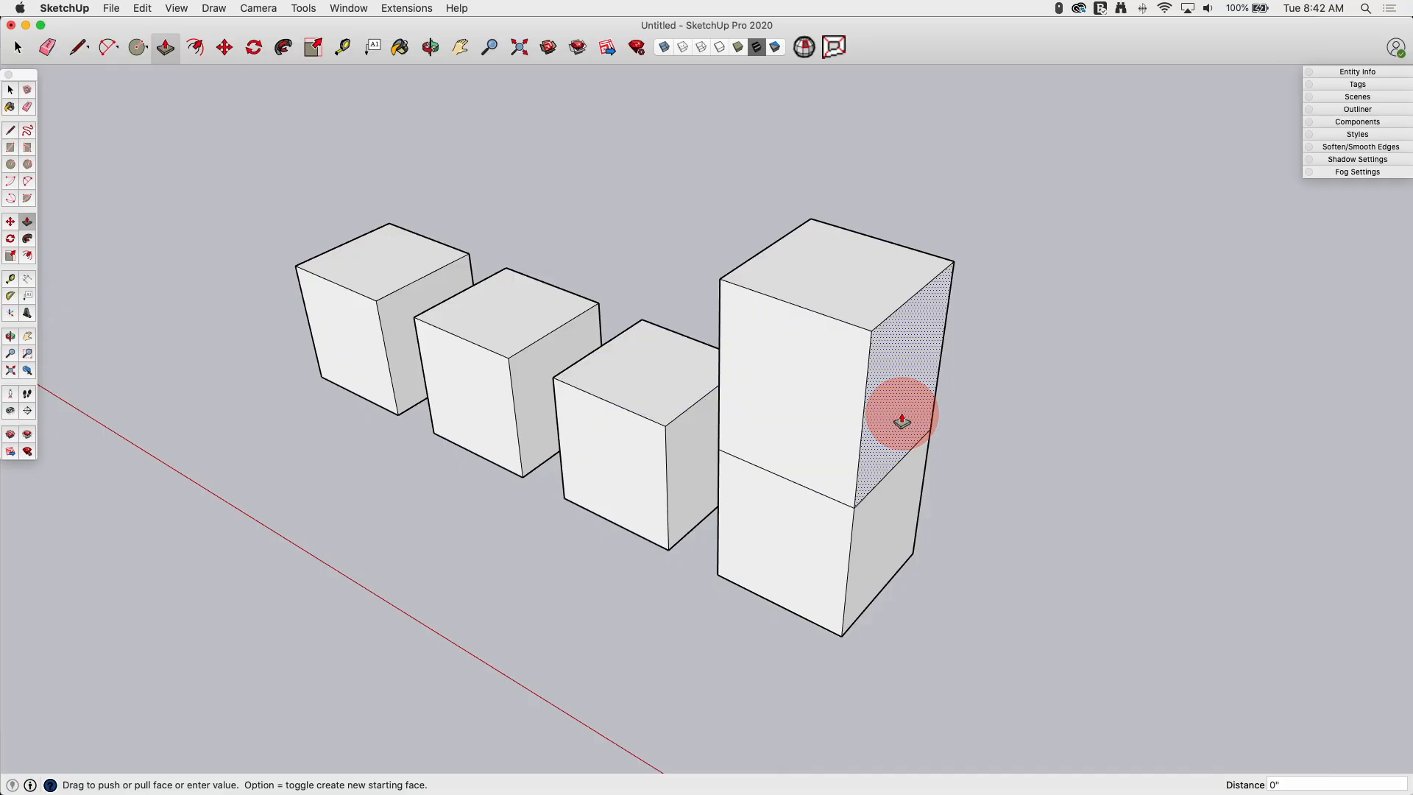
pyautogui.moveTo(900, 422); pyautogui.dragTo(991, 473)
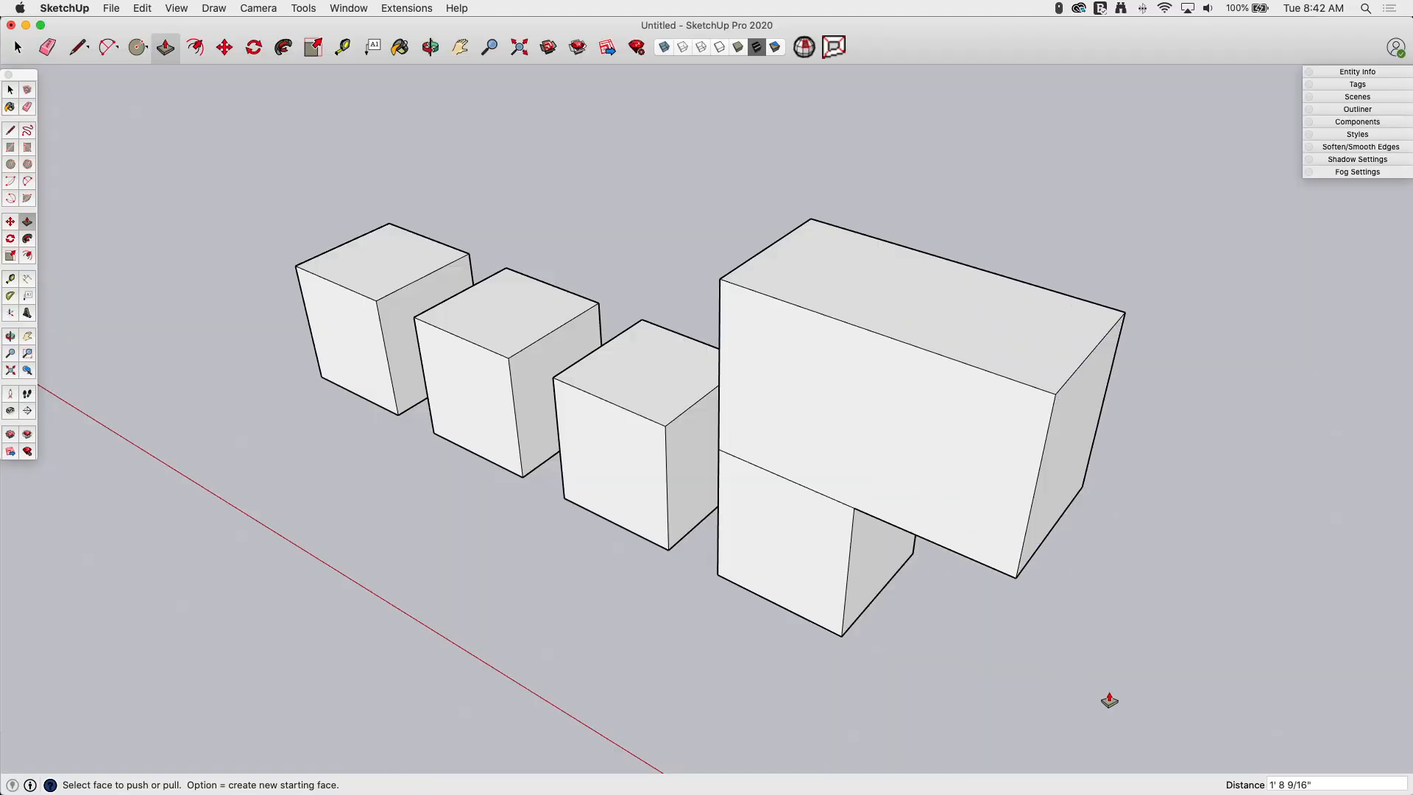
pyautogui.moveTo(608, 386)
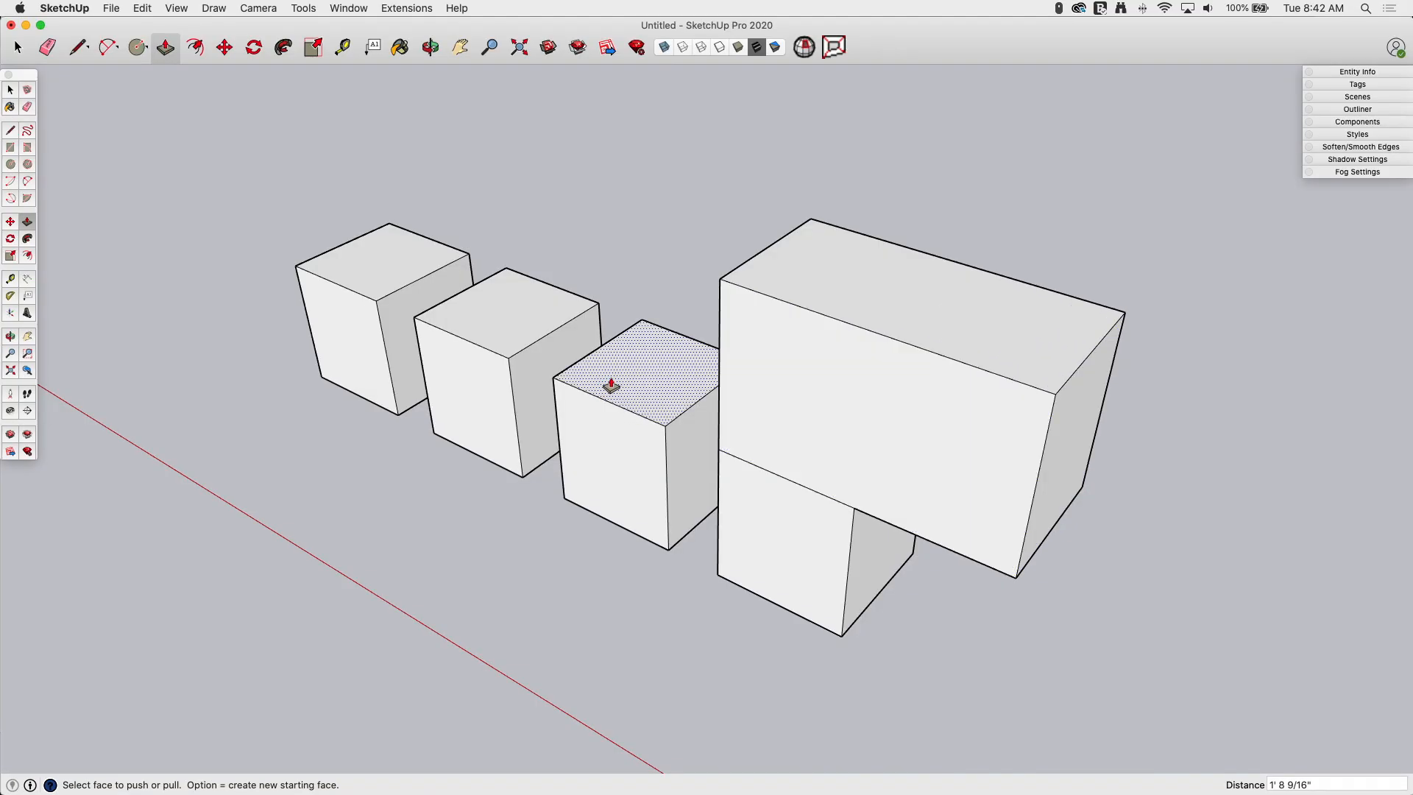
pyautogui.moveTo(613, 383)
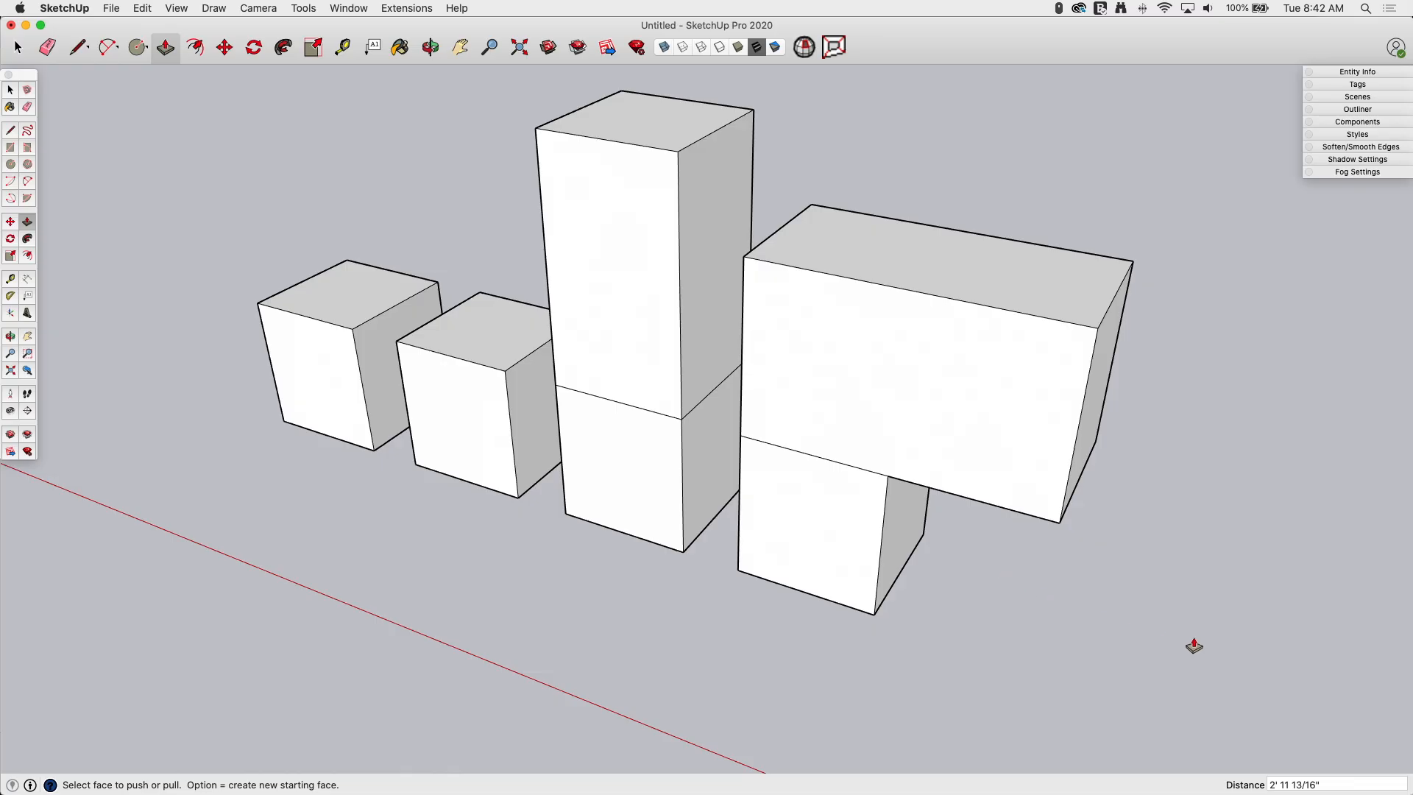
pyautogui.moveTo(1182, 654)
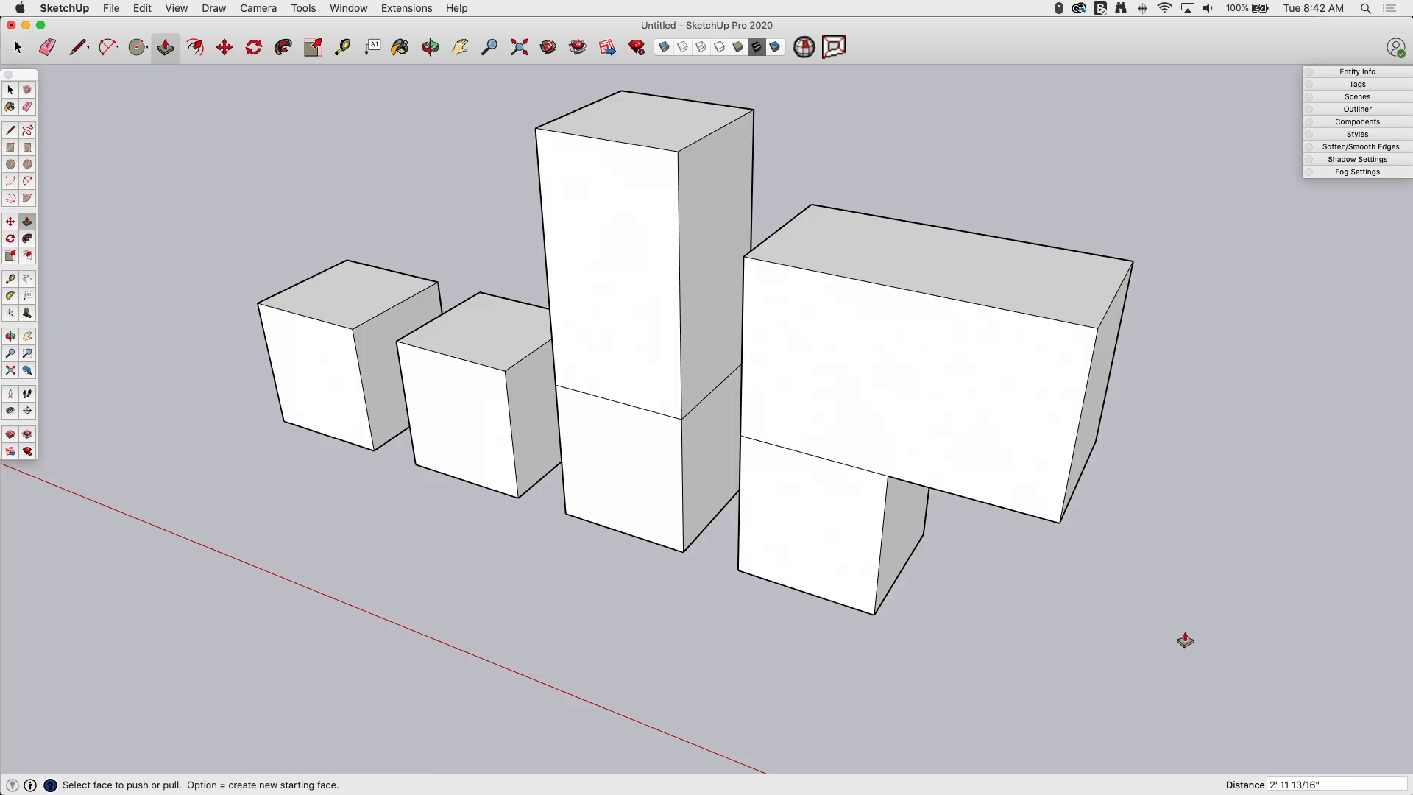